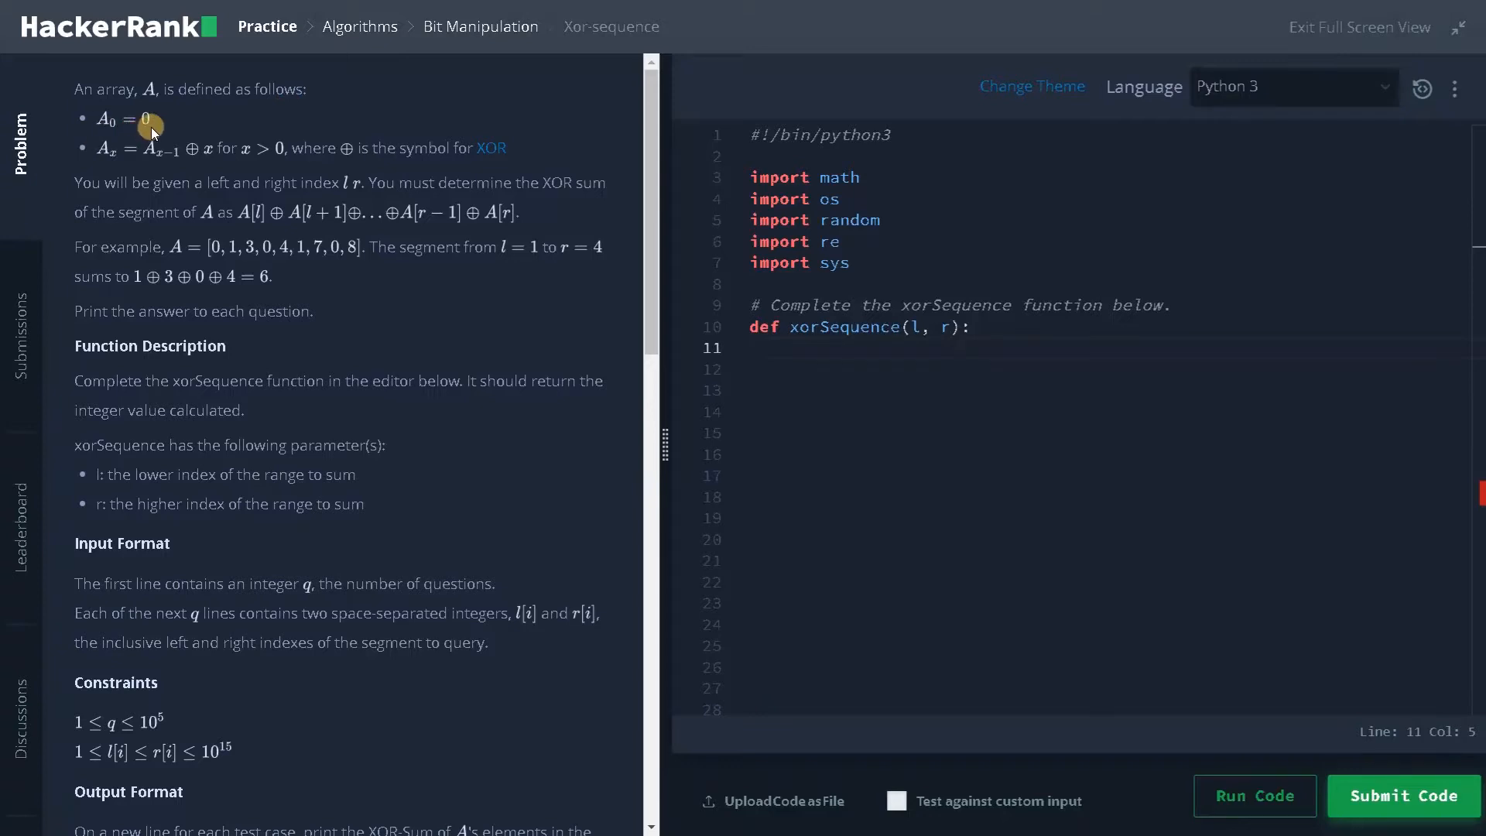
{"action": "mouse_move", "coordinate": [131, 161]}
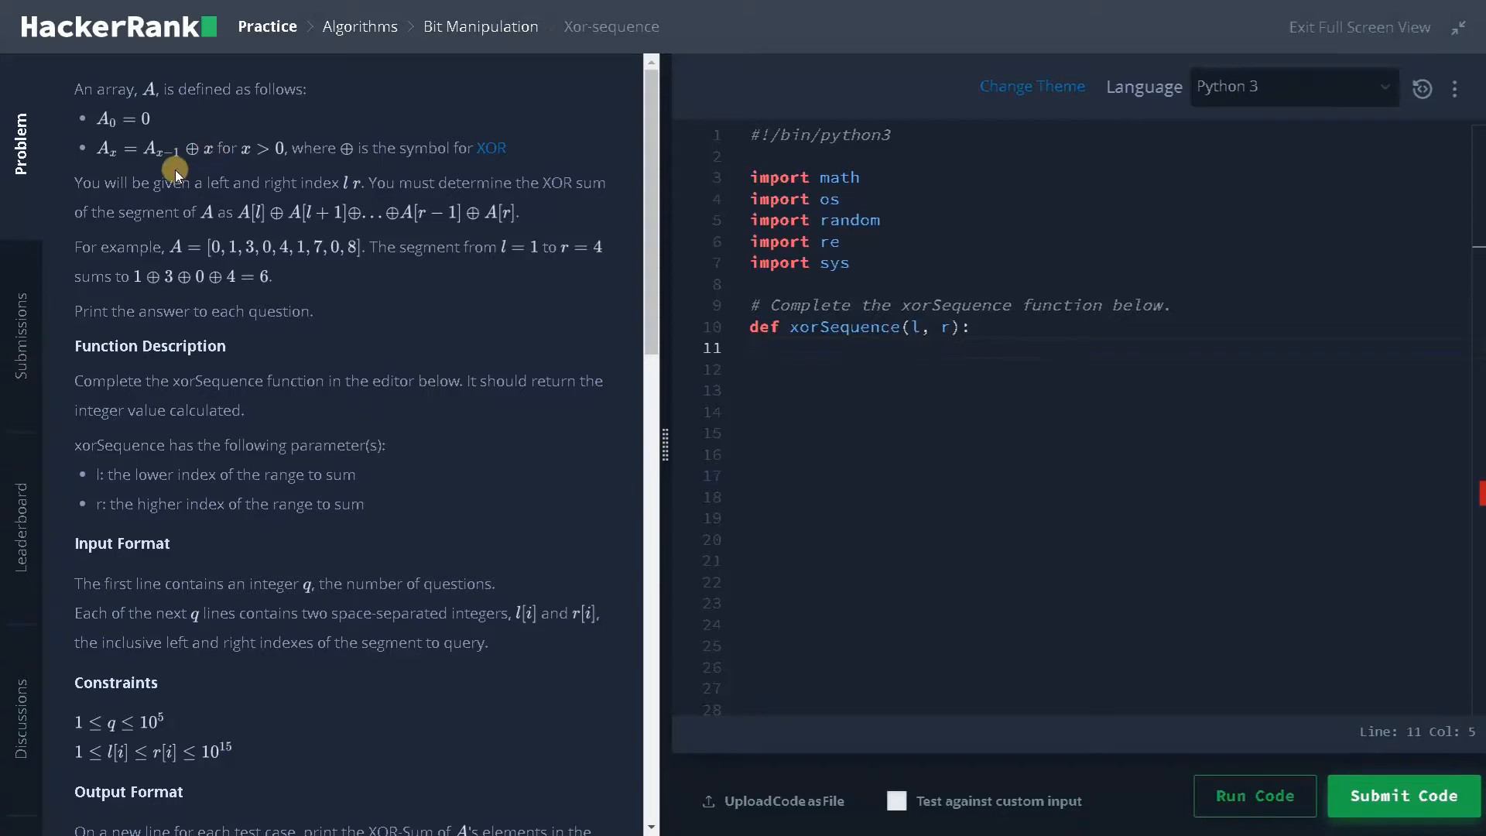
{"action": "mouse_move", "coordinate": [215, 167]}
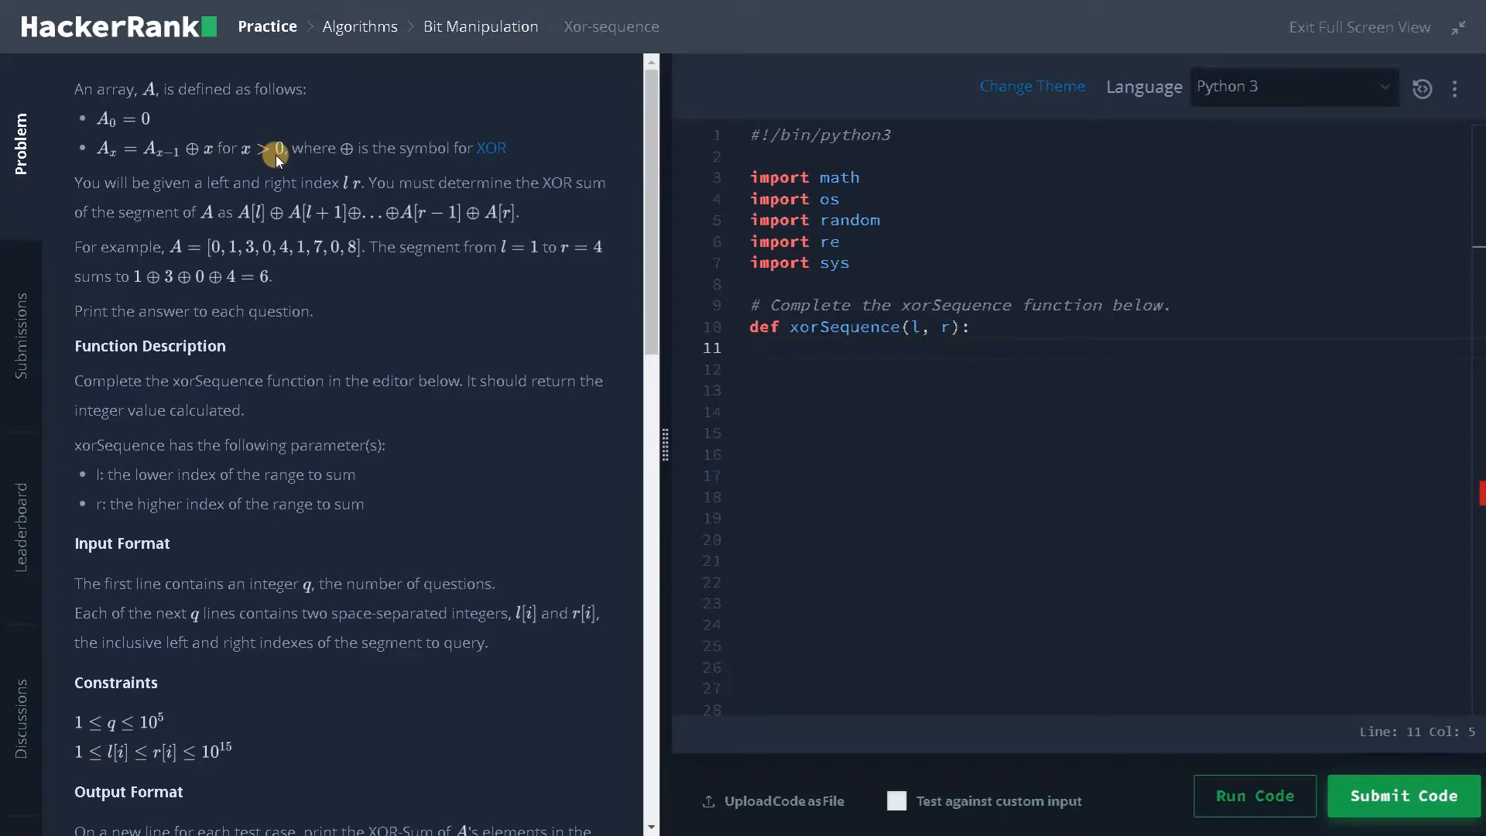
{"action": "mouse_move", "coordinate": [345, 165]}
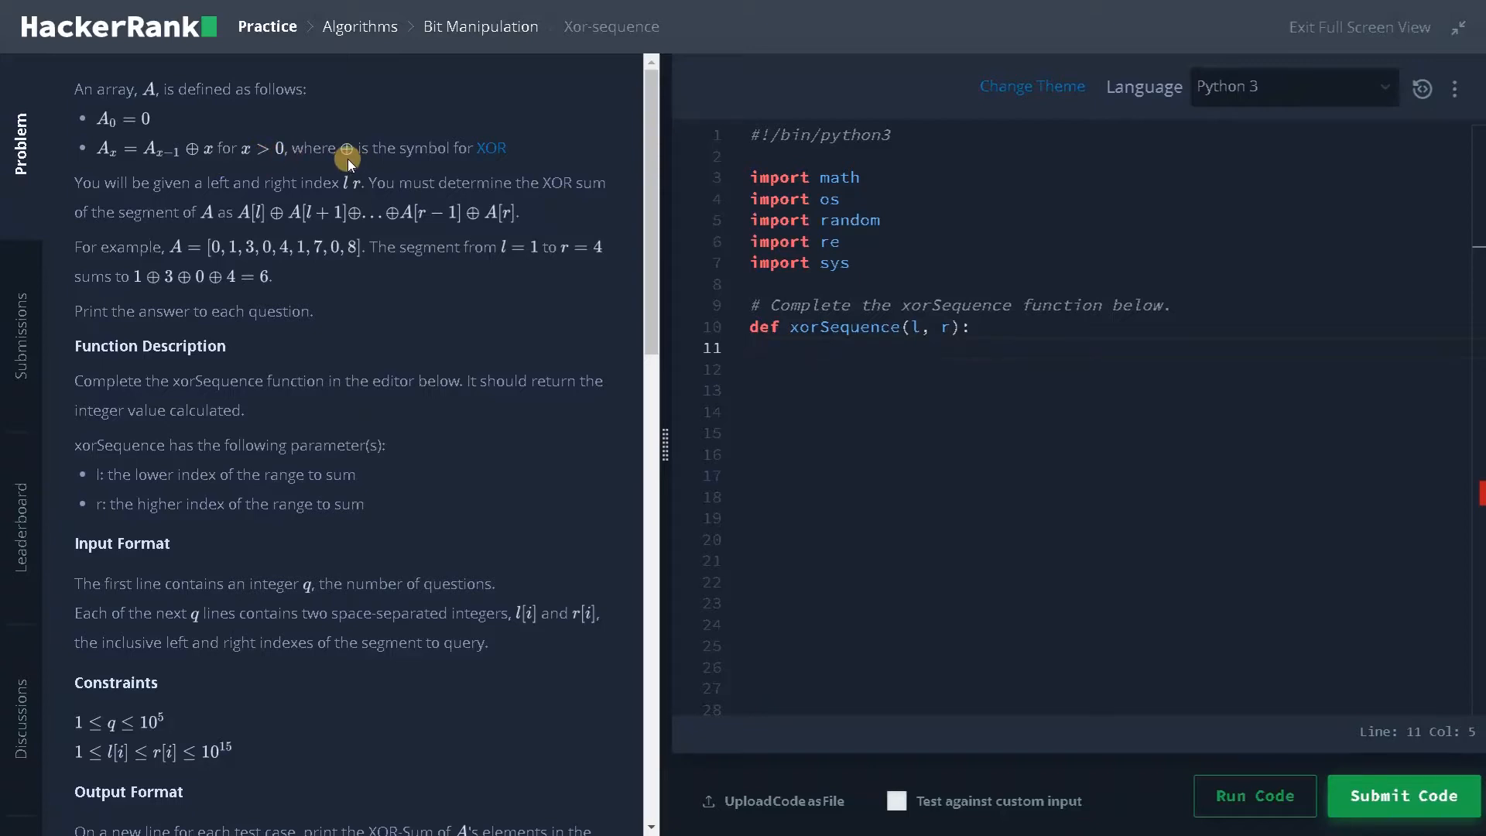
{"action": "mouse_move", "coordinate": [173, 173]}
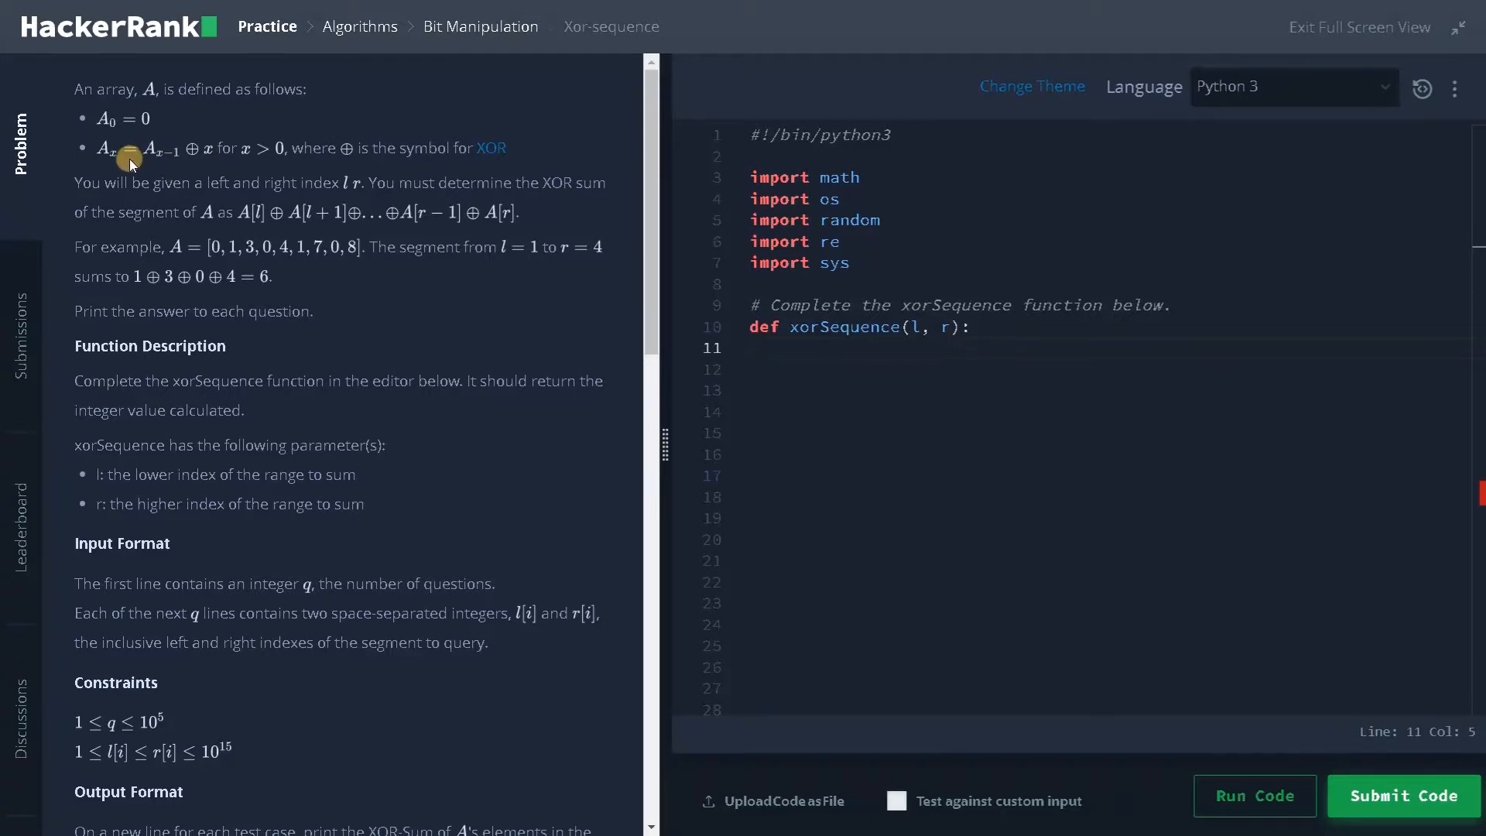
{"action": "mouse_move", "coordinate": [81, 192]}
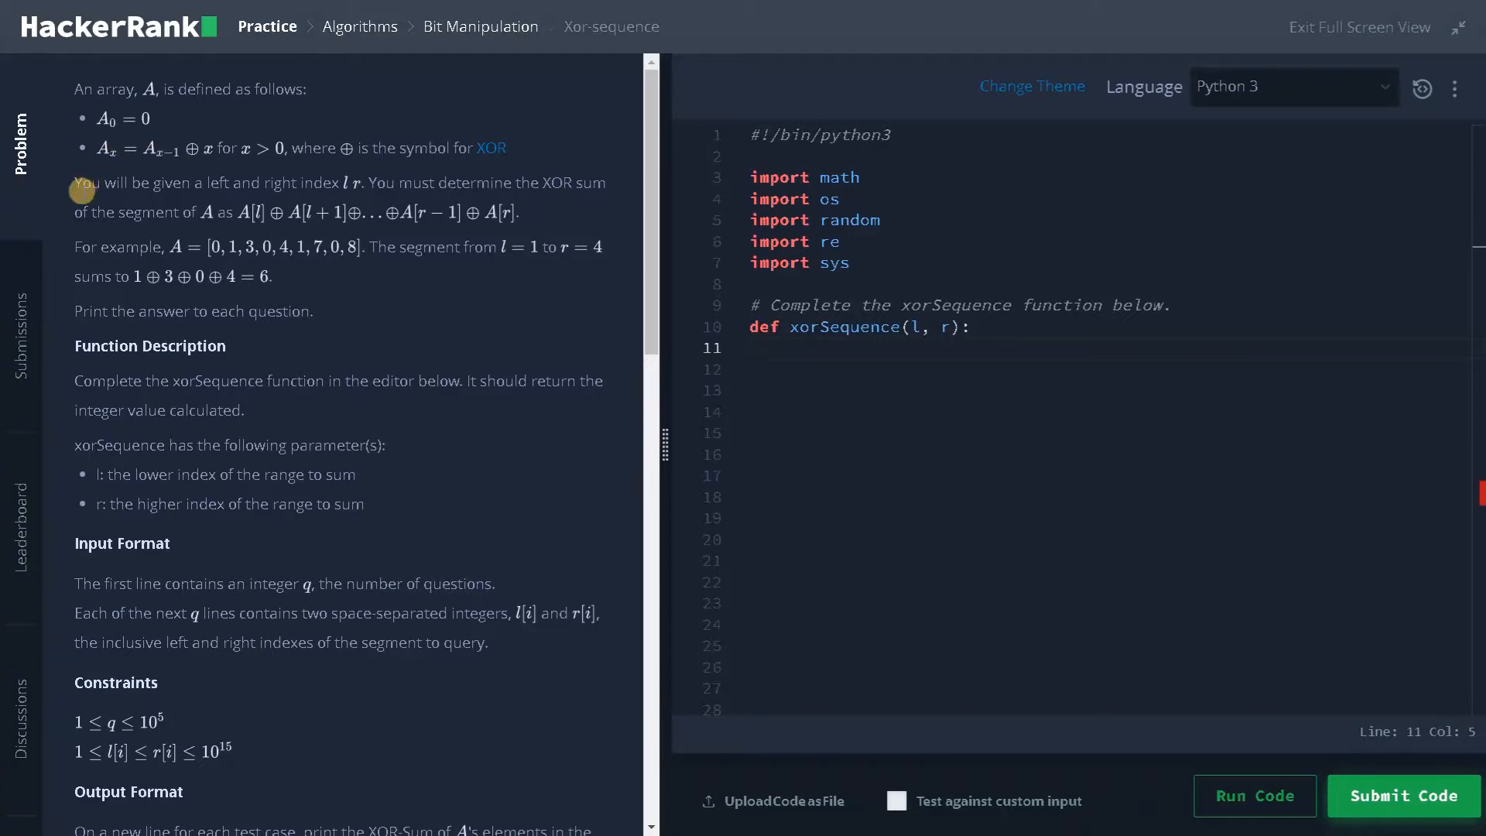
{"action": "mouse_move", "coordinate": [320, 196]}
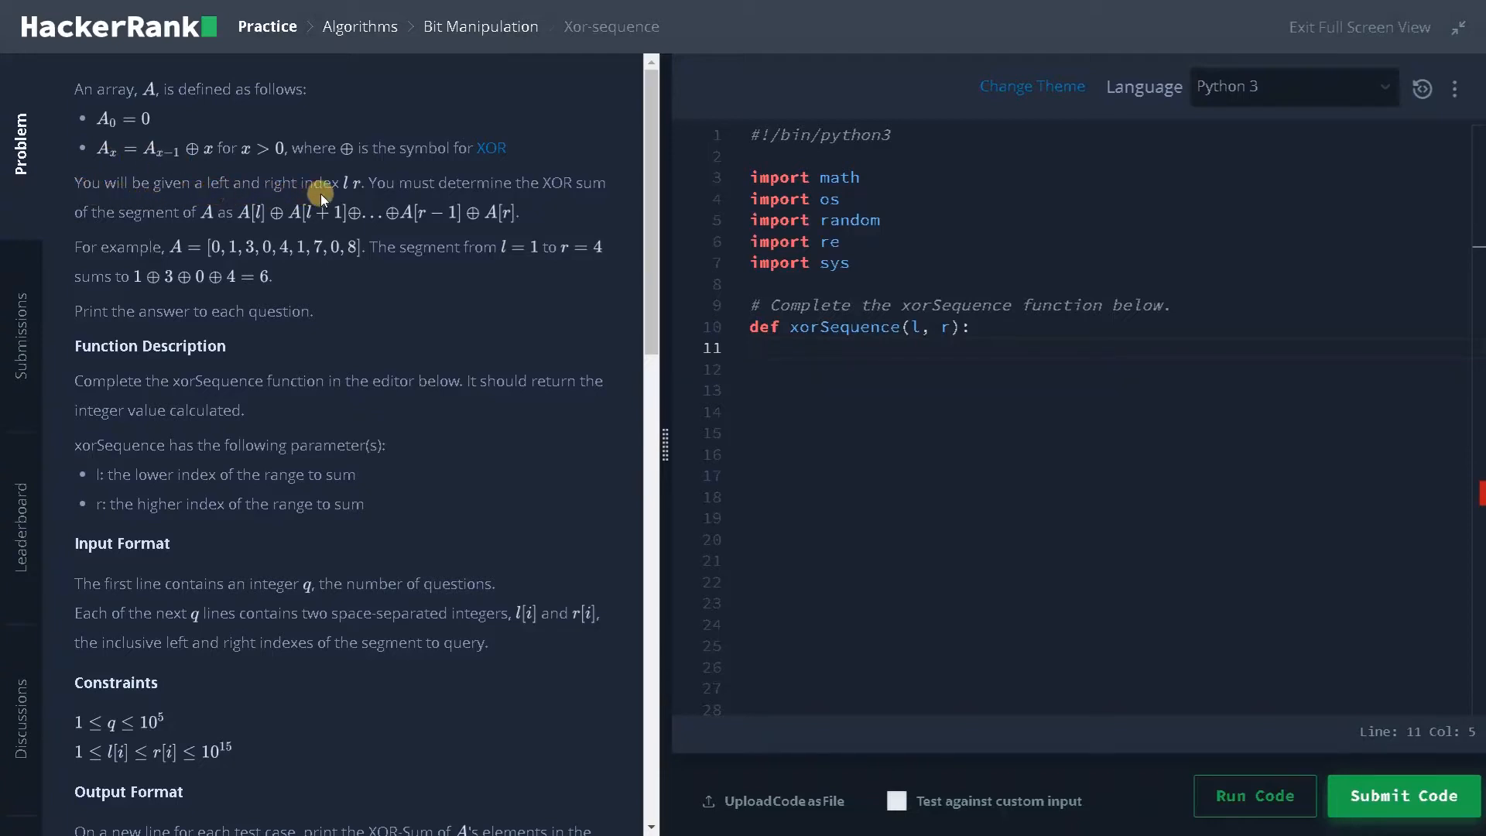
{"action": "mouse_move", "coordinate": [393, 200]}
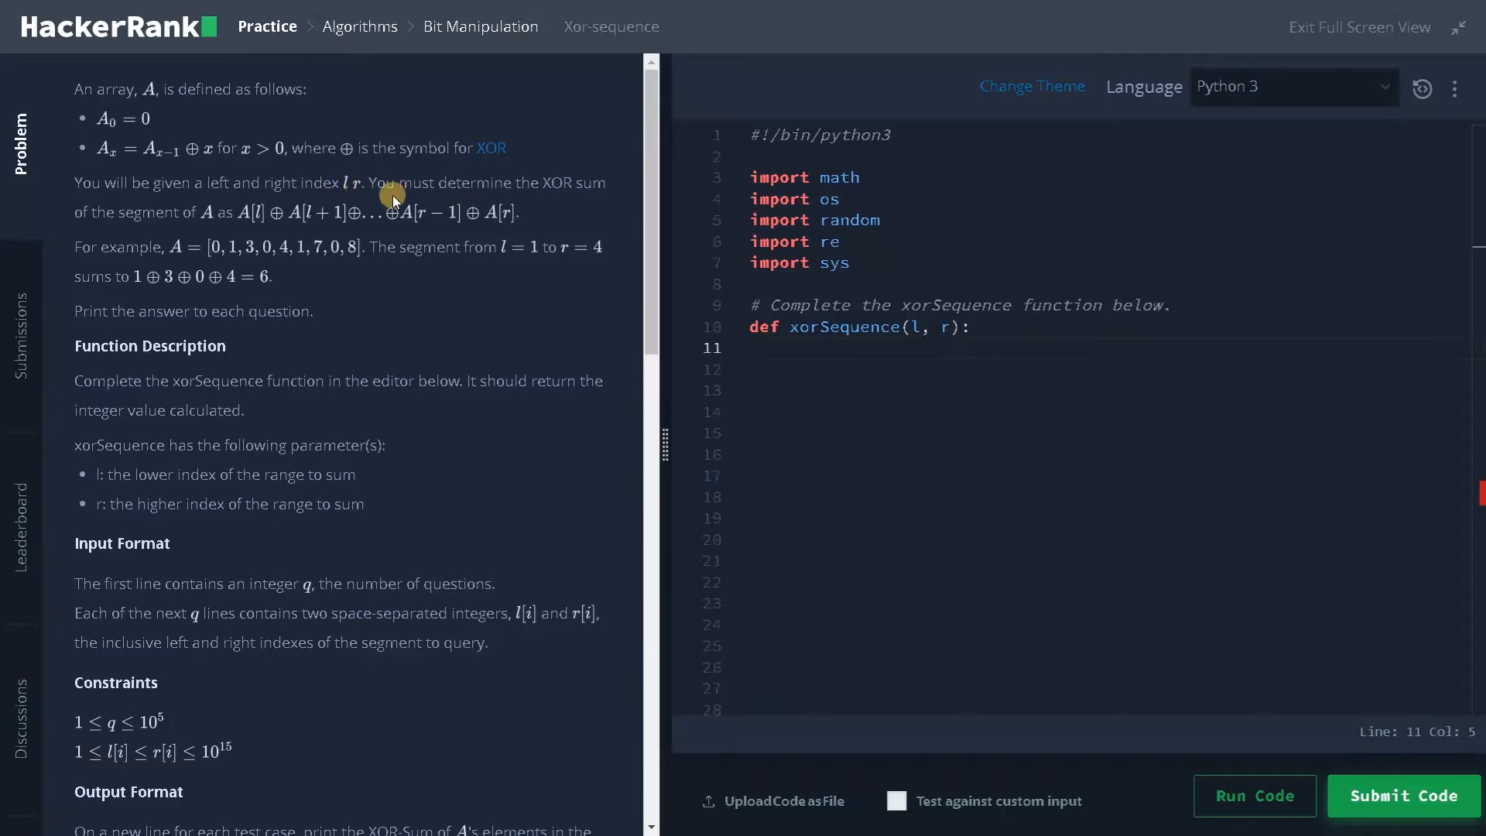
{"action": "mouse_move", "coordinate": [138, 220]}
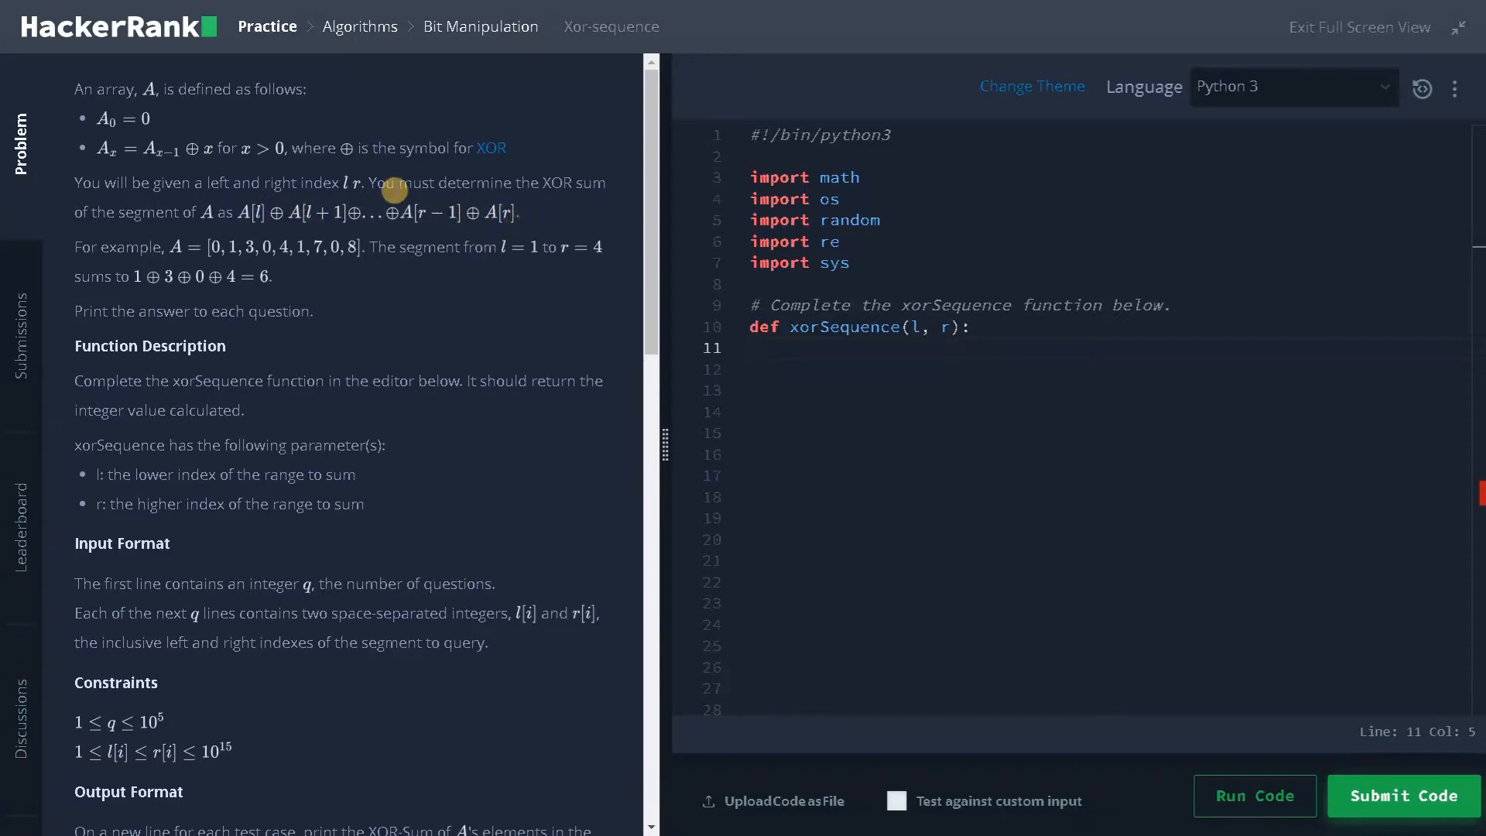
{"action": "mouse_move", "coordinate": [524, 212]}
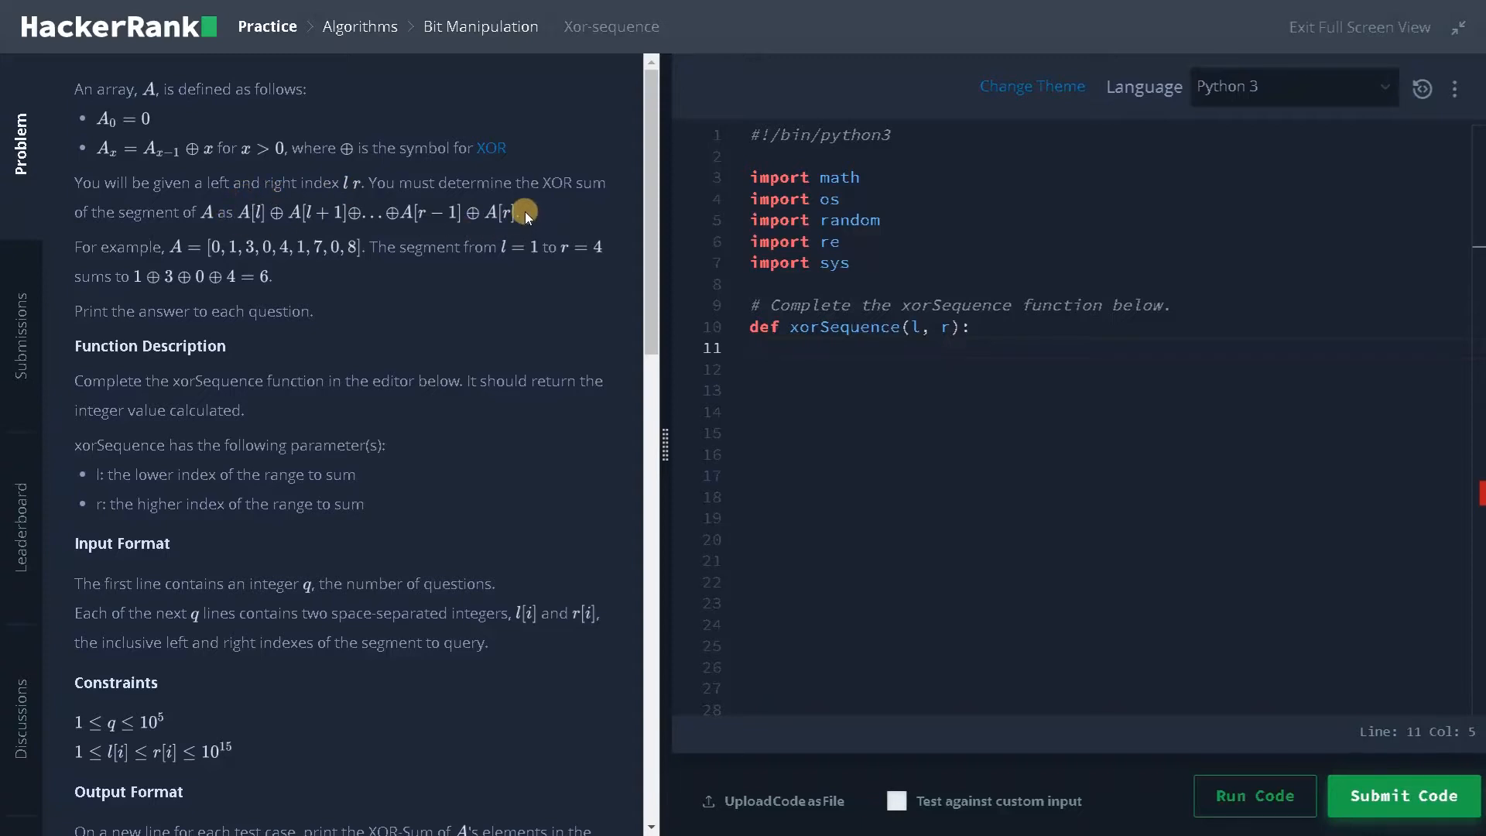
{"action": "mouse_move", "coordinate": [87, 263]}
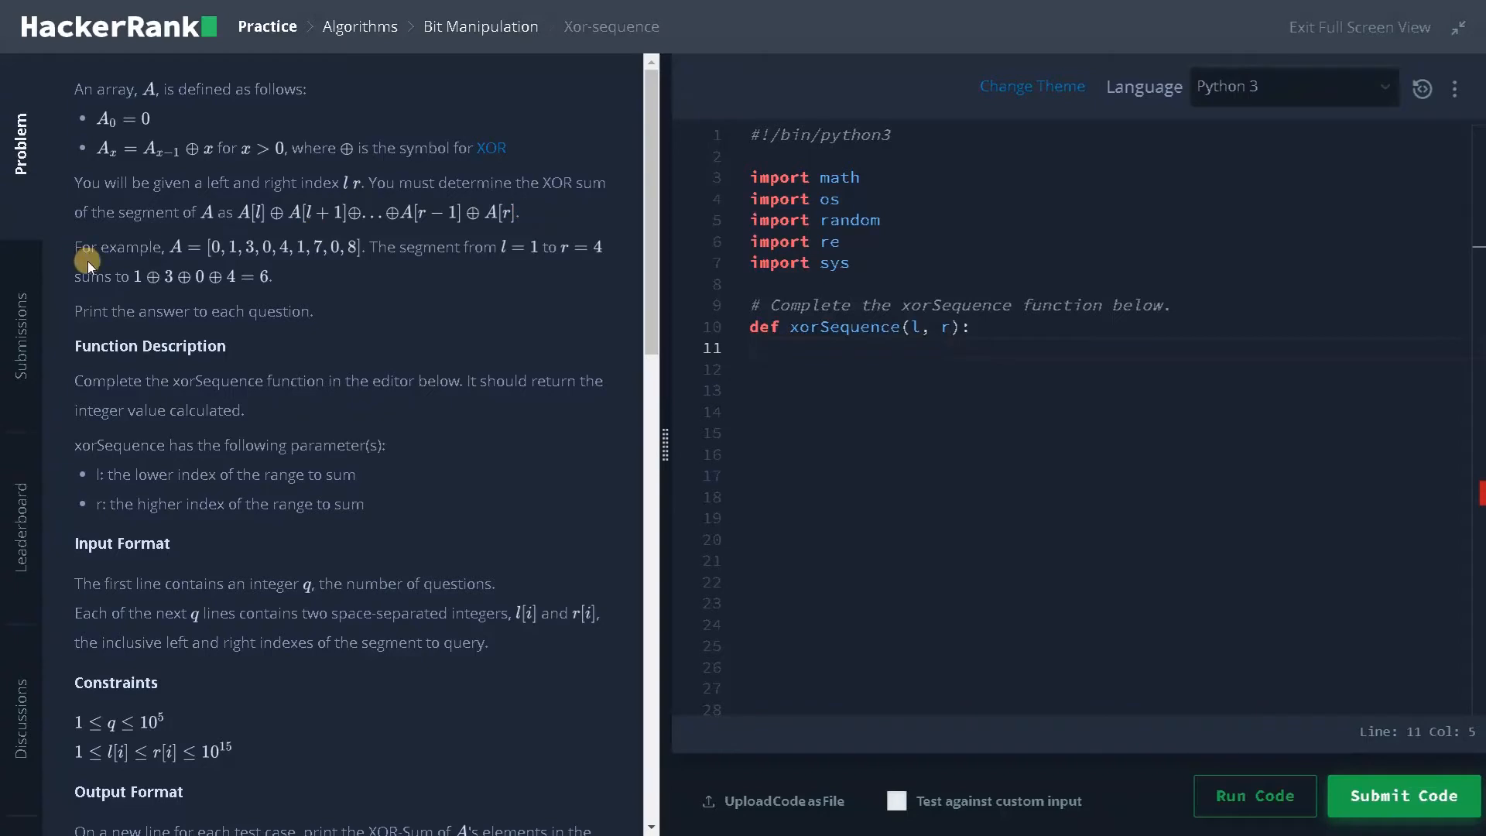
{"action": "mouse_move", "coordinate": [201, 256]}
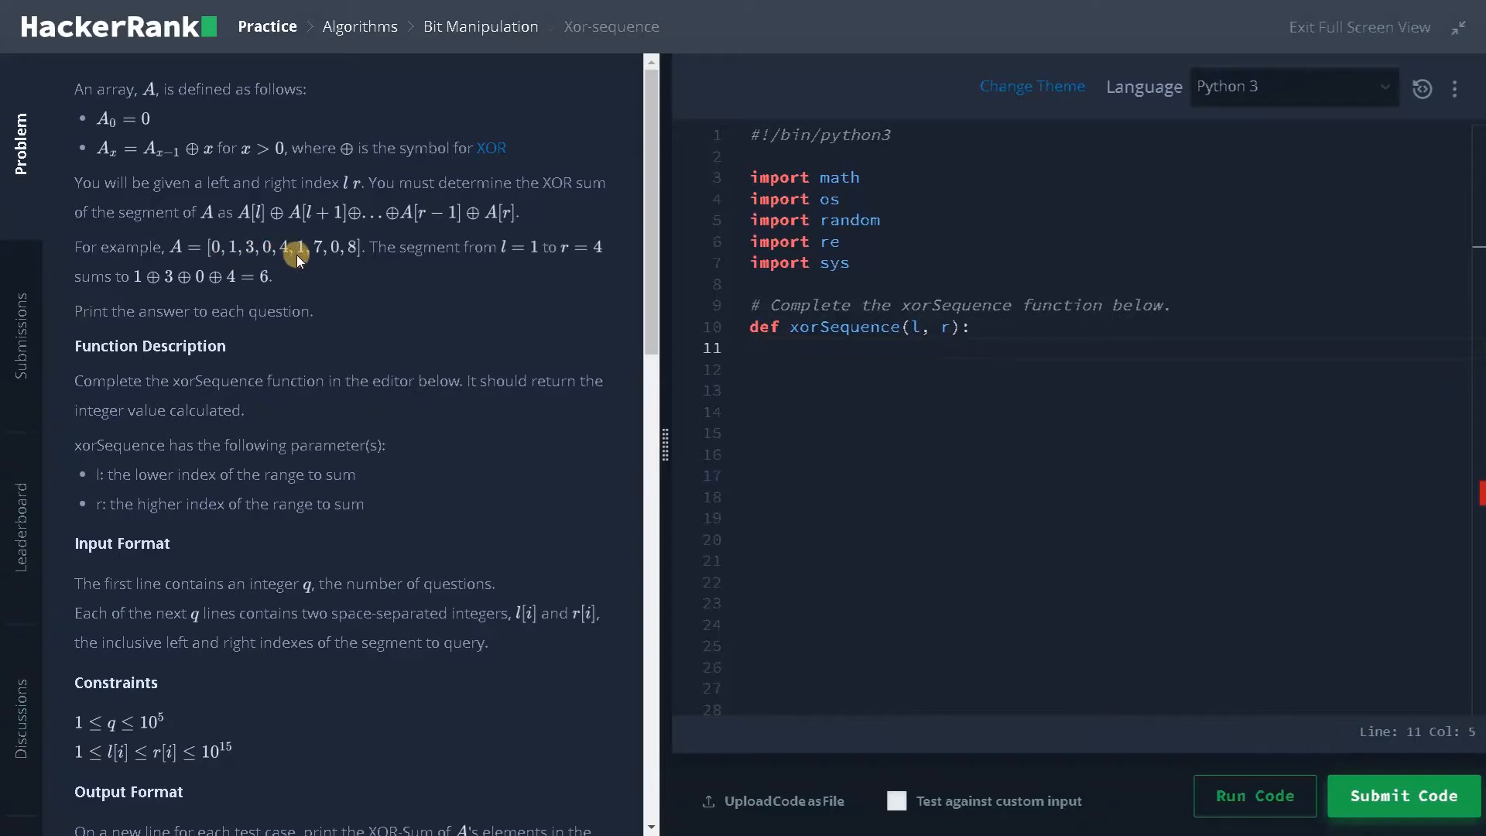
{"action": "mouse_move", "coordinate": [345, 257]}
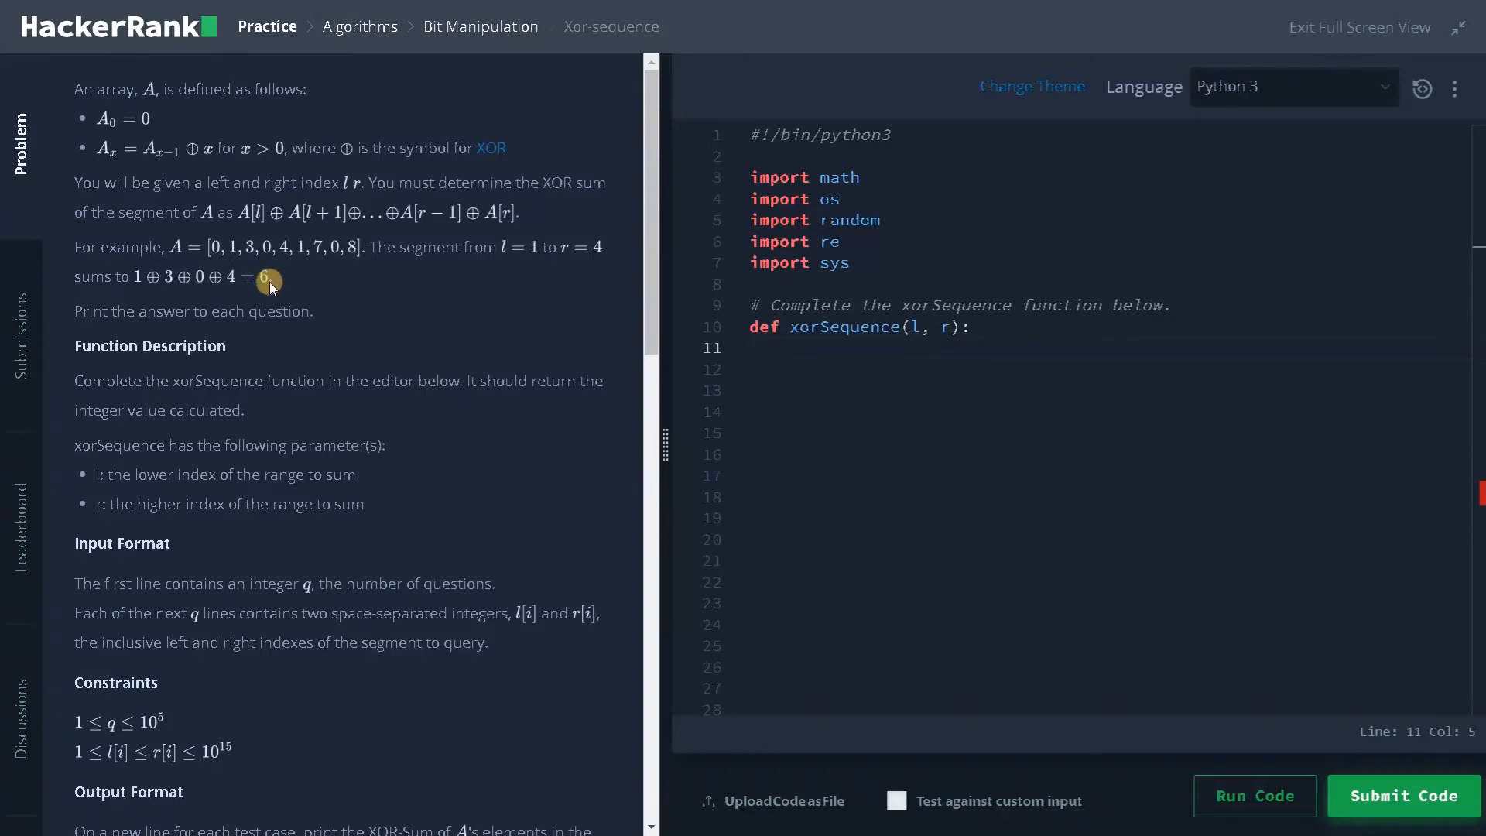
{"action": "mouse_move", "coordinate": [314, 238]}
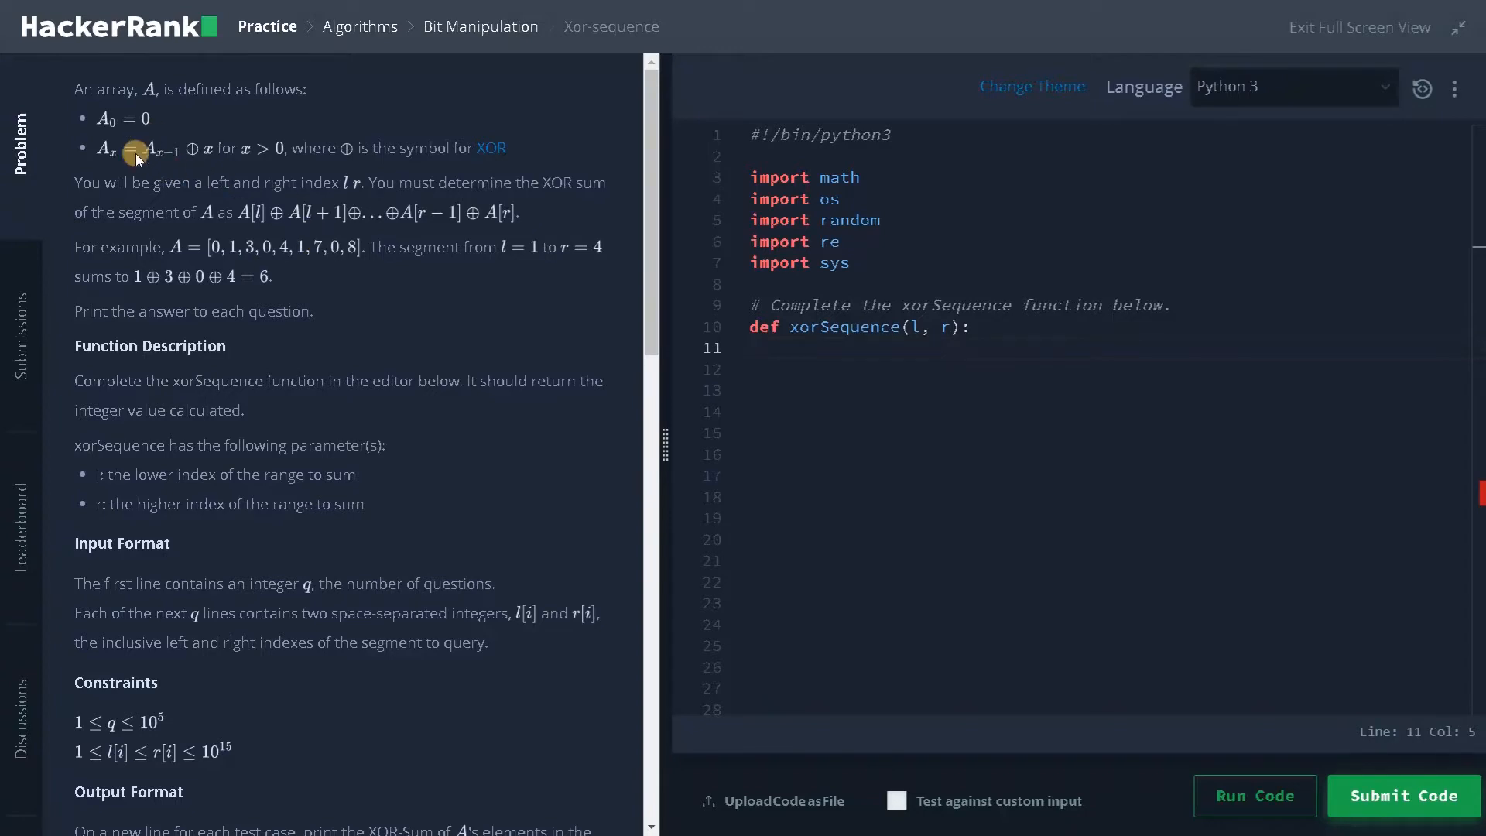
{"action": "mouse_move", "coordinate": [233, 259]}
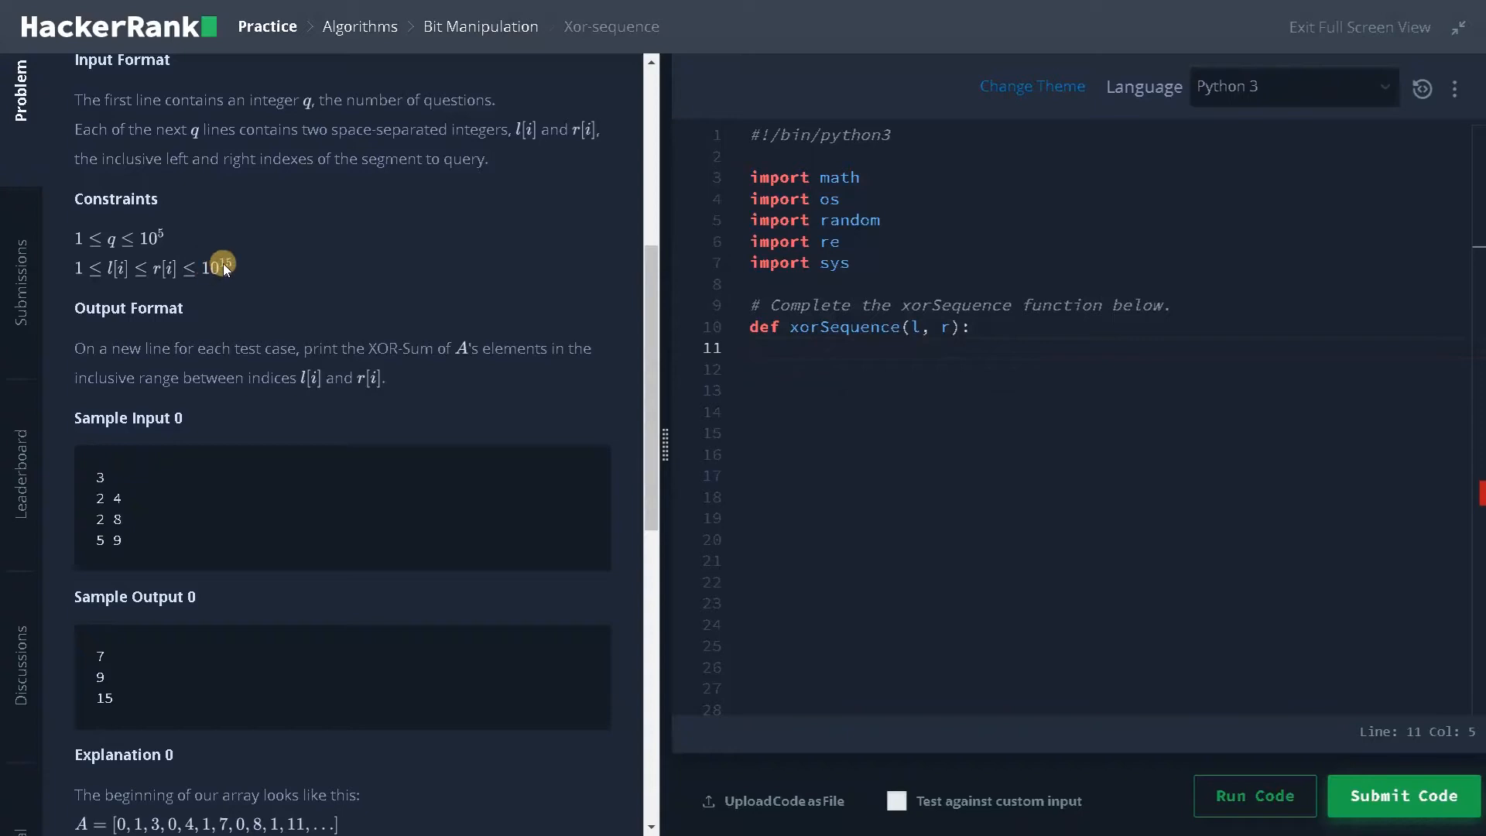
{"action": "mouse_move", "coordinate": [201, 294]}
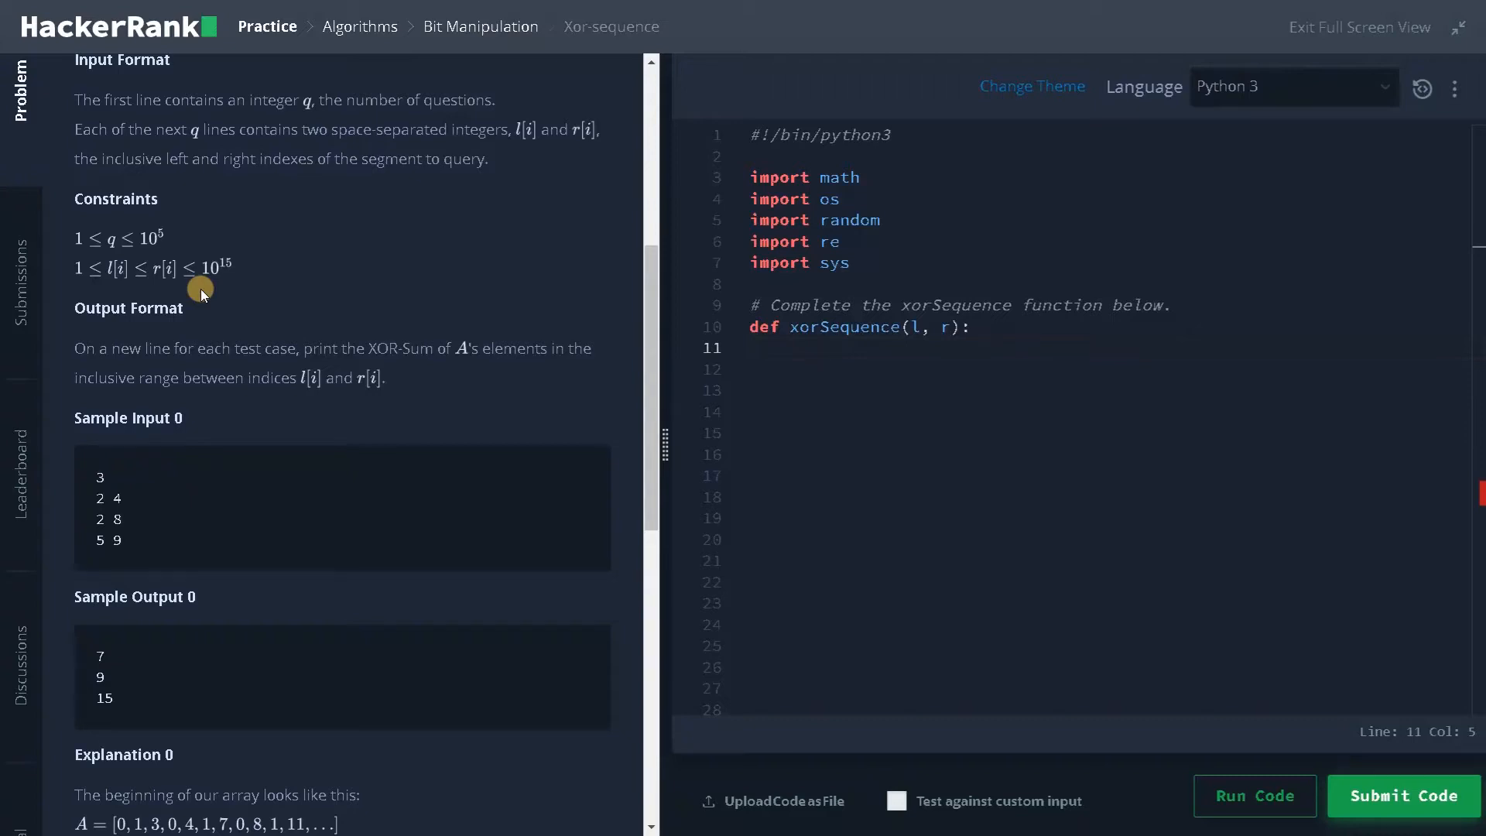
Step: Scroll through the problem's sample tests and explanations before leaving two blank lines after the imports
{"action": "scroll", "scroll_direction": "down", "scroll_amount": 3}
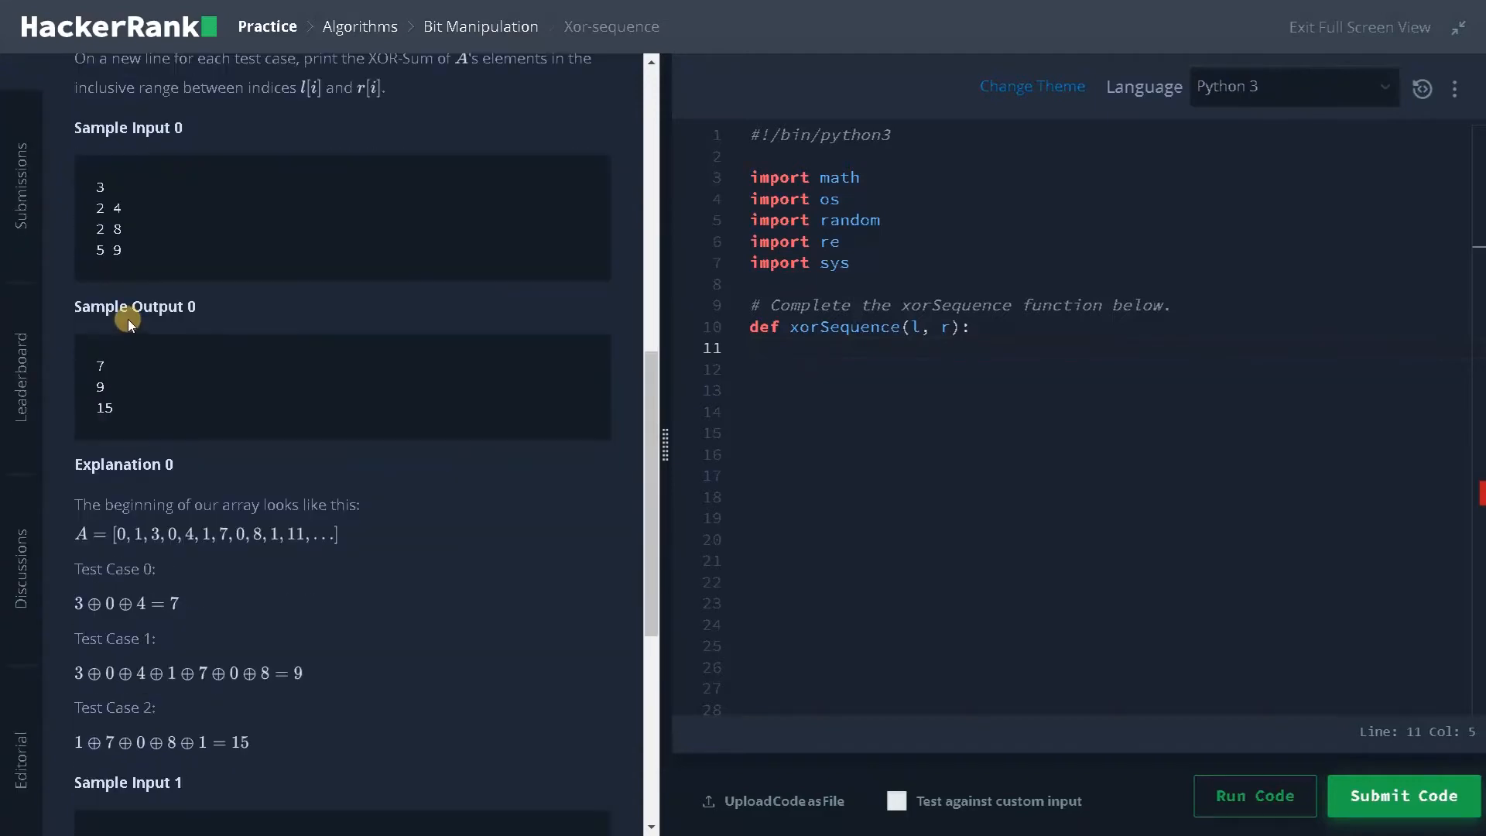
{"action": "mouse_move", "coordinate": [113, 195]}
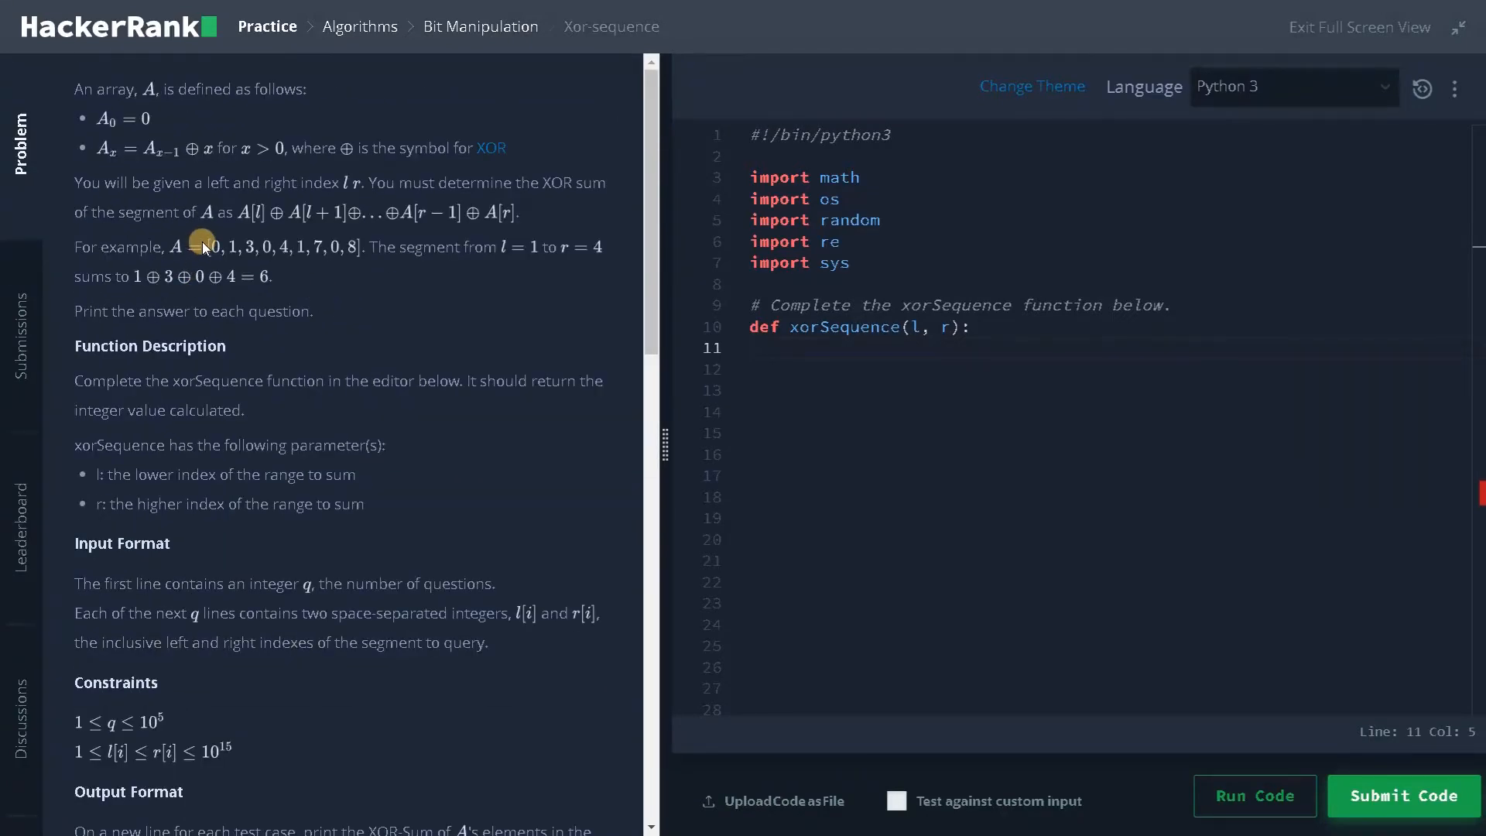
{"action": "mouse_move", "coordinate": [313, 245]}
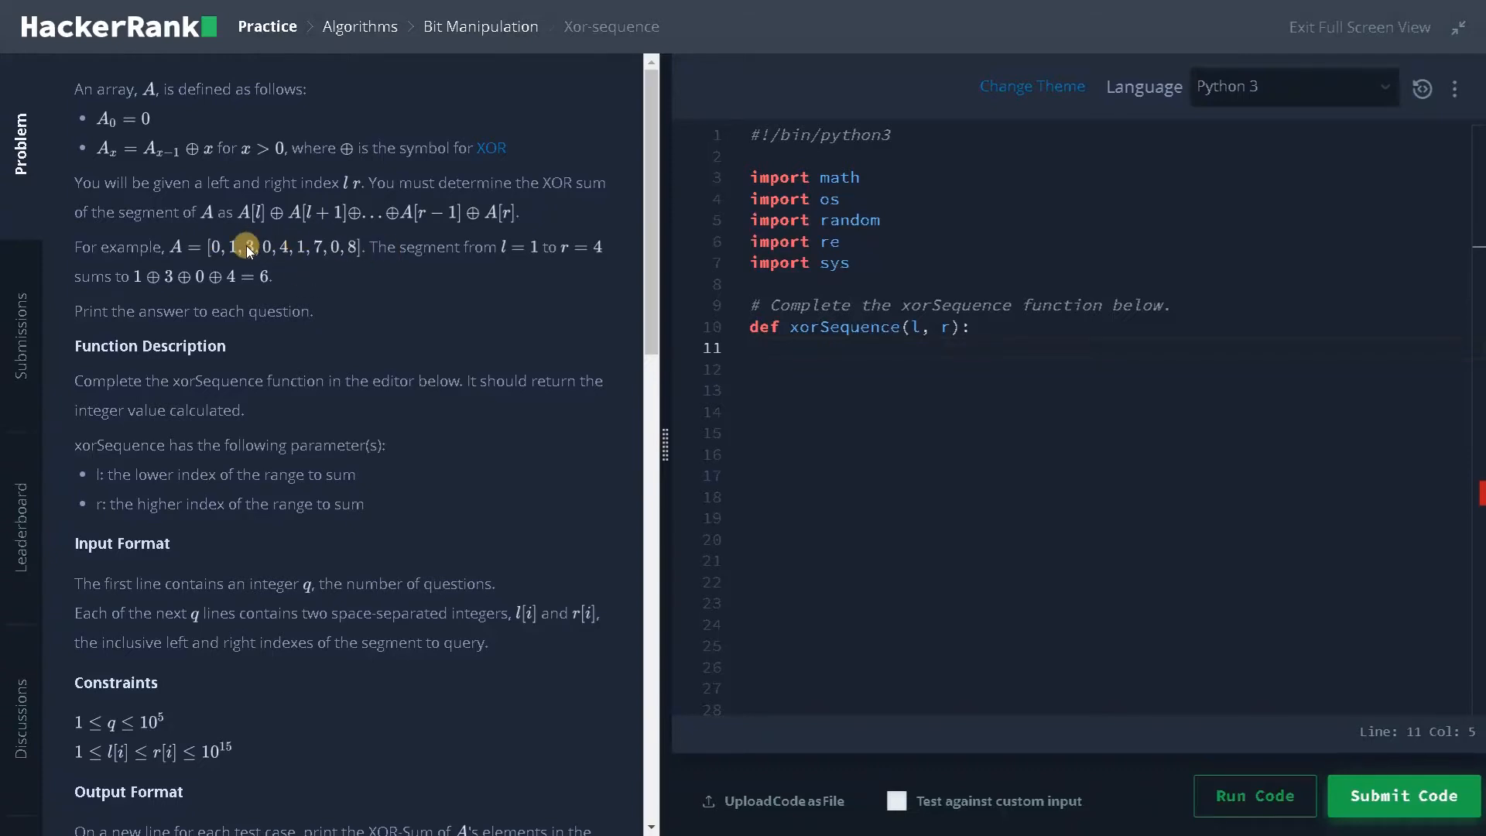
{"action": "scroll", "scroll_direction": "down", "scroll_amount": 3}
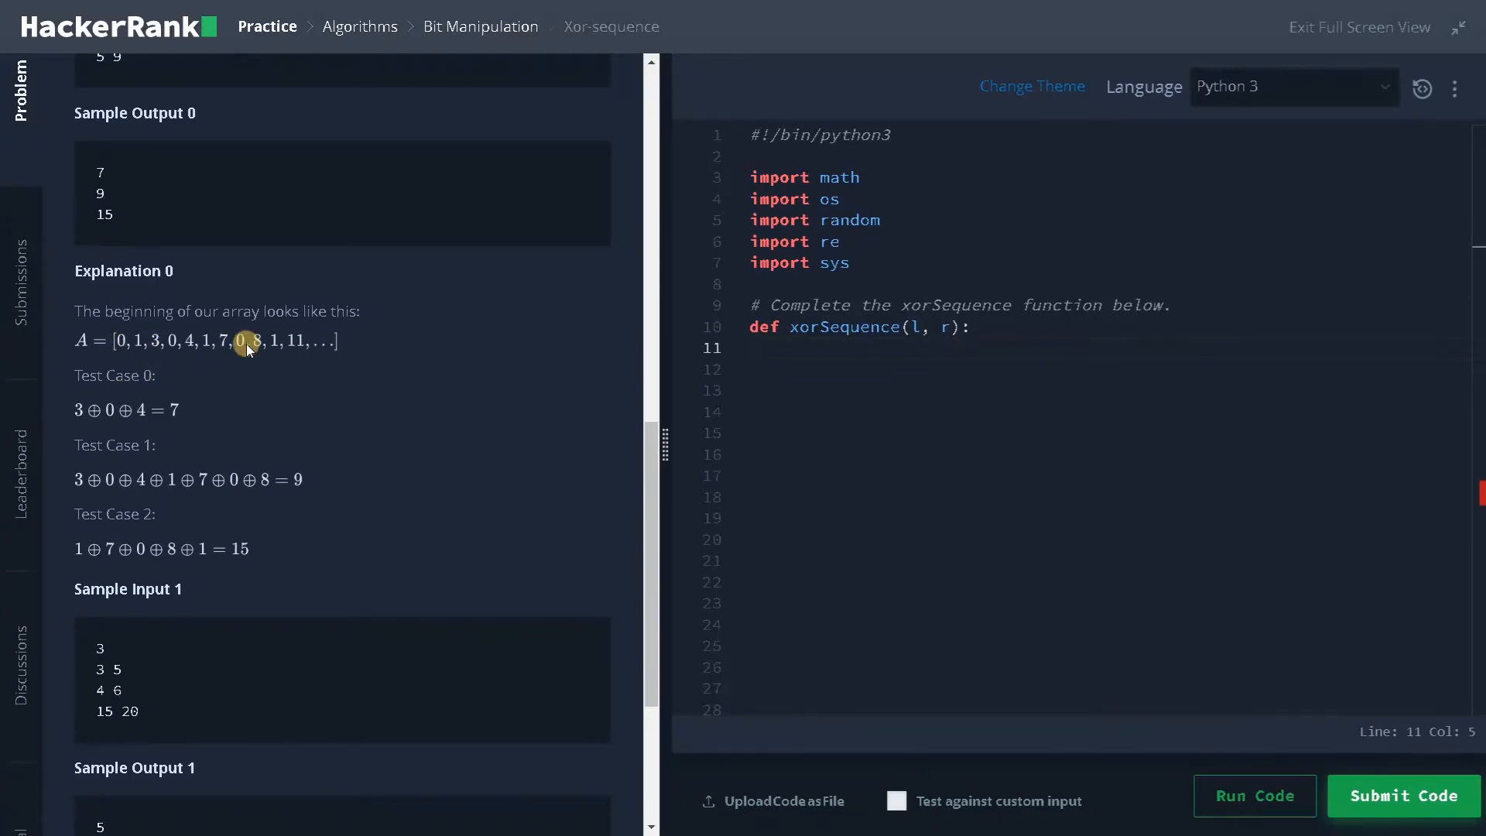
{"action": "mouse_move", "coordinate": [144, 409]}
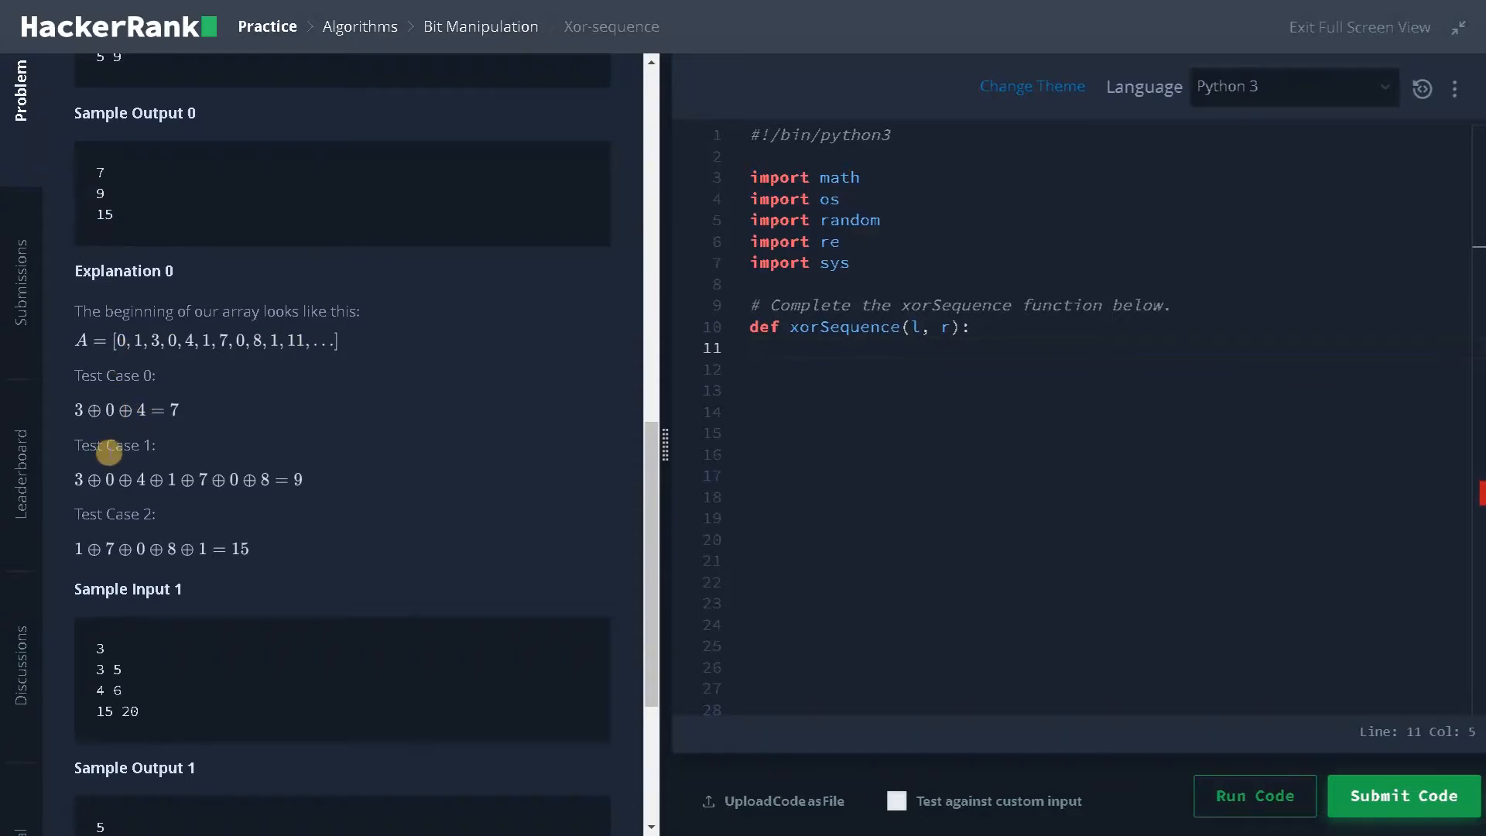
{"action": "mouse_move", "coordinate": [197, 476]}
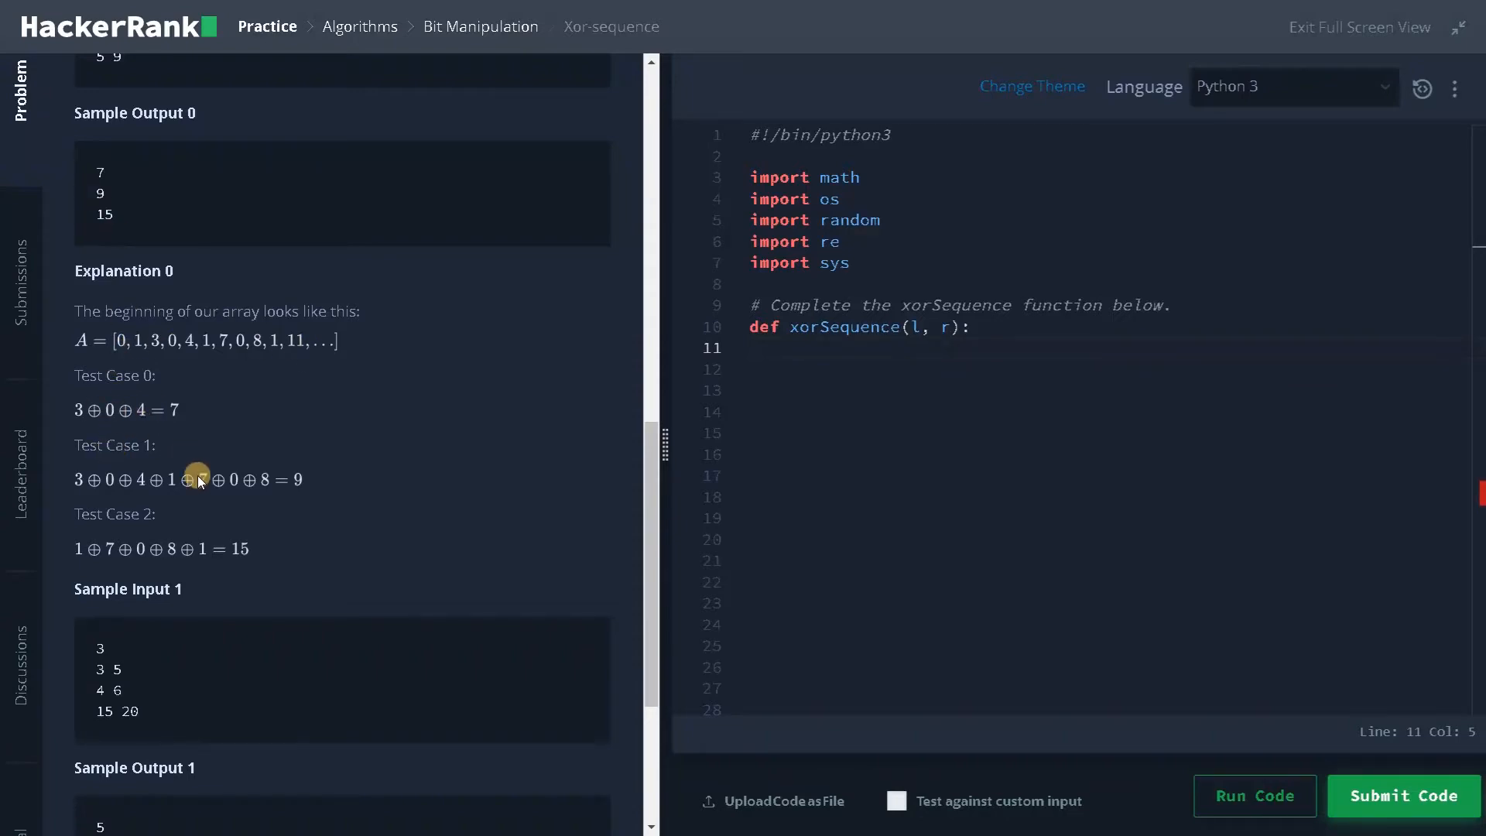
{"action": "mouse_move", "coordinate": [322, 639]}
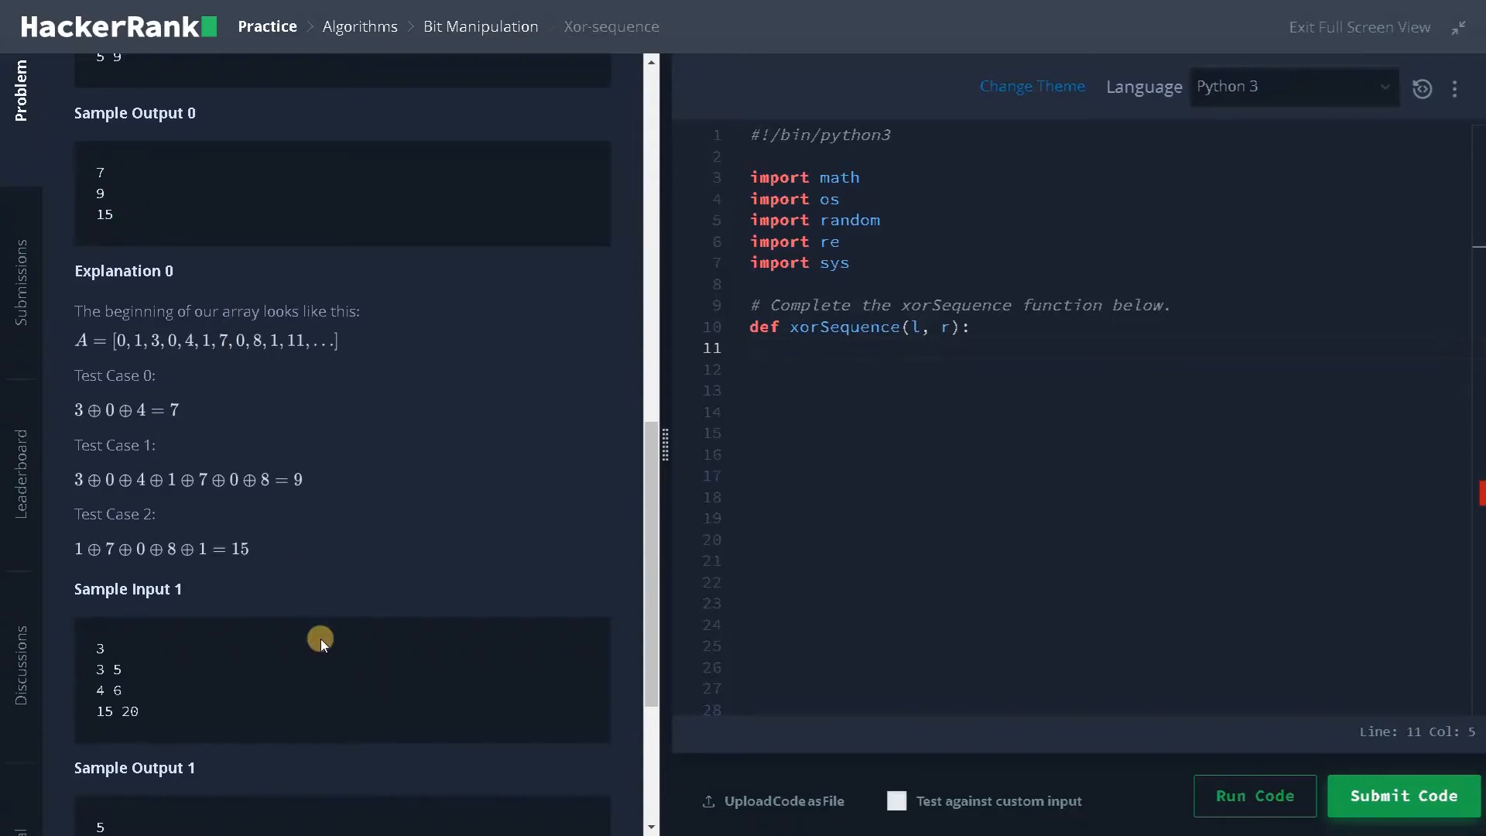
{"action": "scroll", "scroll_direction": "down", "scroll_amount": 3}
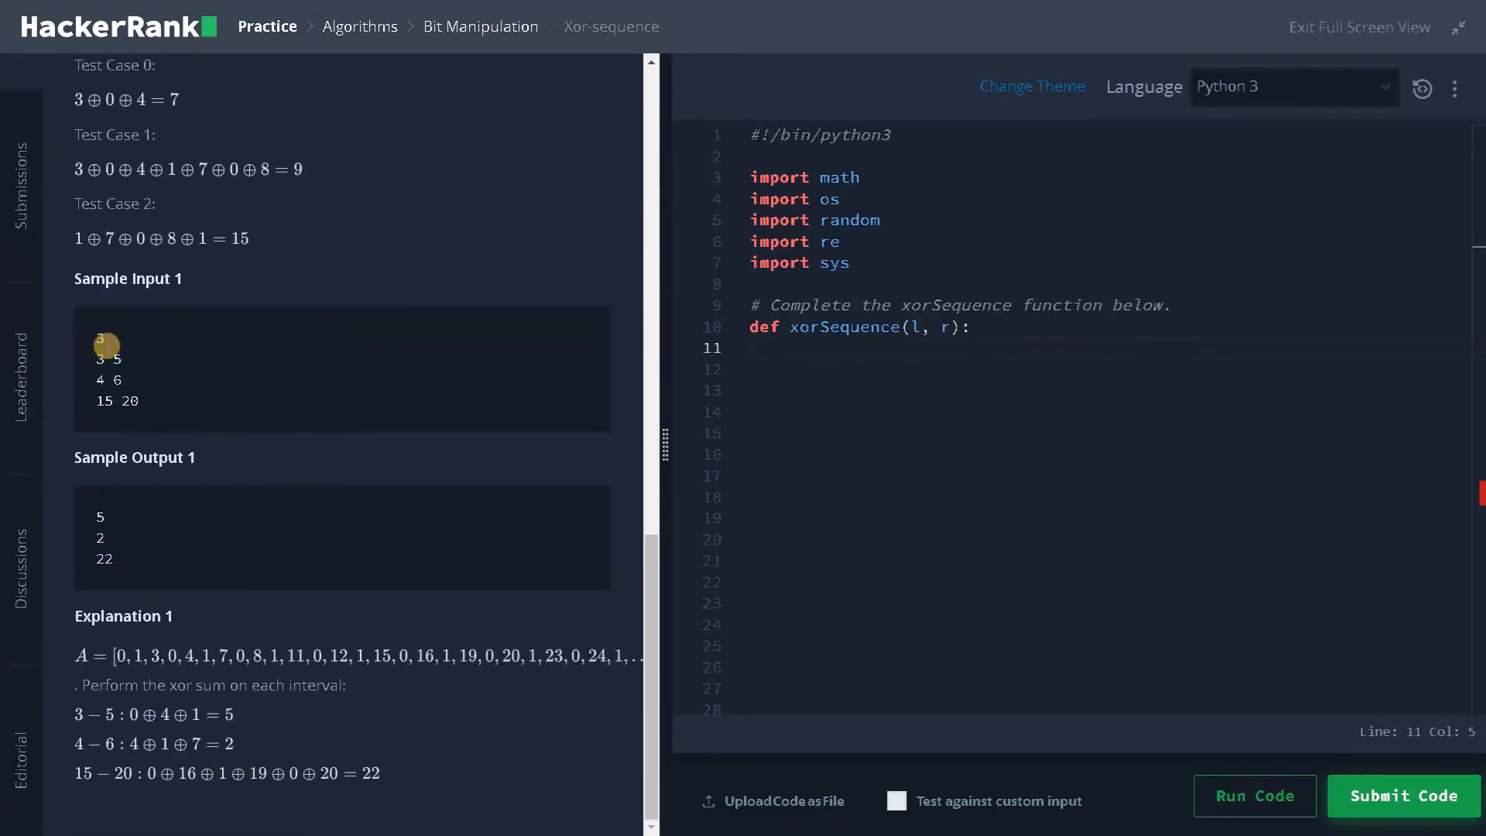
{"action": "mouse_move", "coordinate": [106, 344]}
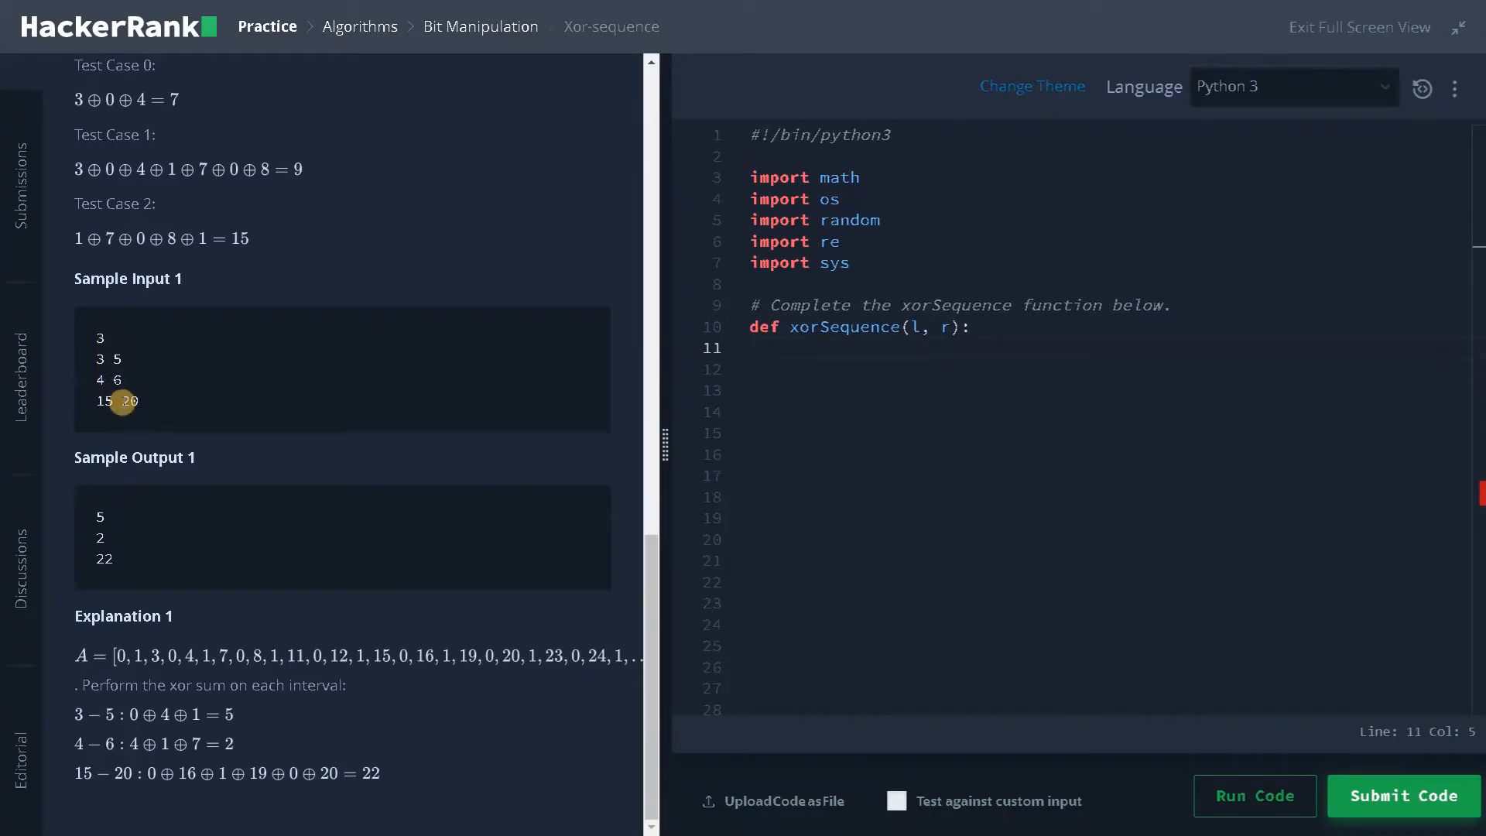
{"action": "mouse_move", "coordinate": [334, 661]}
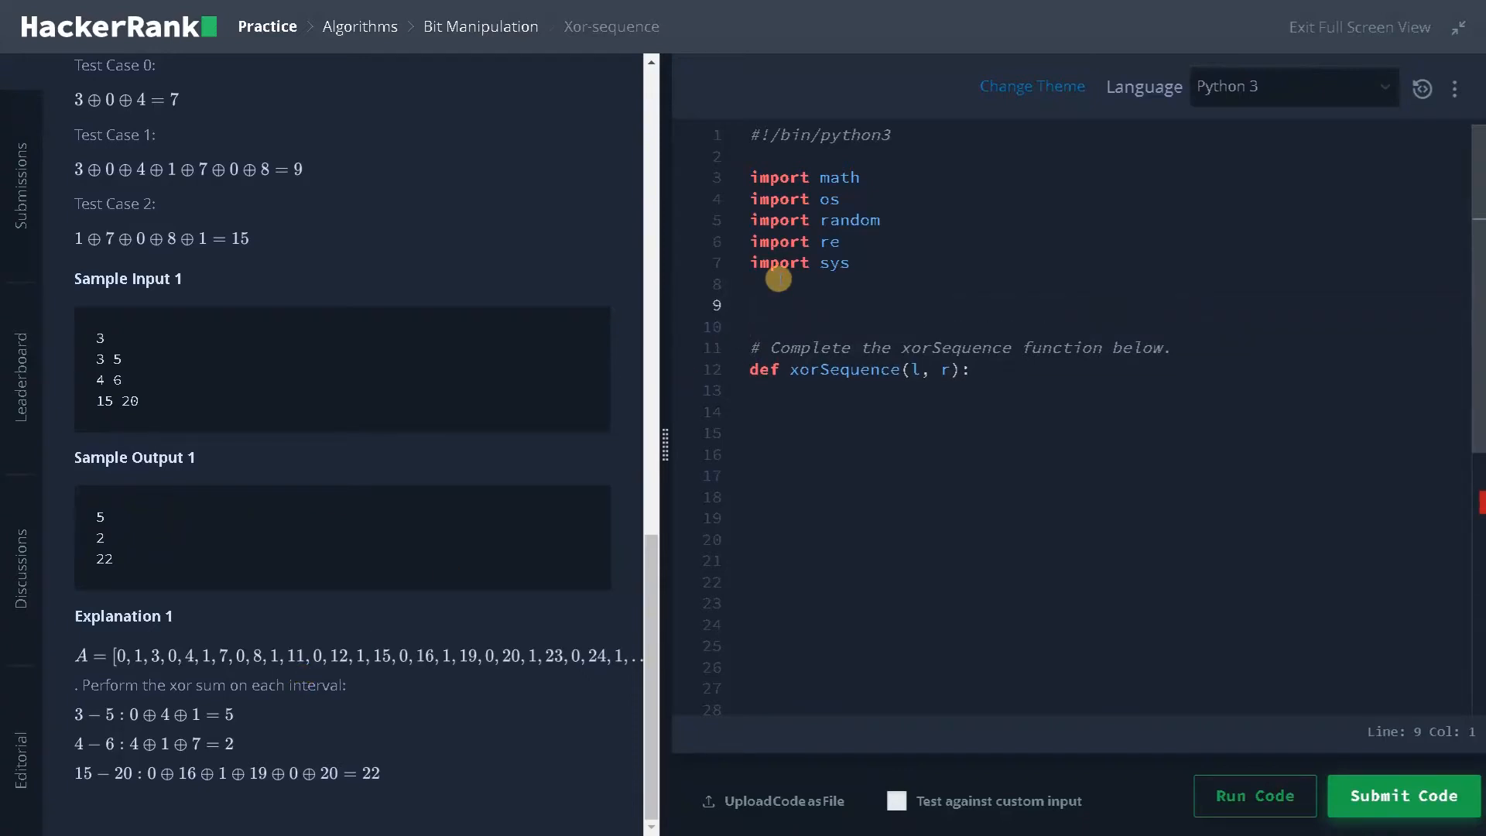
Step: Write the comment '# 0 1 3 0 4 1 7 0' listing the sequence's first values above the function
{"action": "type", "text": "#"}
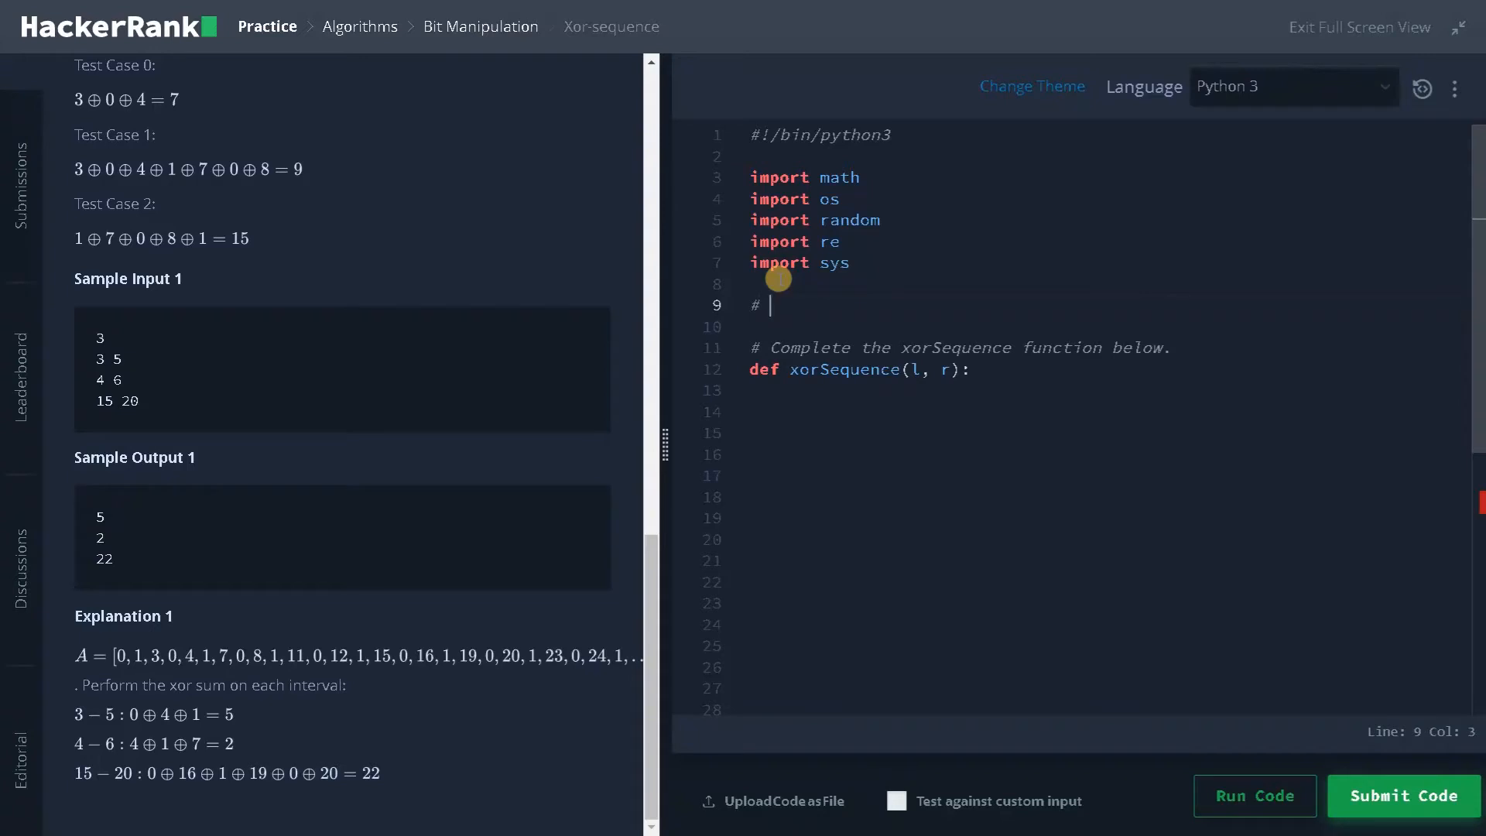
{"action": "mouse_move", "coordinate": [206, 670]}
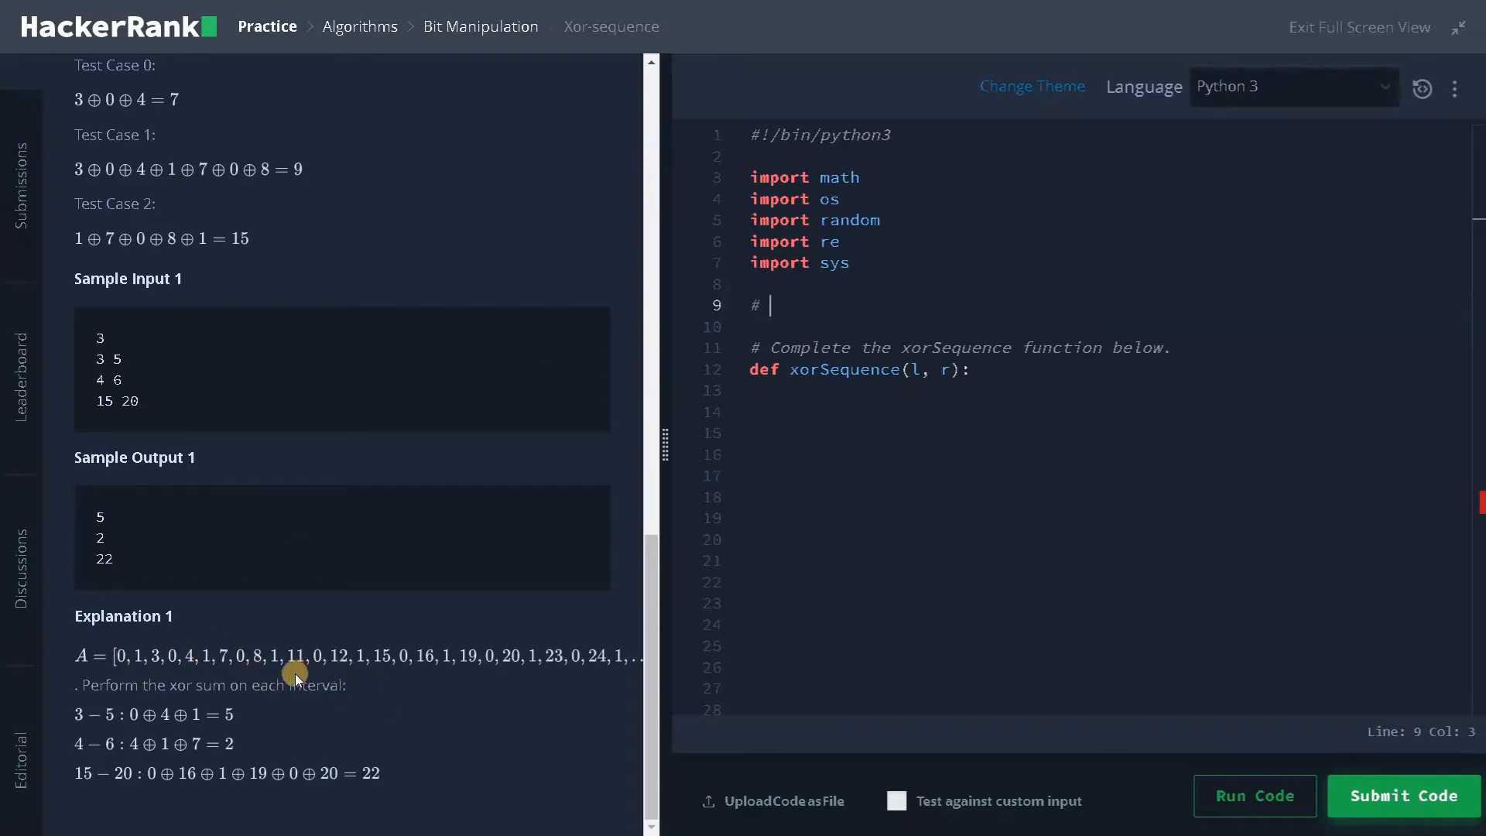
{"action": "mouse_move", "coordinate": [133, 674]}
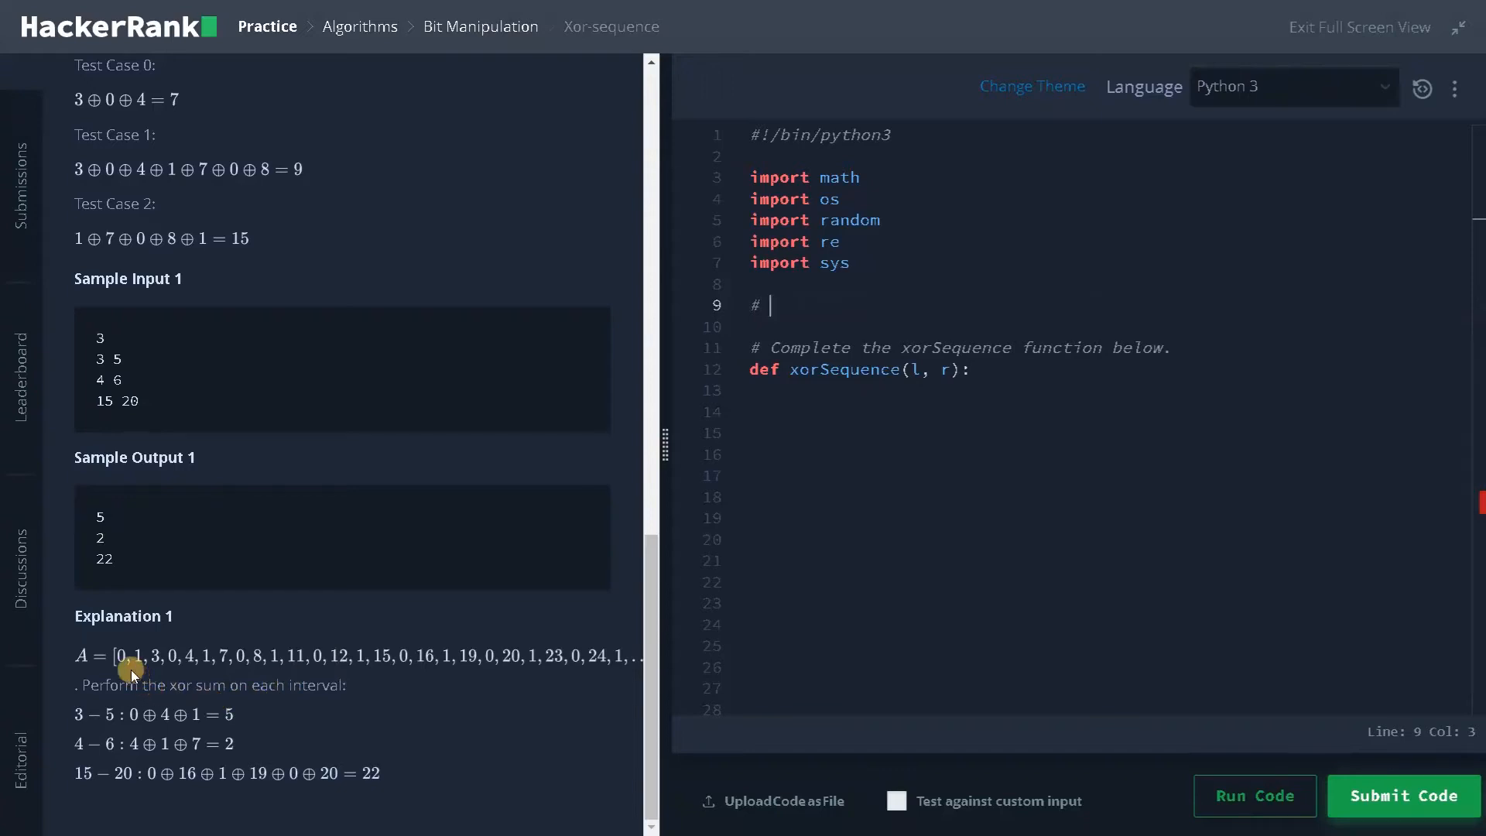
{"action": "mouse_move", "coordinate": [124, 670]}
{"action": "type", "text": " 0 1"}
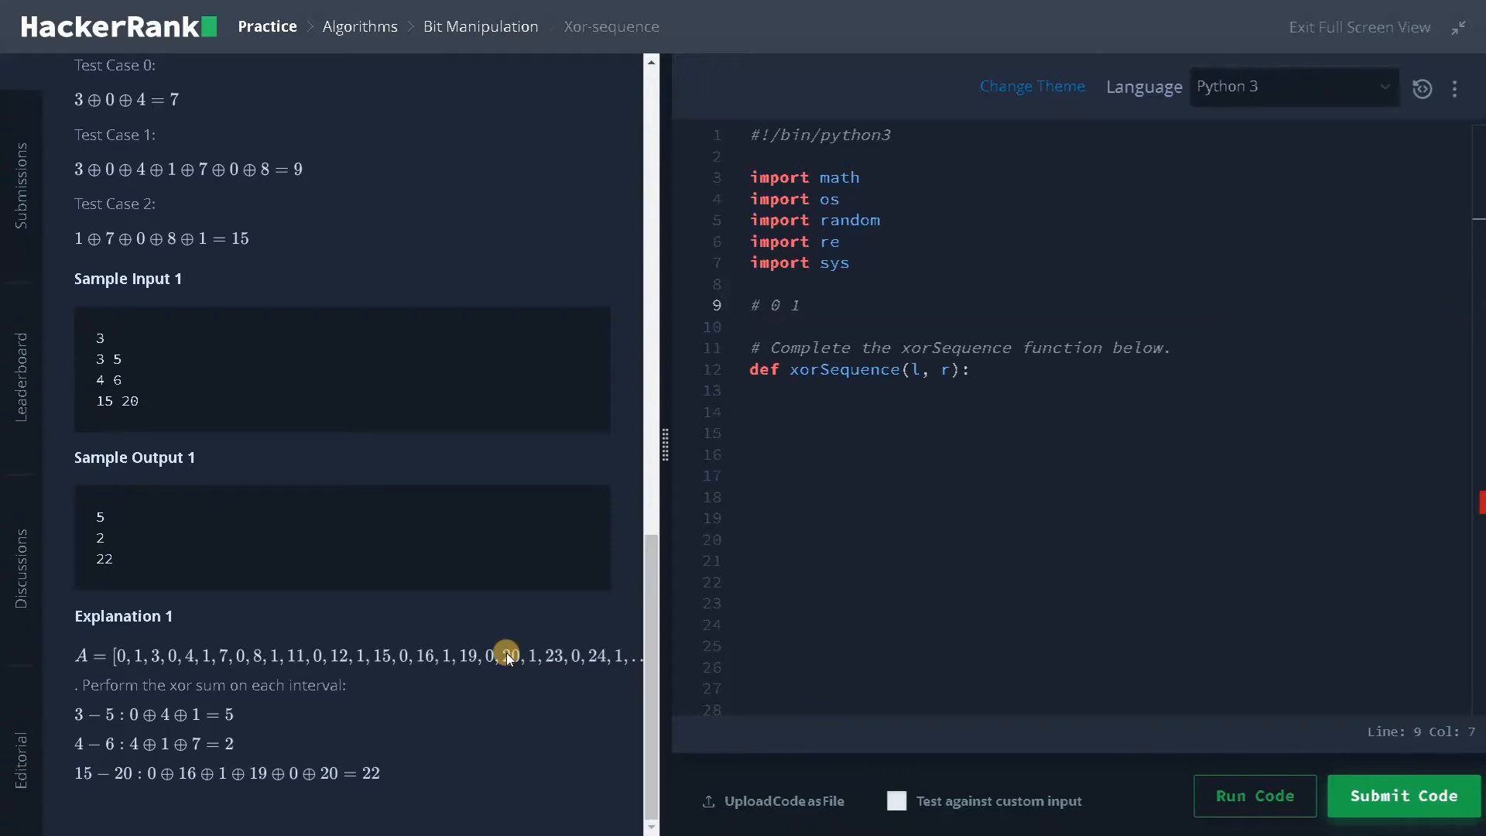
{"action": "type", "text": "3 0 4"}
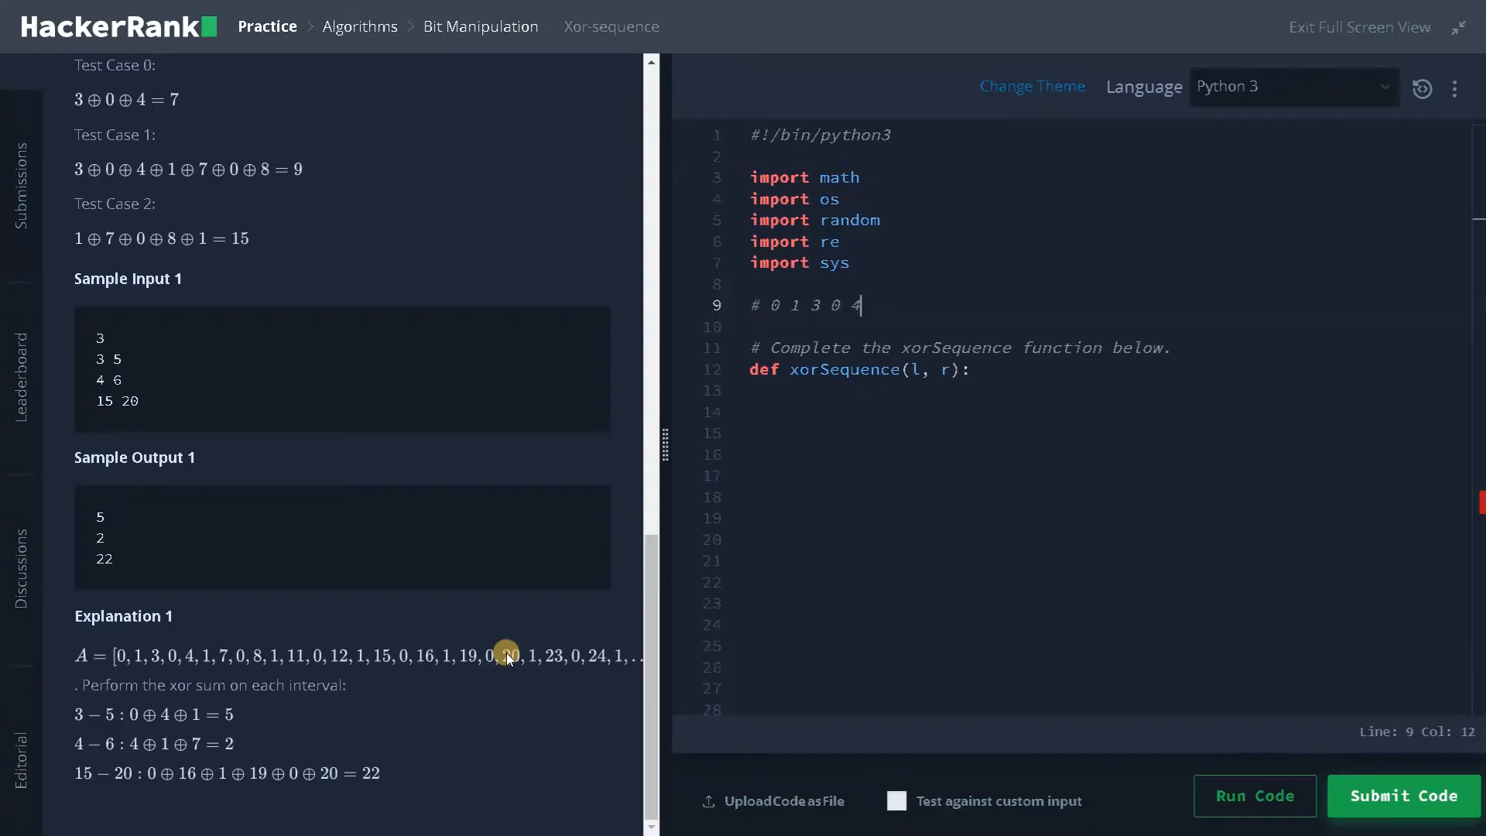
{"action": "type", "text": "1"}
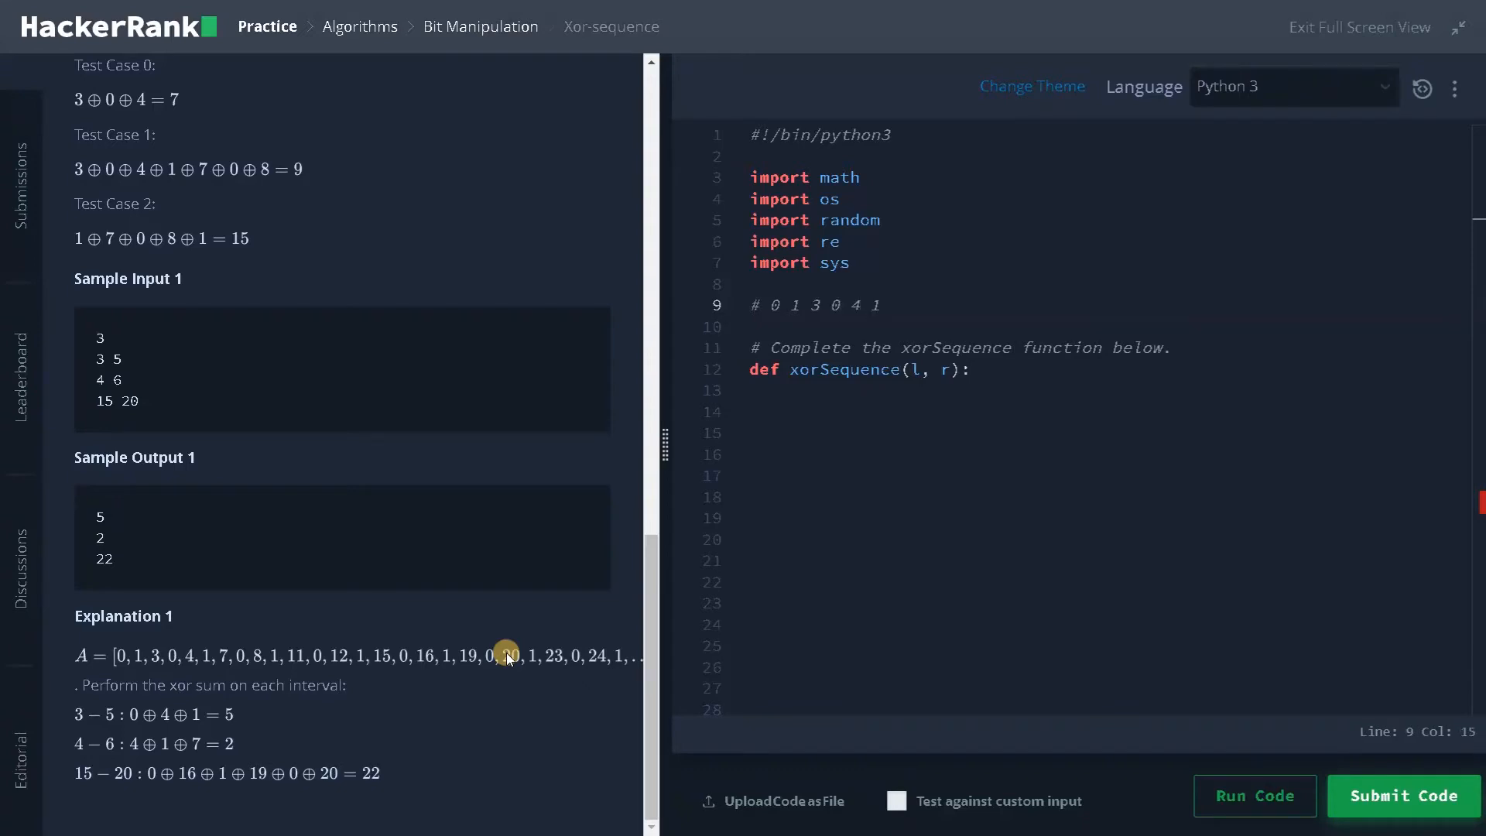
{"action": "type", "text": "7 0"}
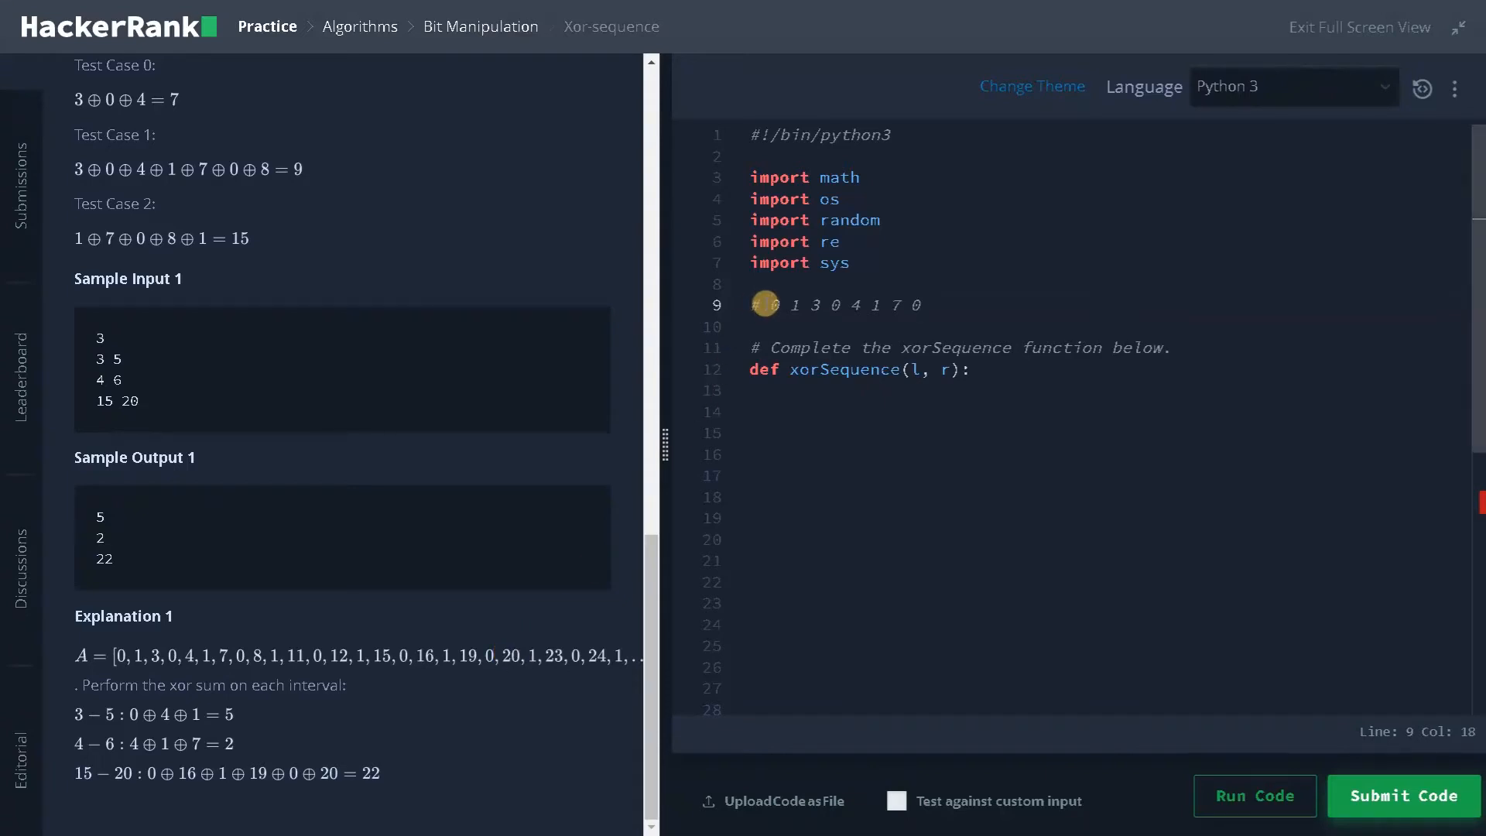
{"action": "left_click_drag", "start_coordinate": [767, 305], "coordinate": [914, 305]}
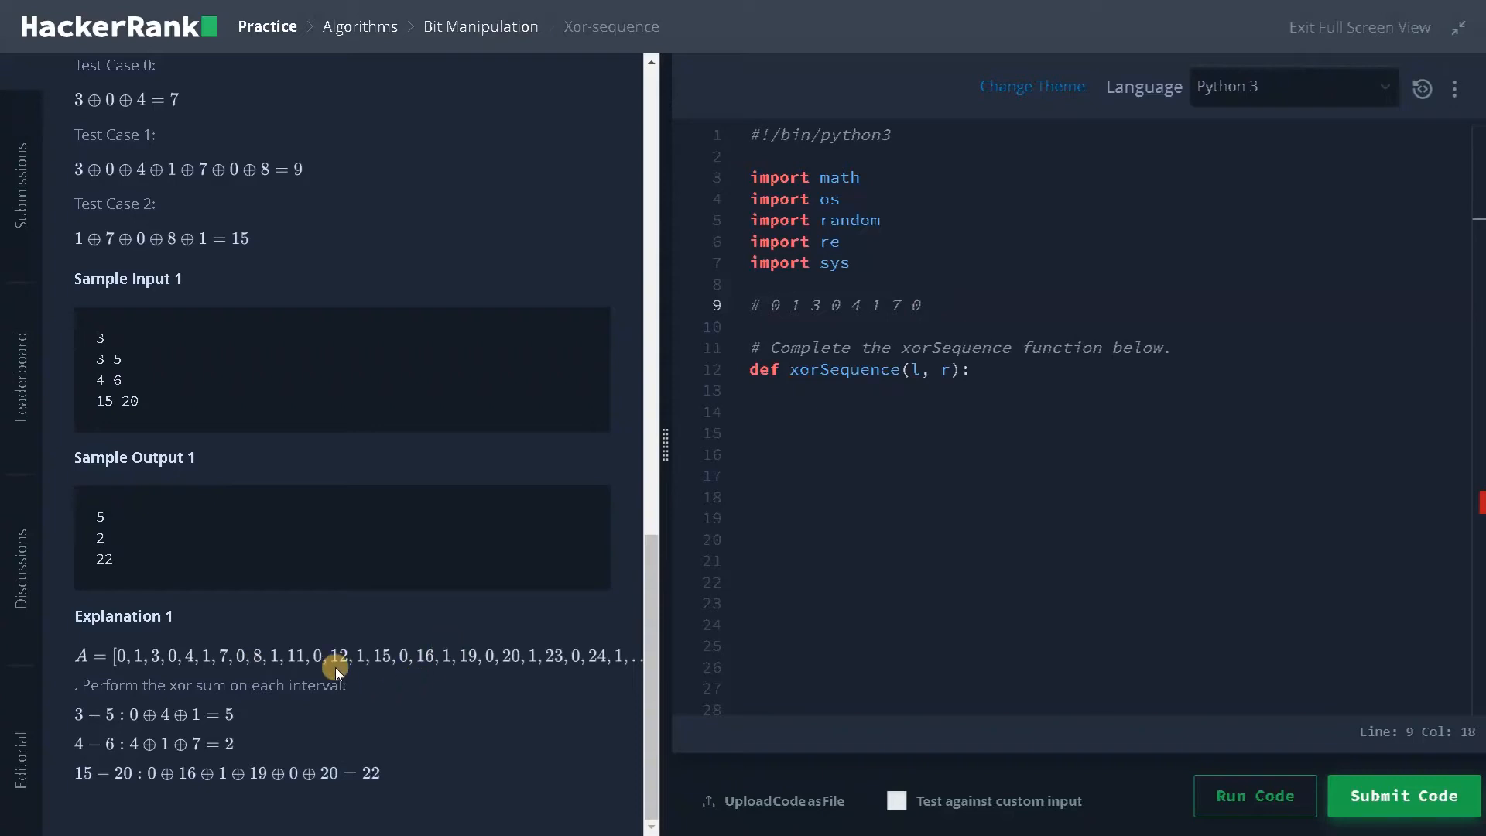
{"action": "mouse_move", "coordinate": [932, 305]}
{"action": "type", "text": "#"}
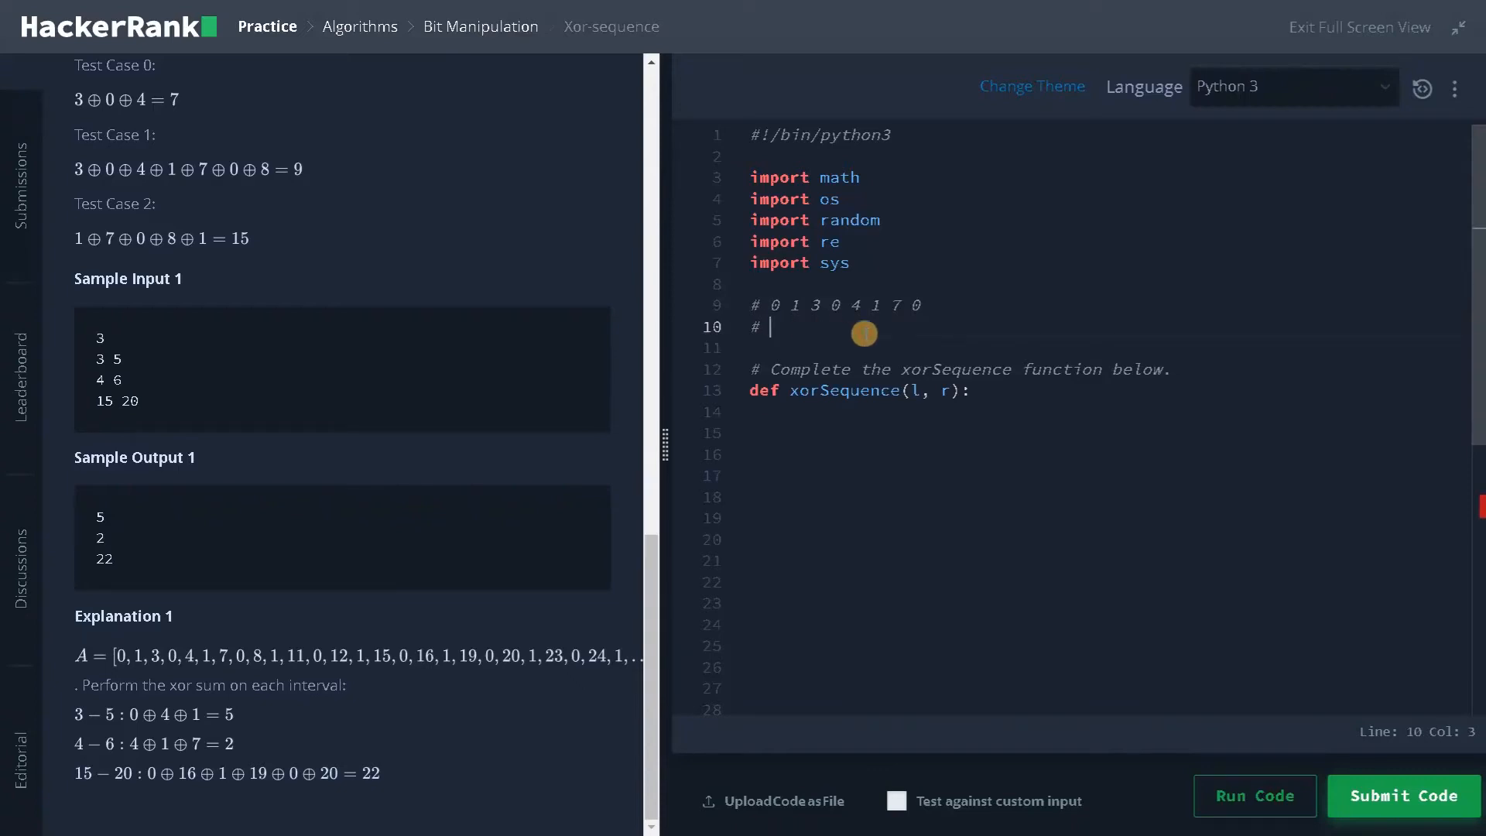
Step: Write the running XOR values '0 1 2 2 6 7 0 0' on the second comment line
{"action": "type", "text": "0"}
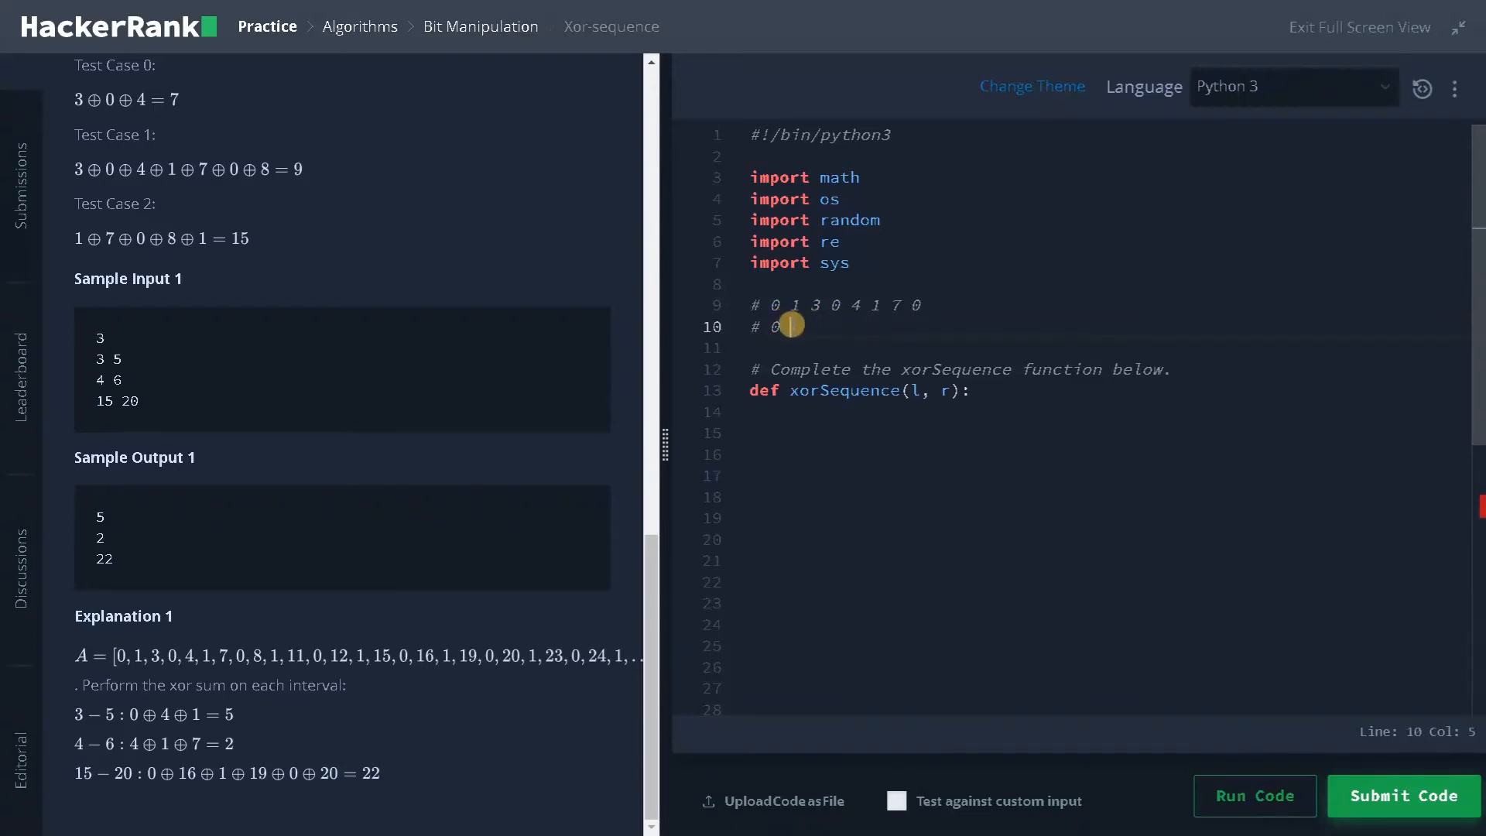
{"action": "type", "text": "1"}
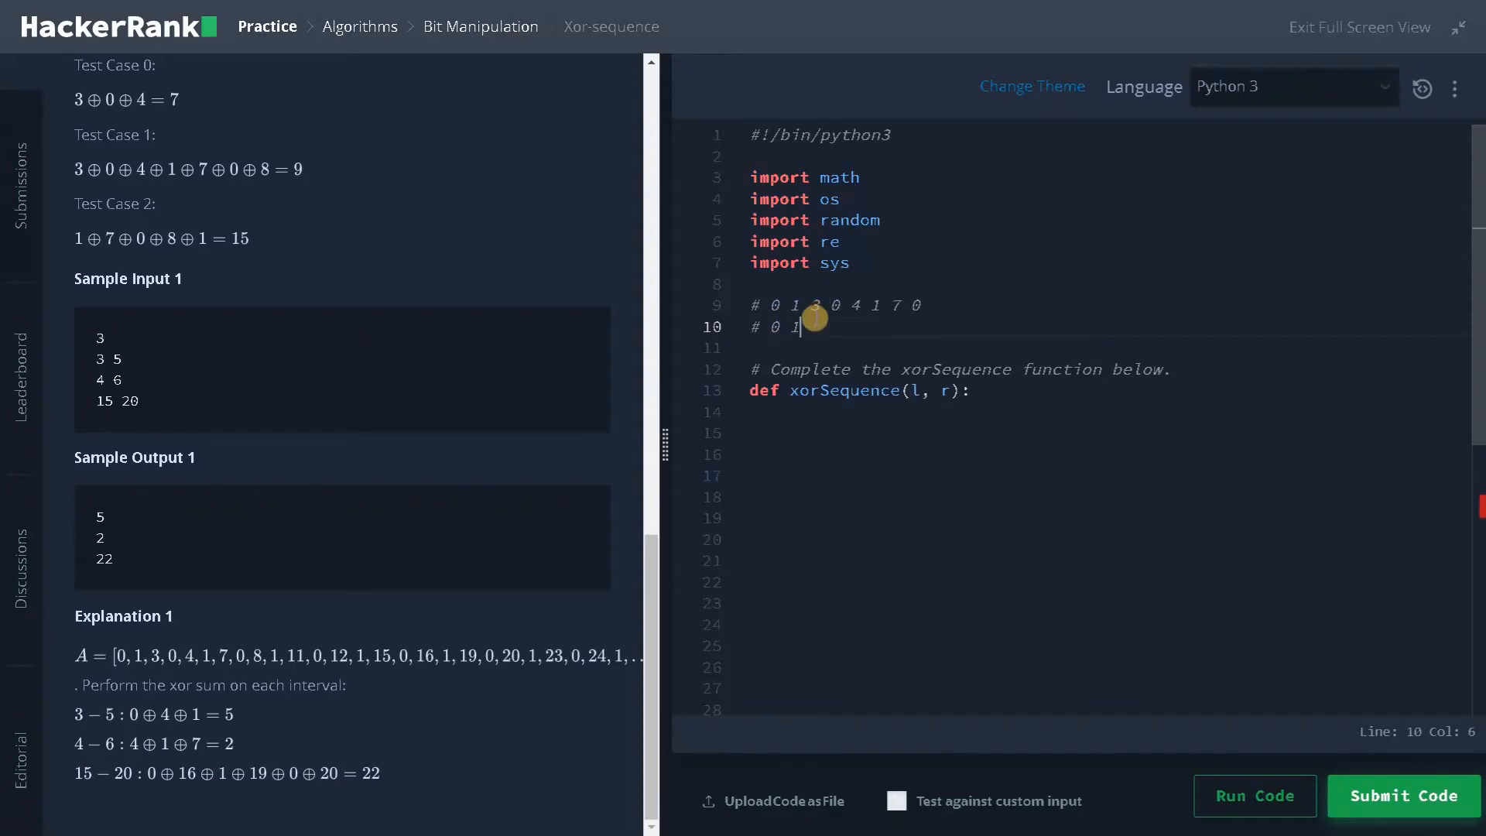
{"action": "type", "text": "2"}
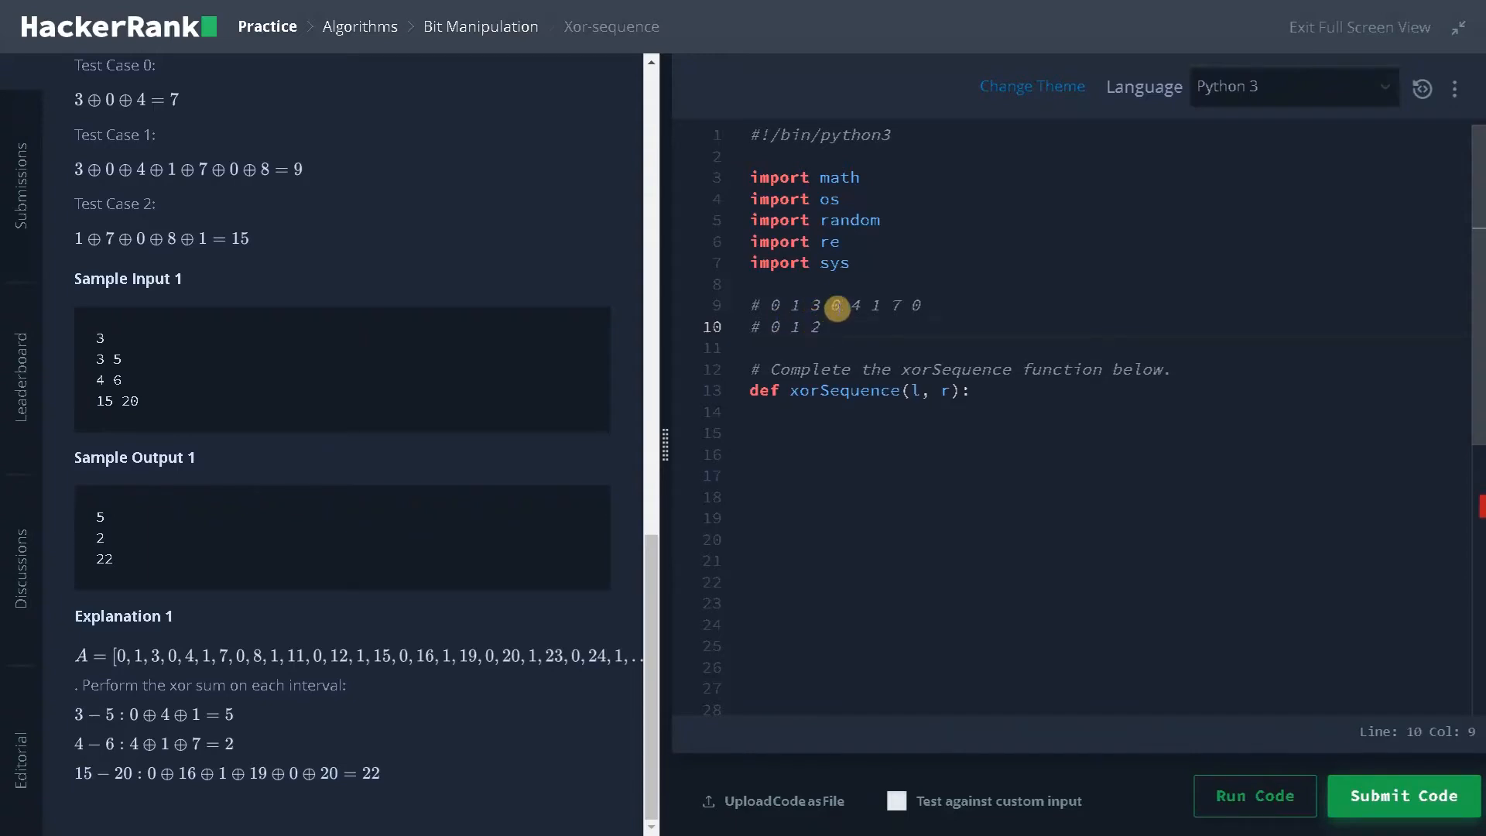
{"action": "type", "text": "2"}
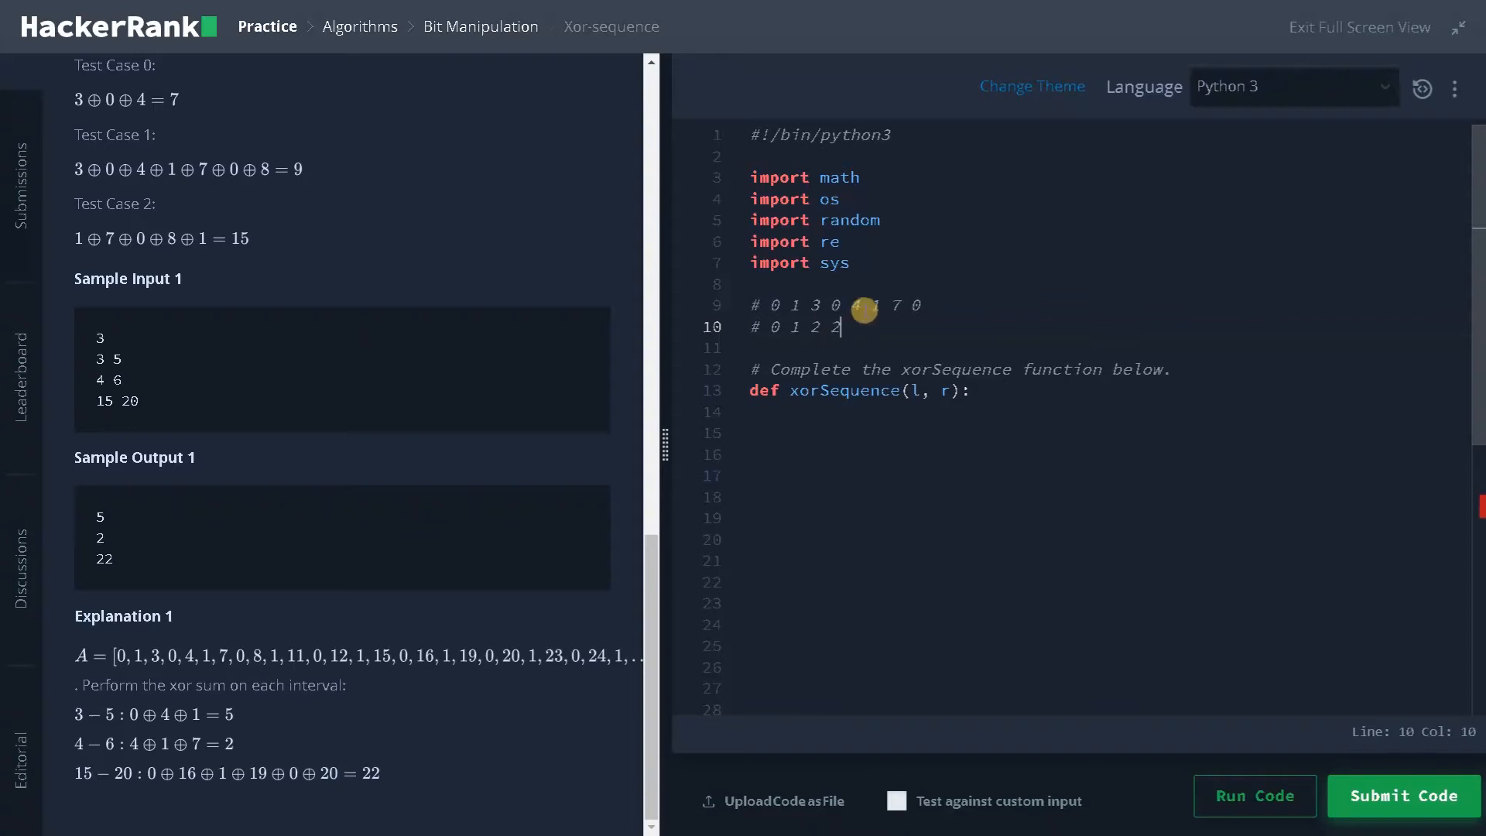
{"action": "type", "text": "6"}
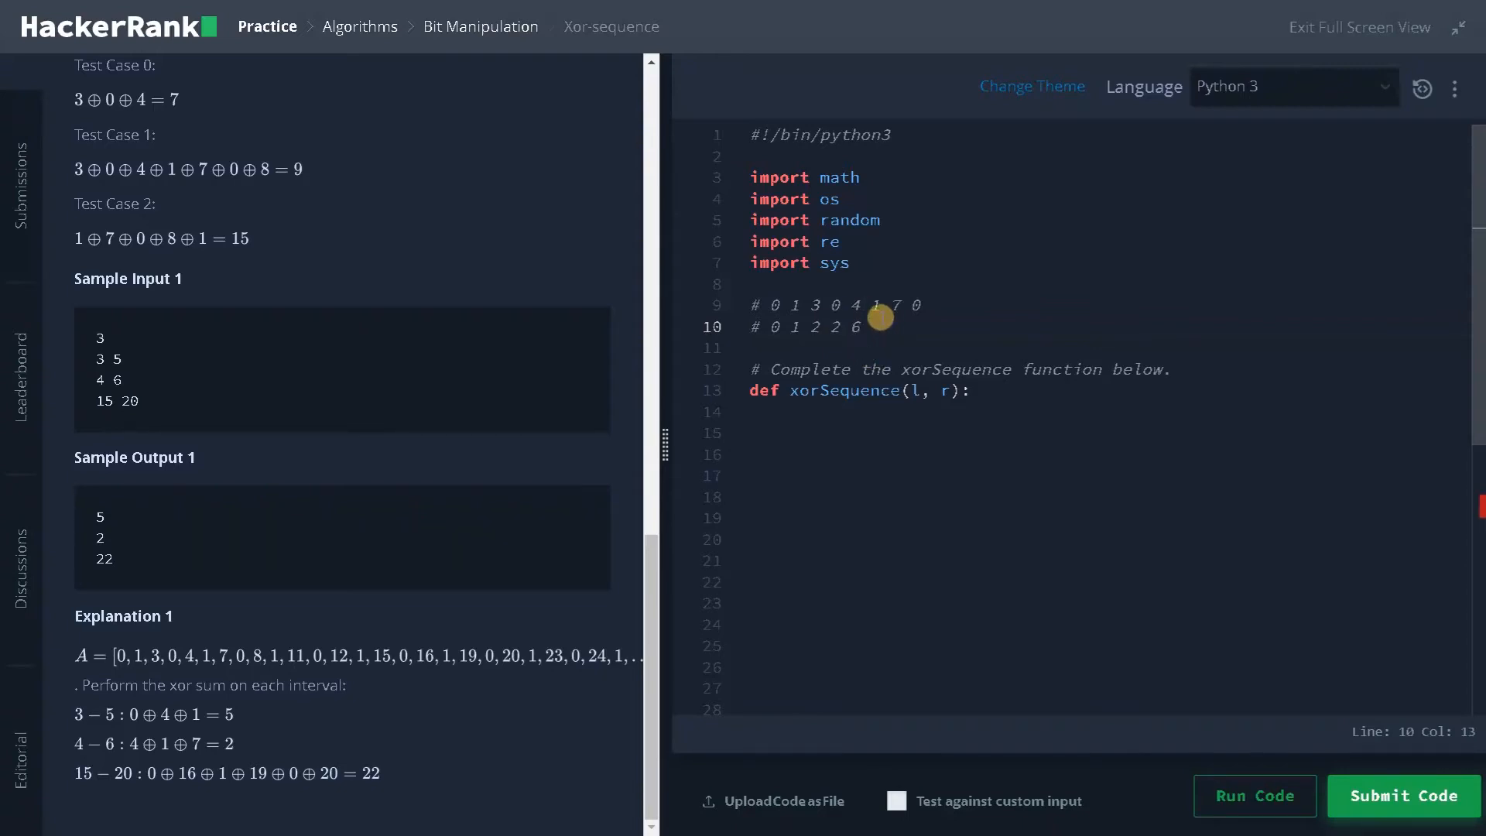
{"action": "type", "text": "7 0 0"}
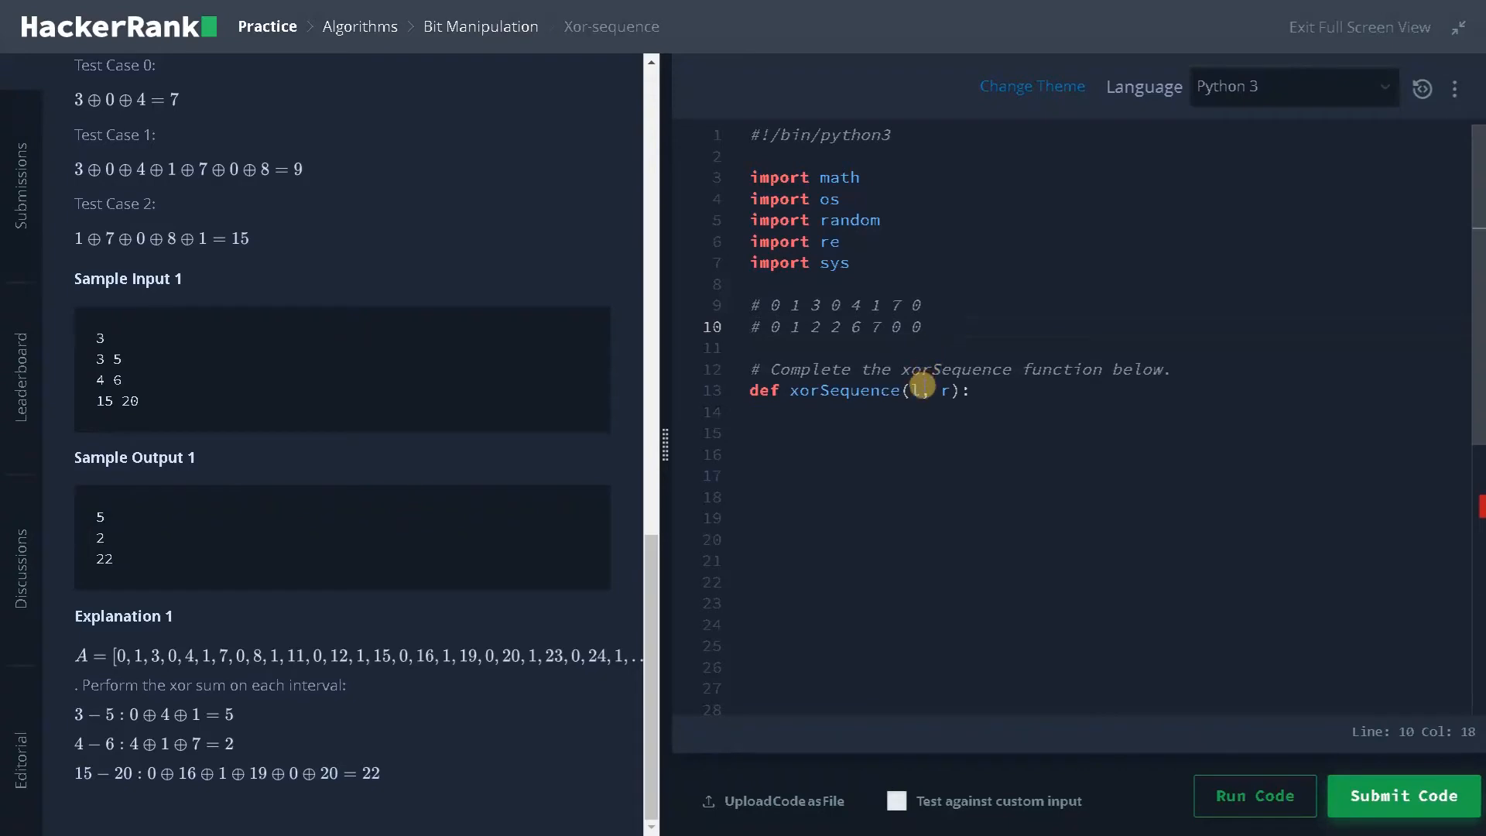
Step: Begin the nested helper 'def fun(number):' right after the xorSequence definition line
{"action": "left_click", "coordinate": [917, 390]}
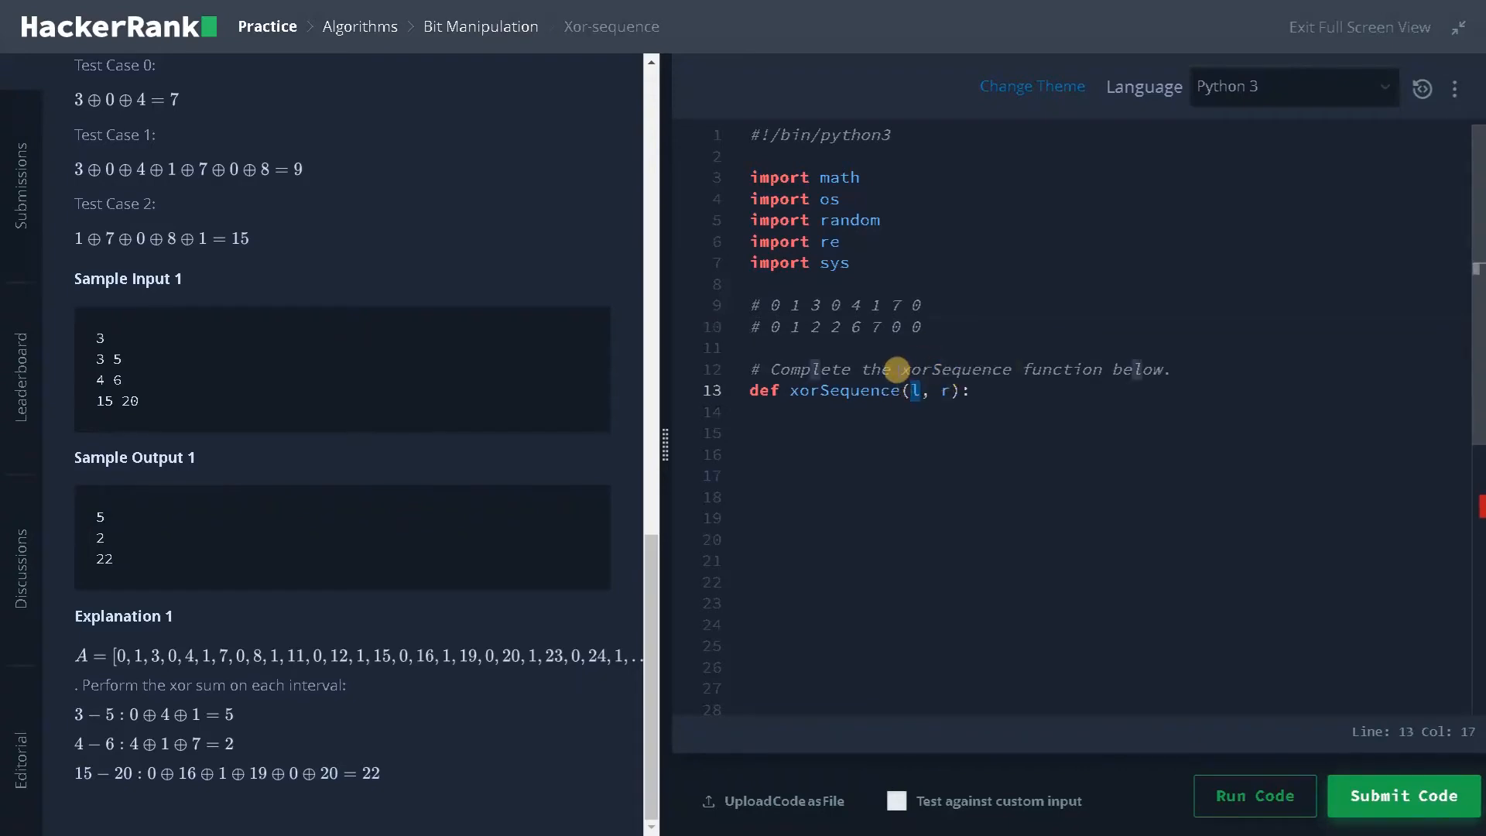
{"action": "mouse_move", "coordinate": [861, 463]}
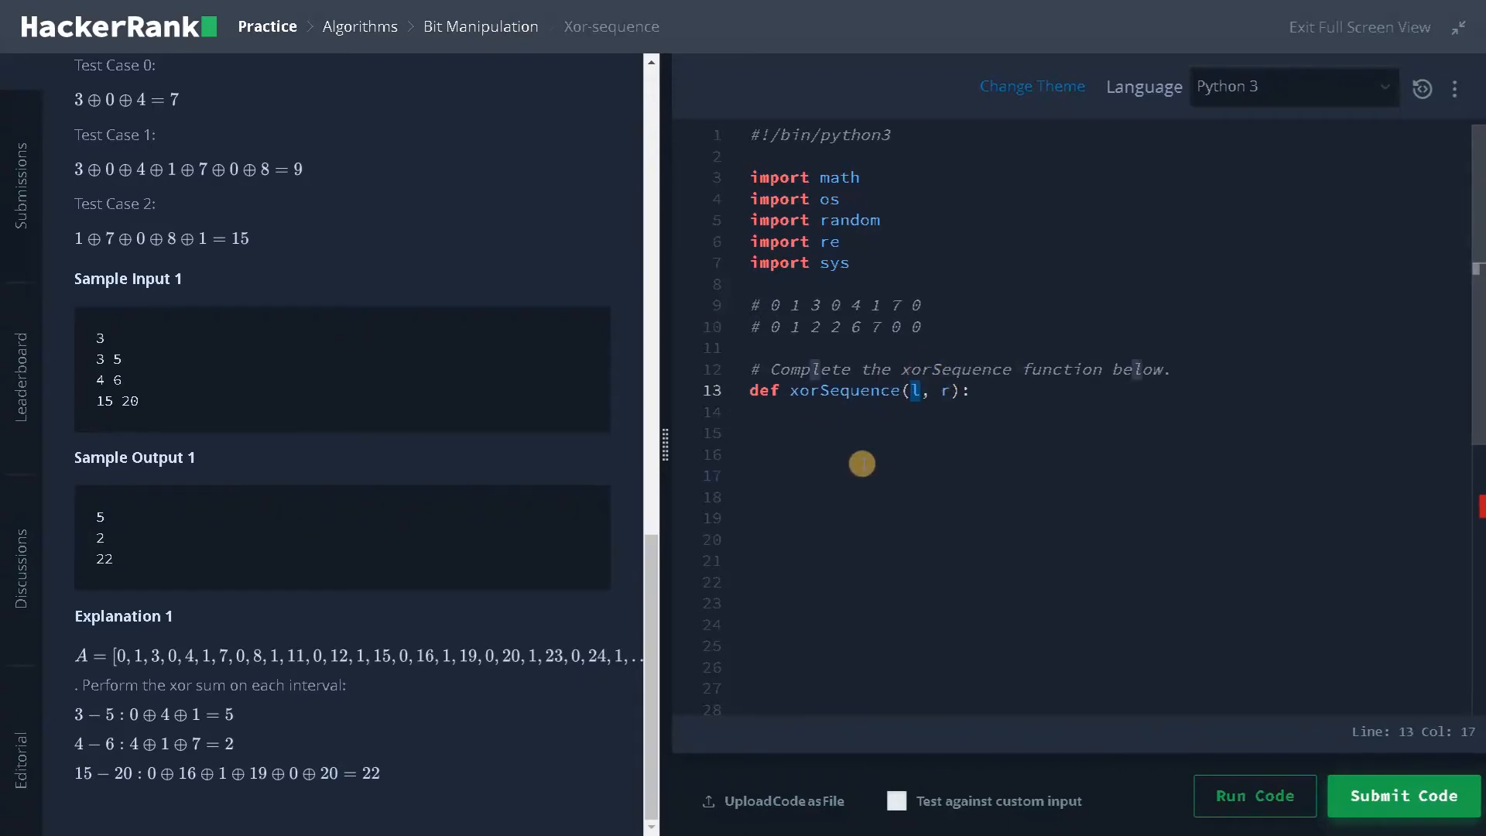
{"action": "mouse_move", "coordinate": [809, 407]}
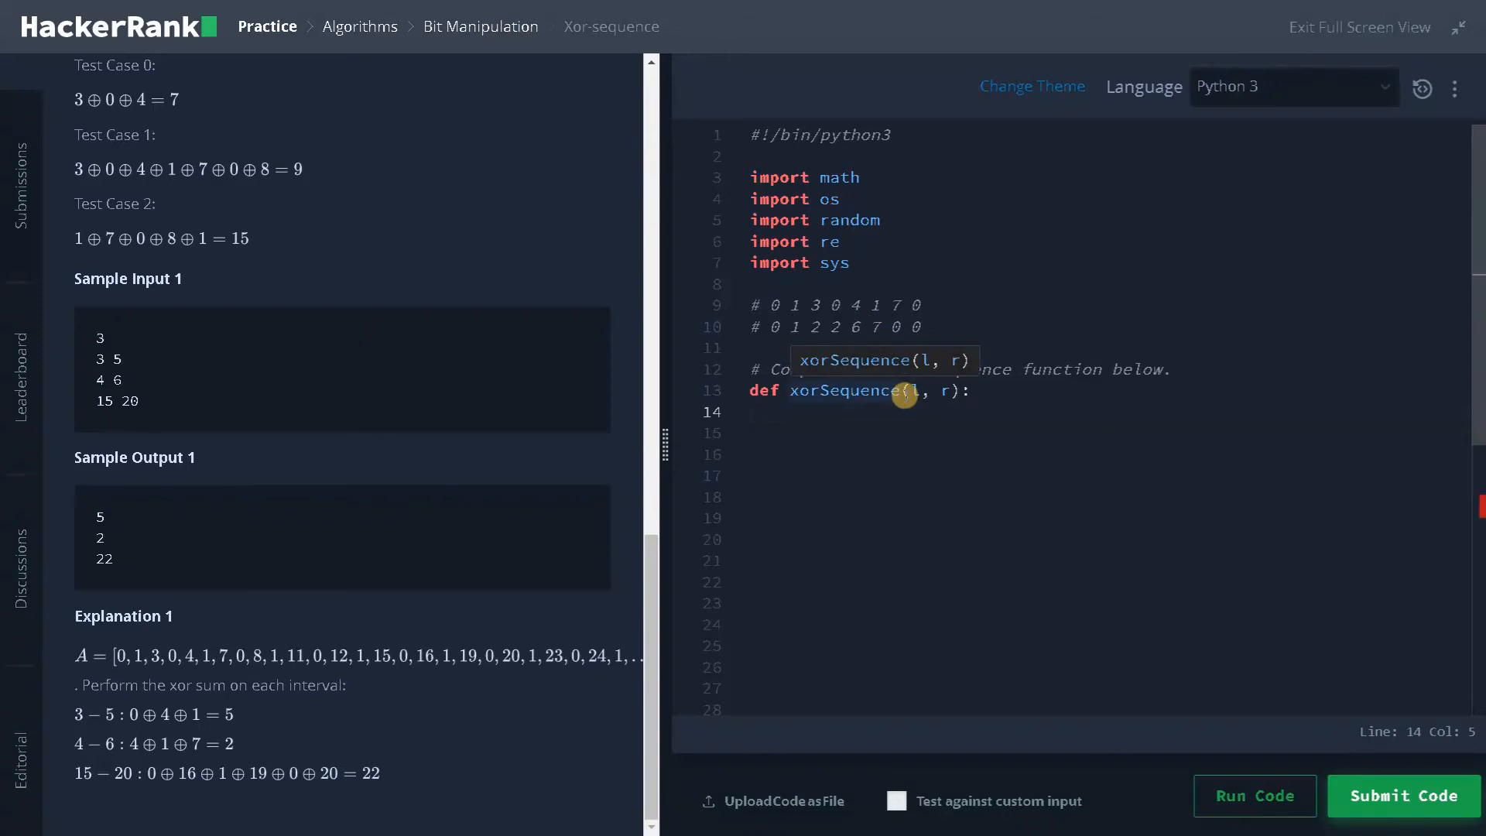
{"action": "type", "text": "def"}
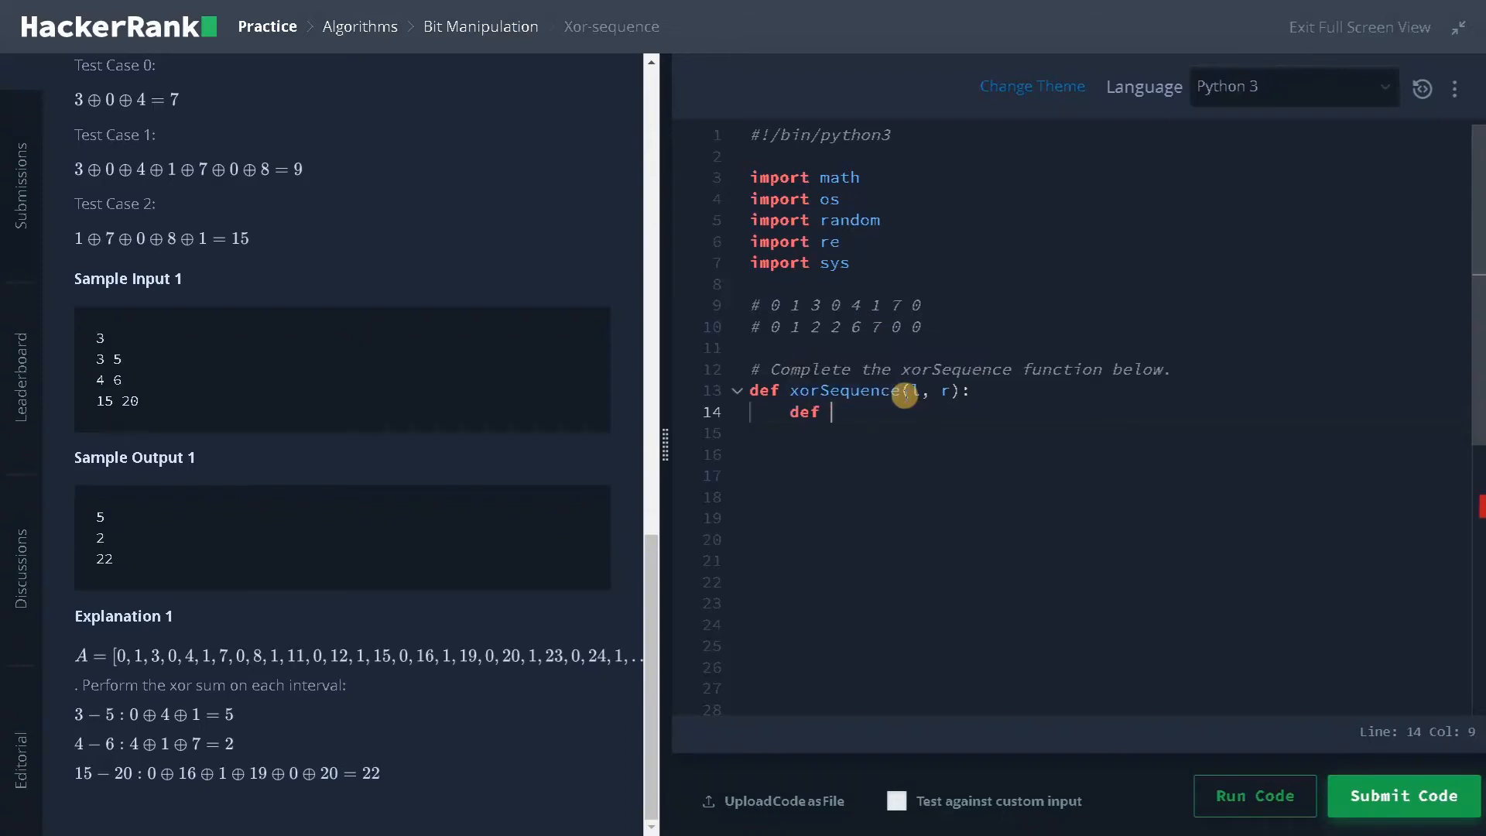
{"action": "type", "text": "fu"}
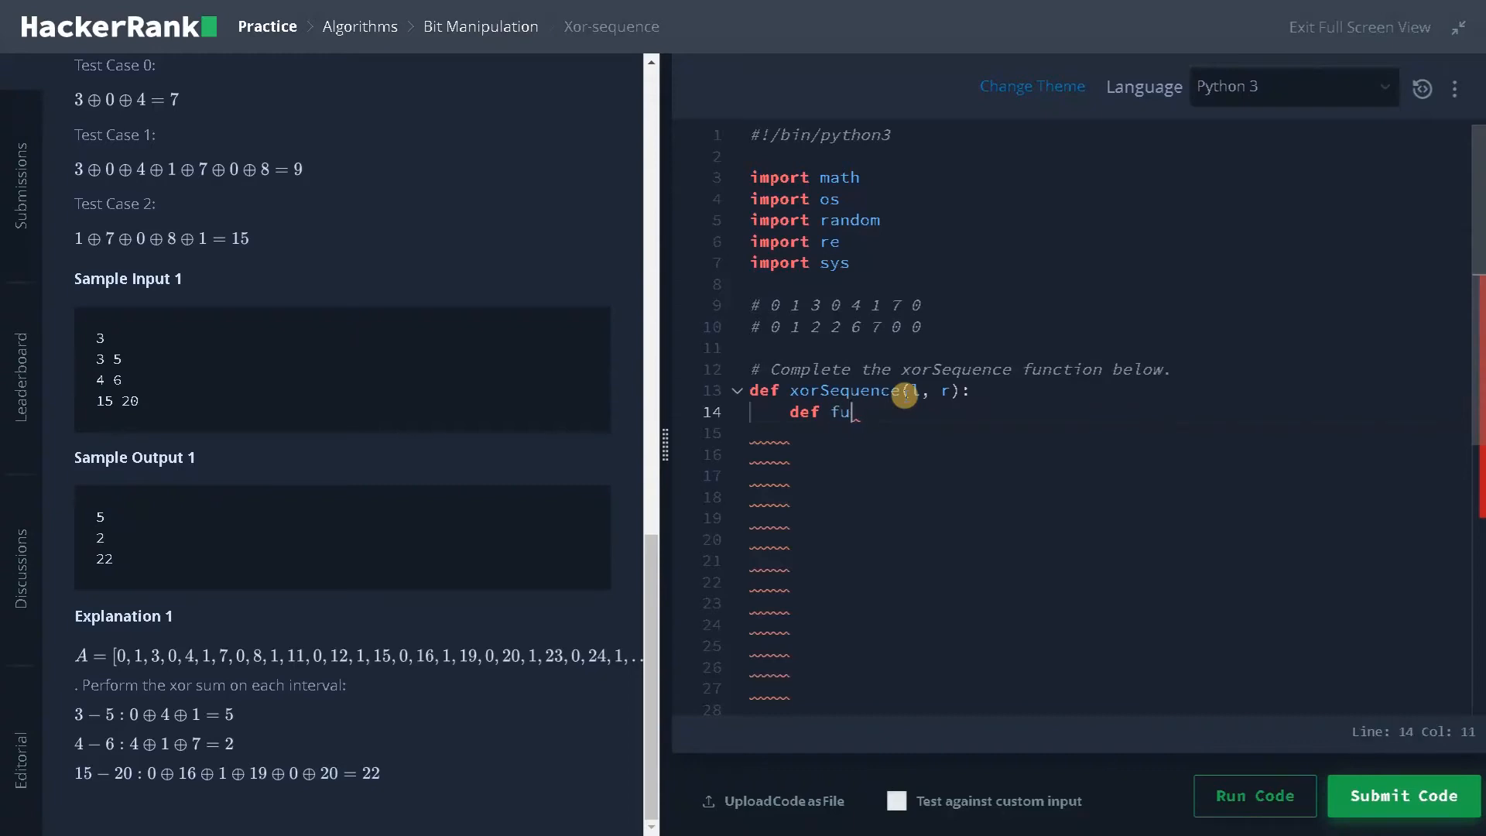
{"action": "type", "text": "()"}
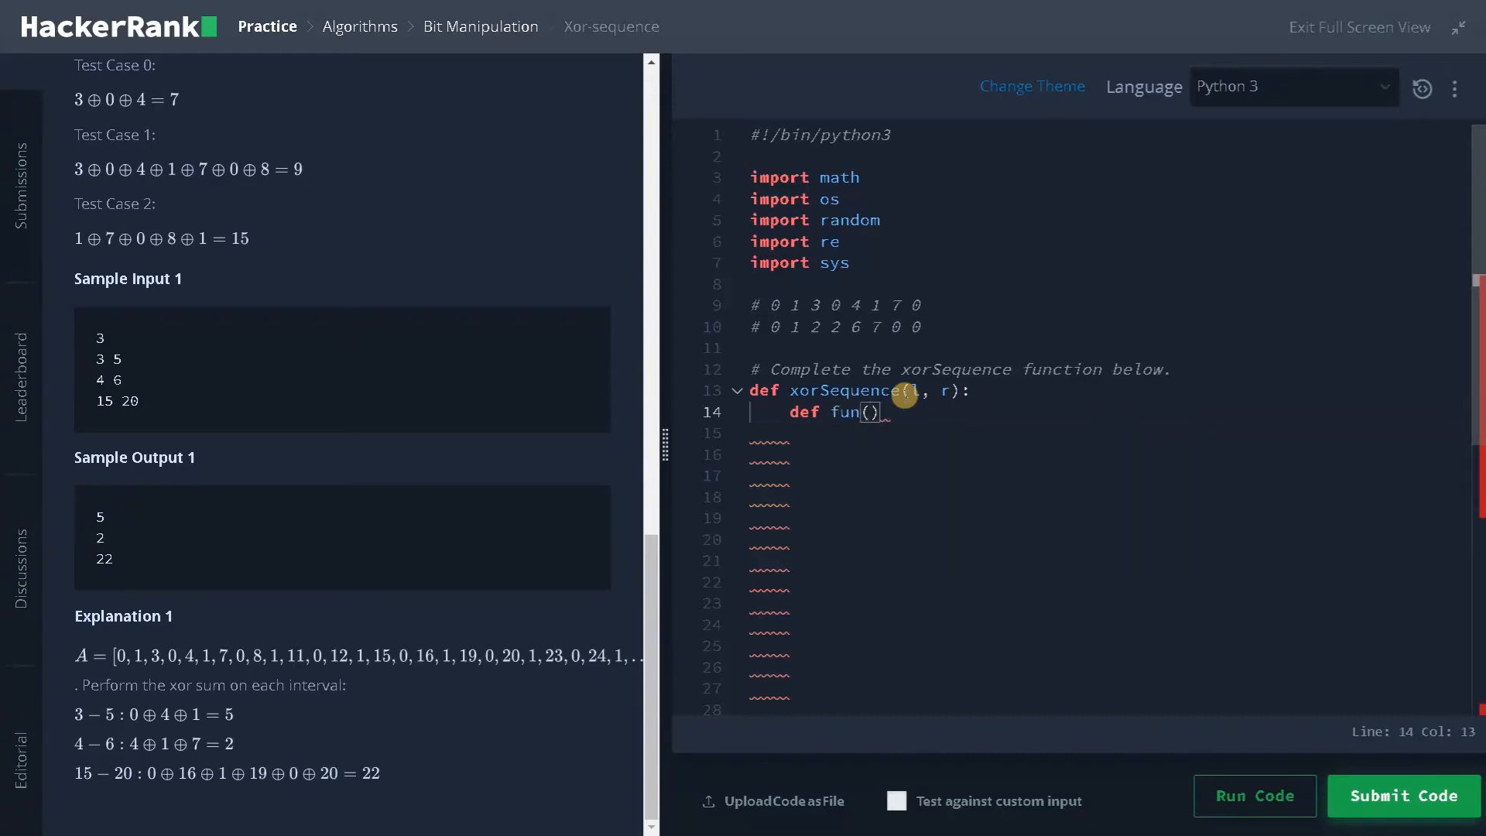
{"action": "type", "text": "number"}
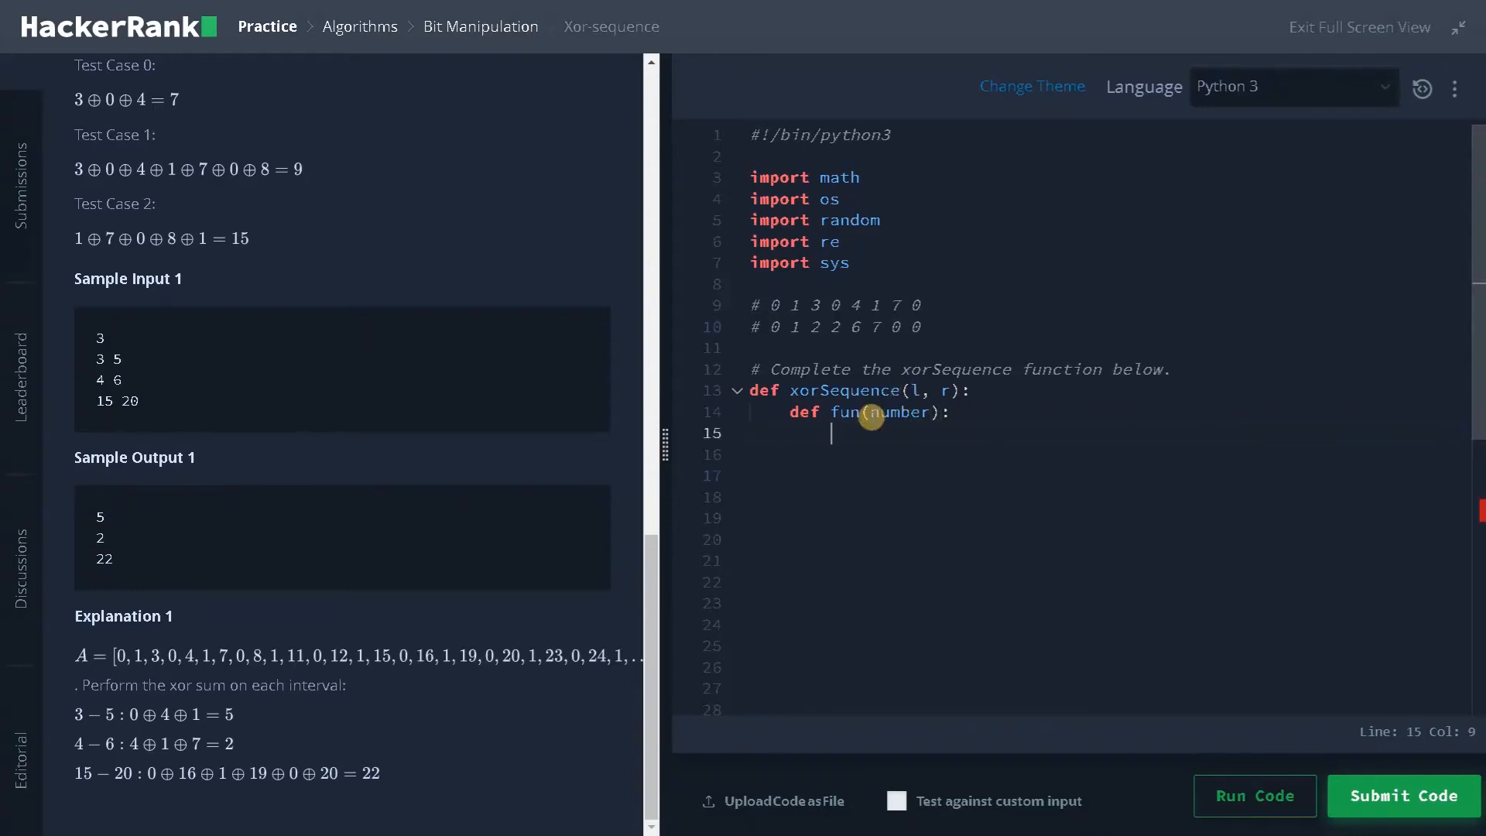
{"action": "mouse_move", "coordinate": [768, 327]}
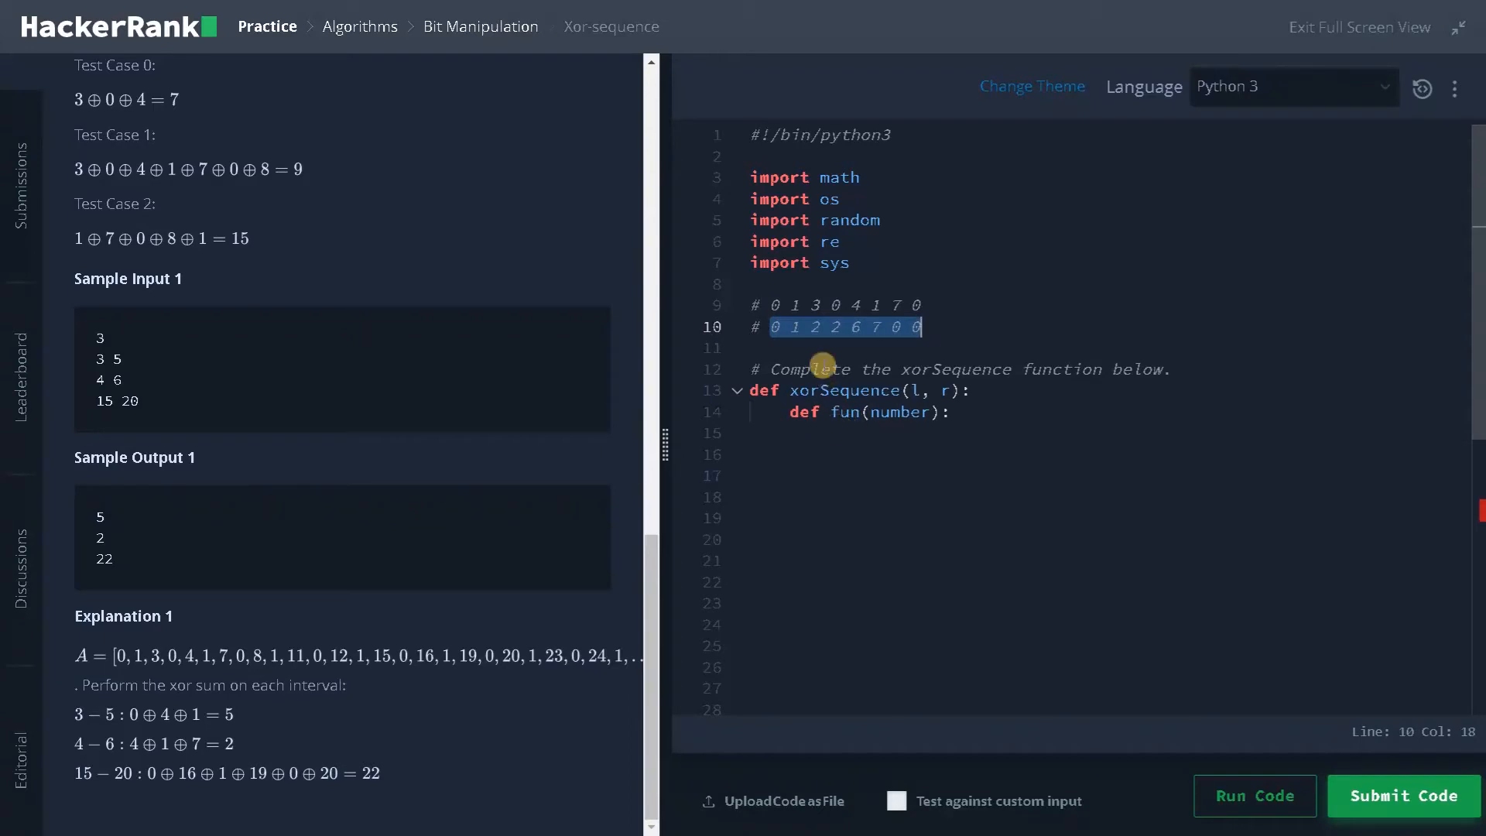
Step: Make the helper's first line compute n = number % 8
{"action": "type", "text": "n"}
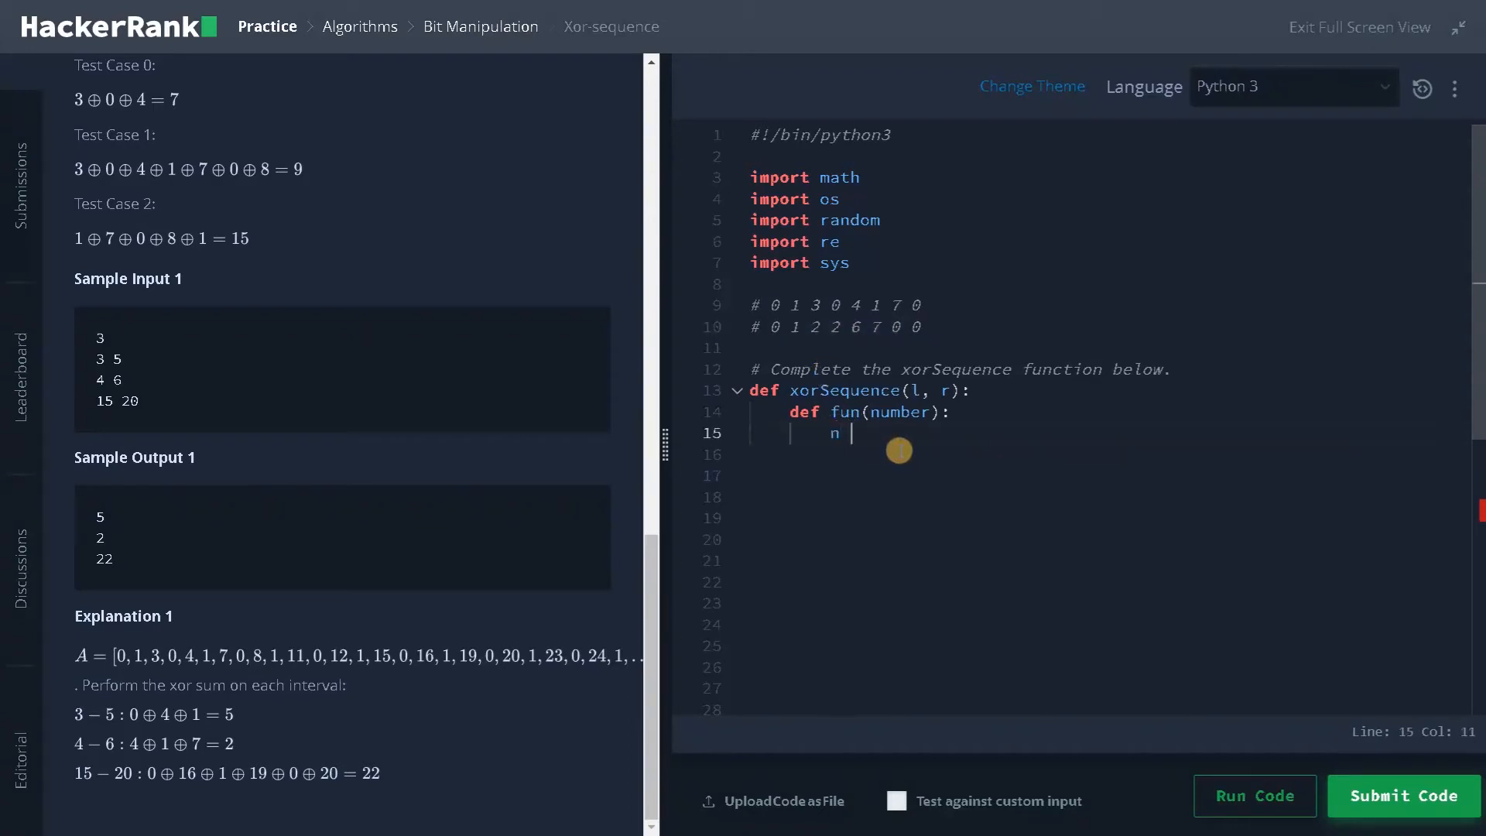
{"action": "type", "text": "= number"}
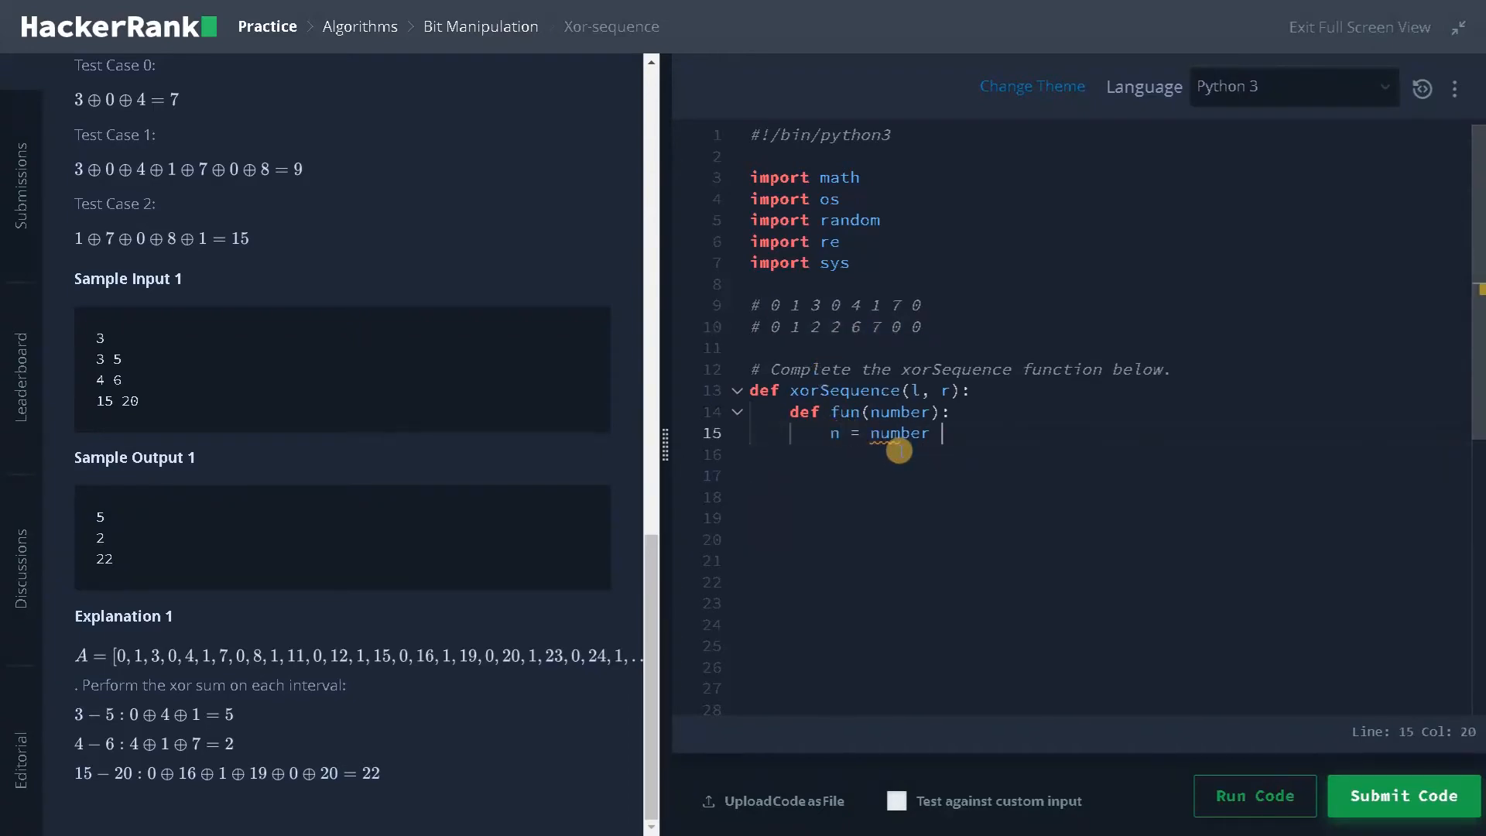
{"action": "type", "text": "%"}
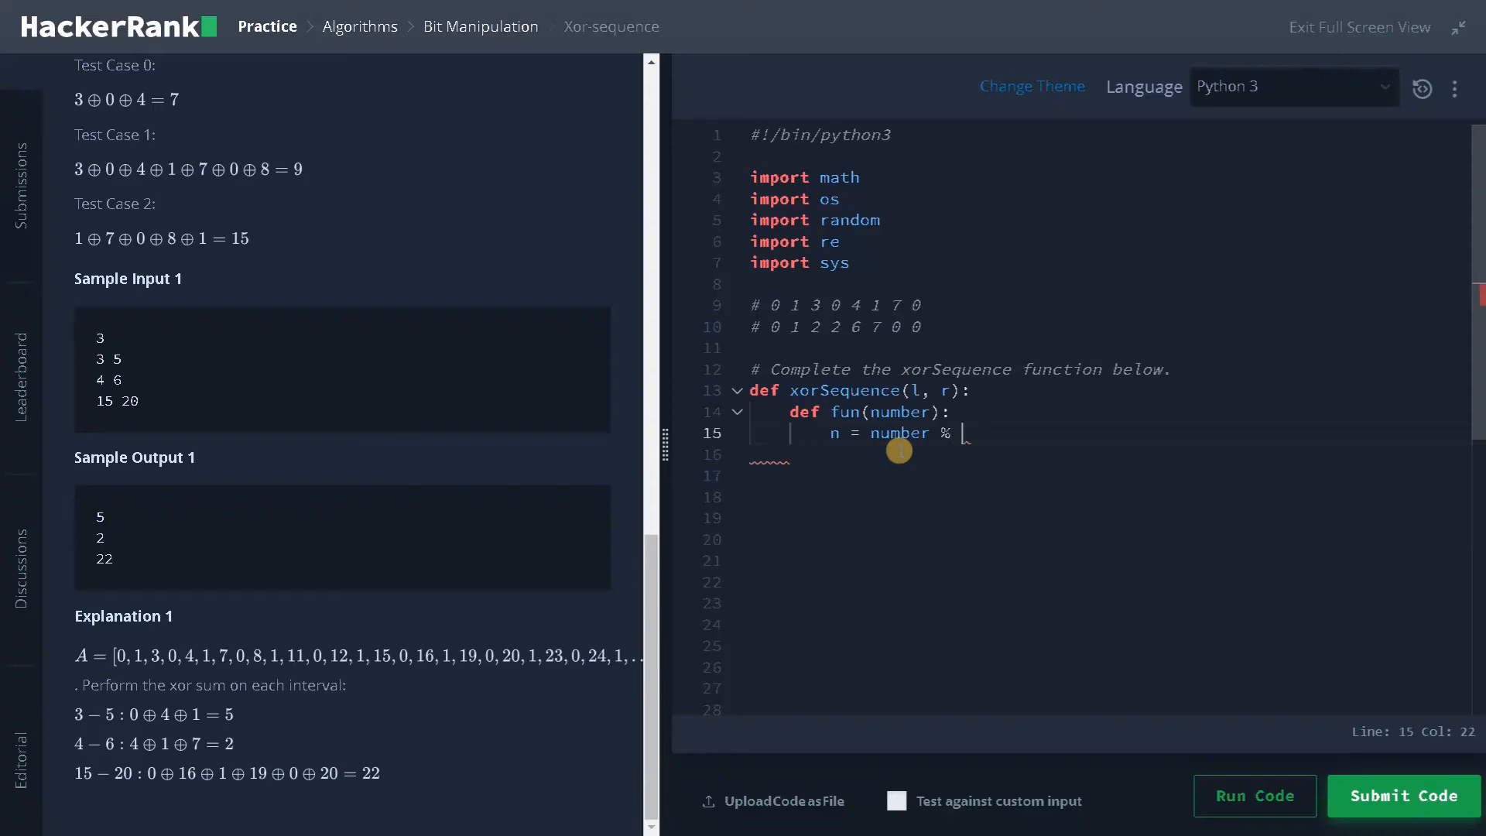
{"action": "type", "text": "8"}
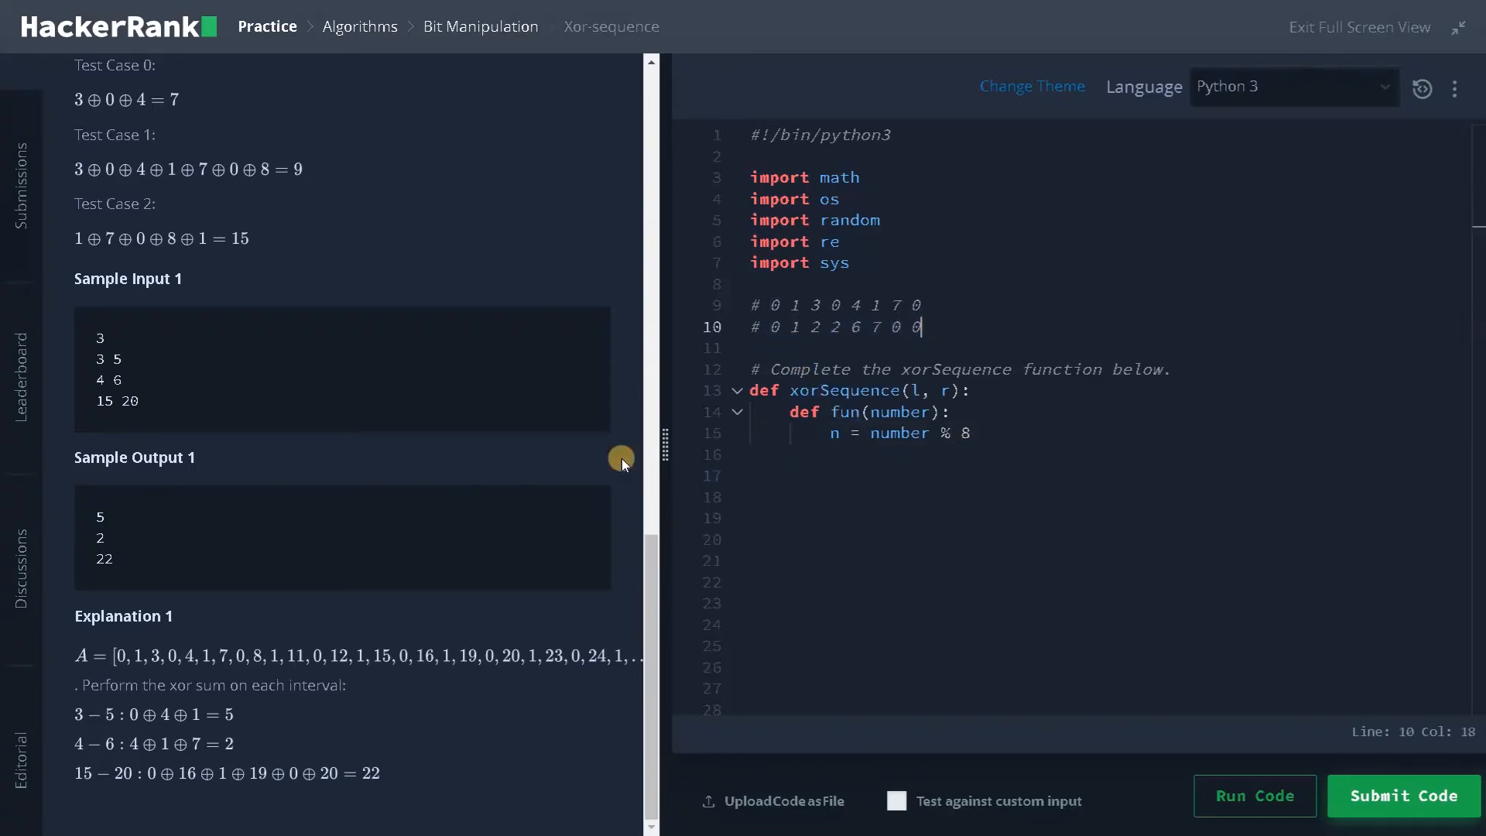
{"action": "mouse_move", "coordinate": [260, 652]}
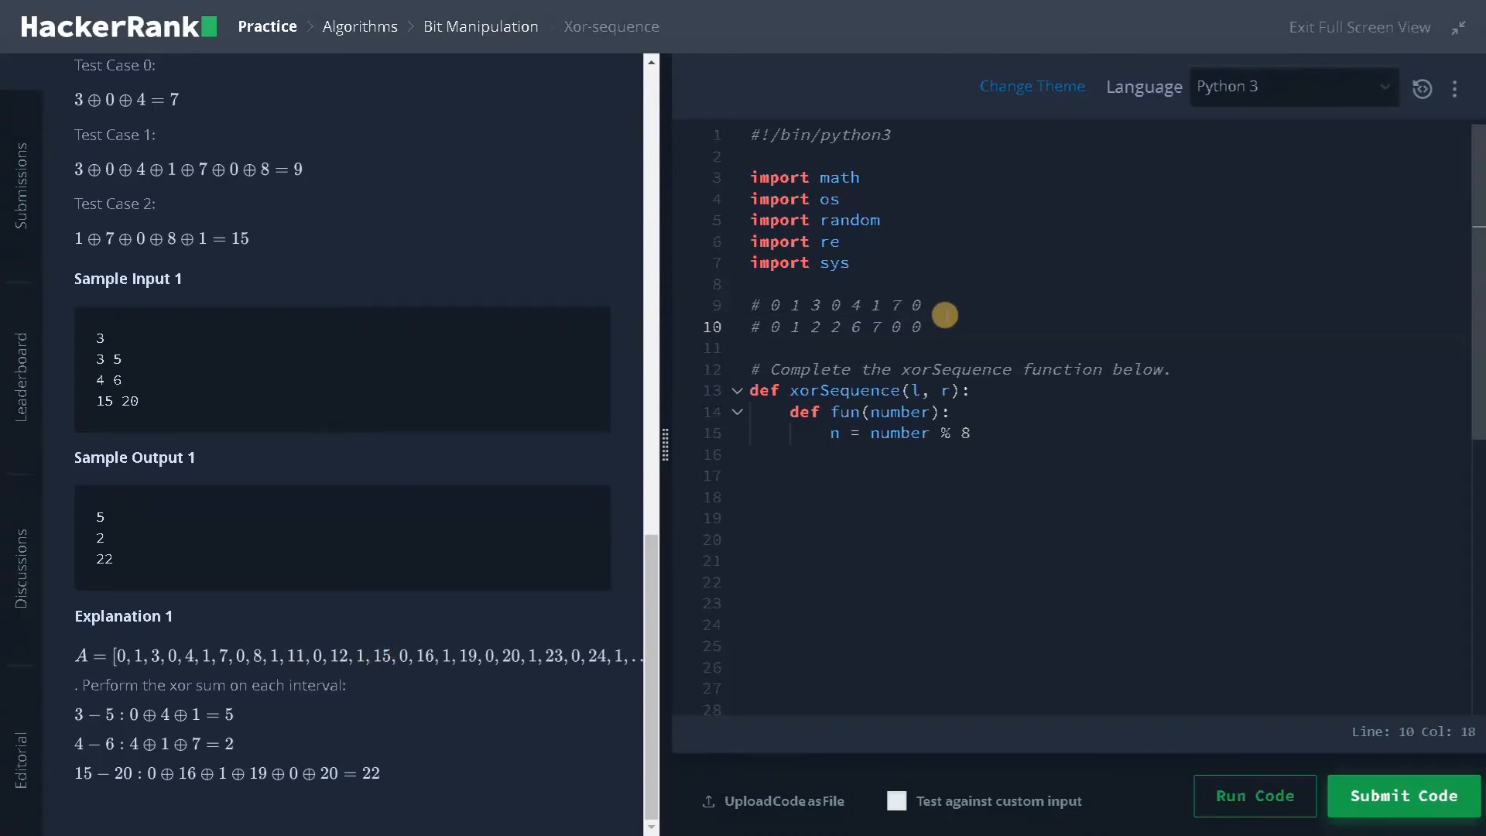
{"action": "mouse_move", "coordinate": [1112, 325]}
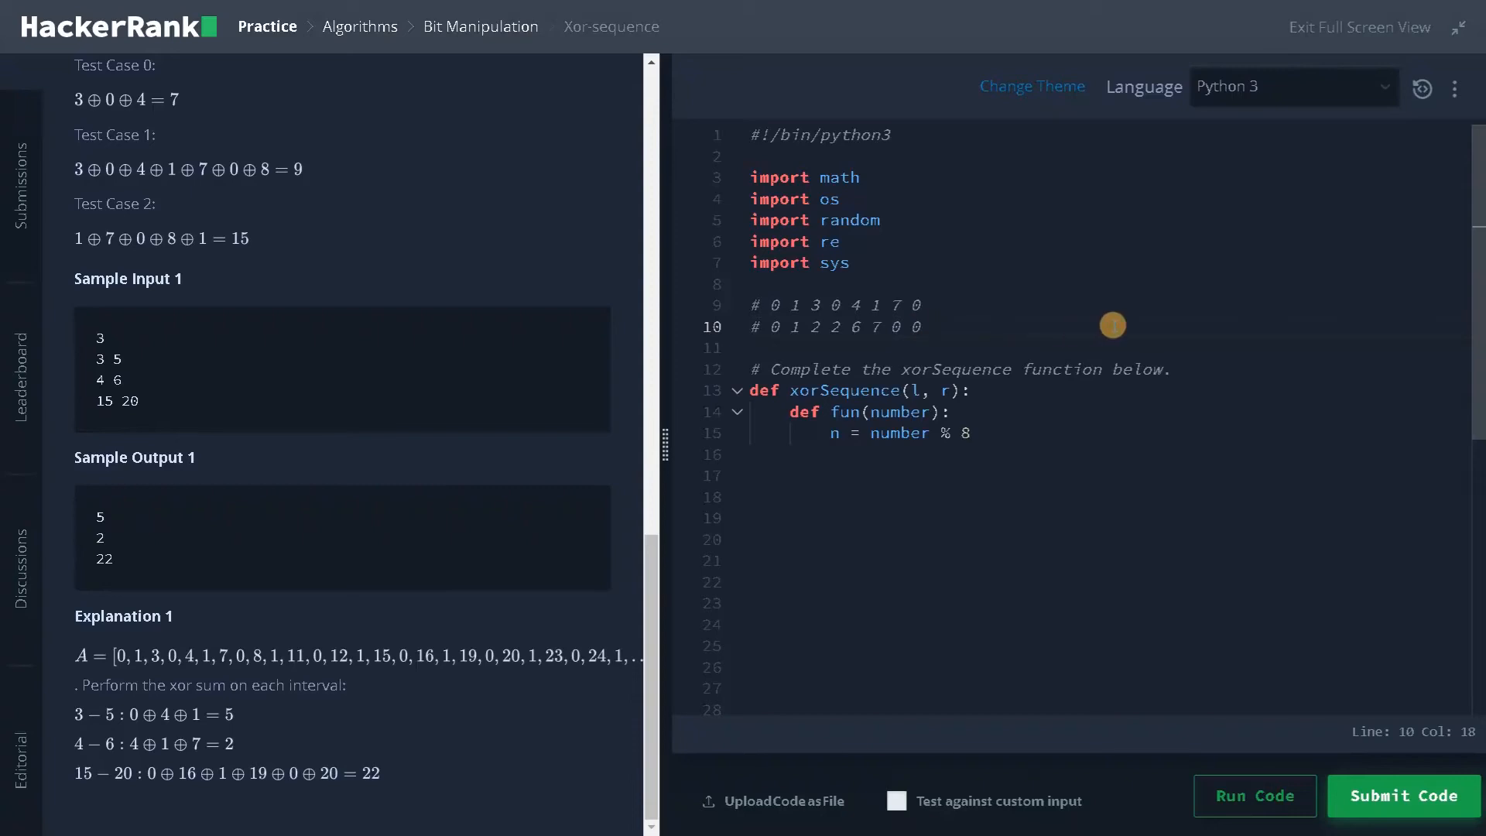
{"action": "left_click", "coordinate": [816, 454]}
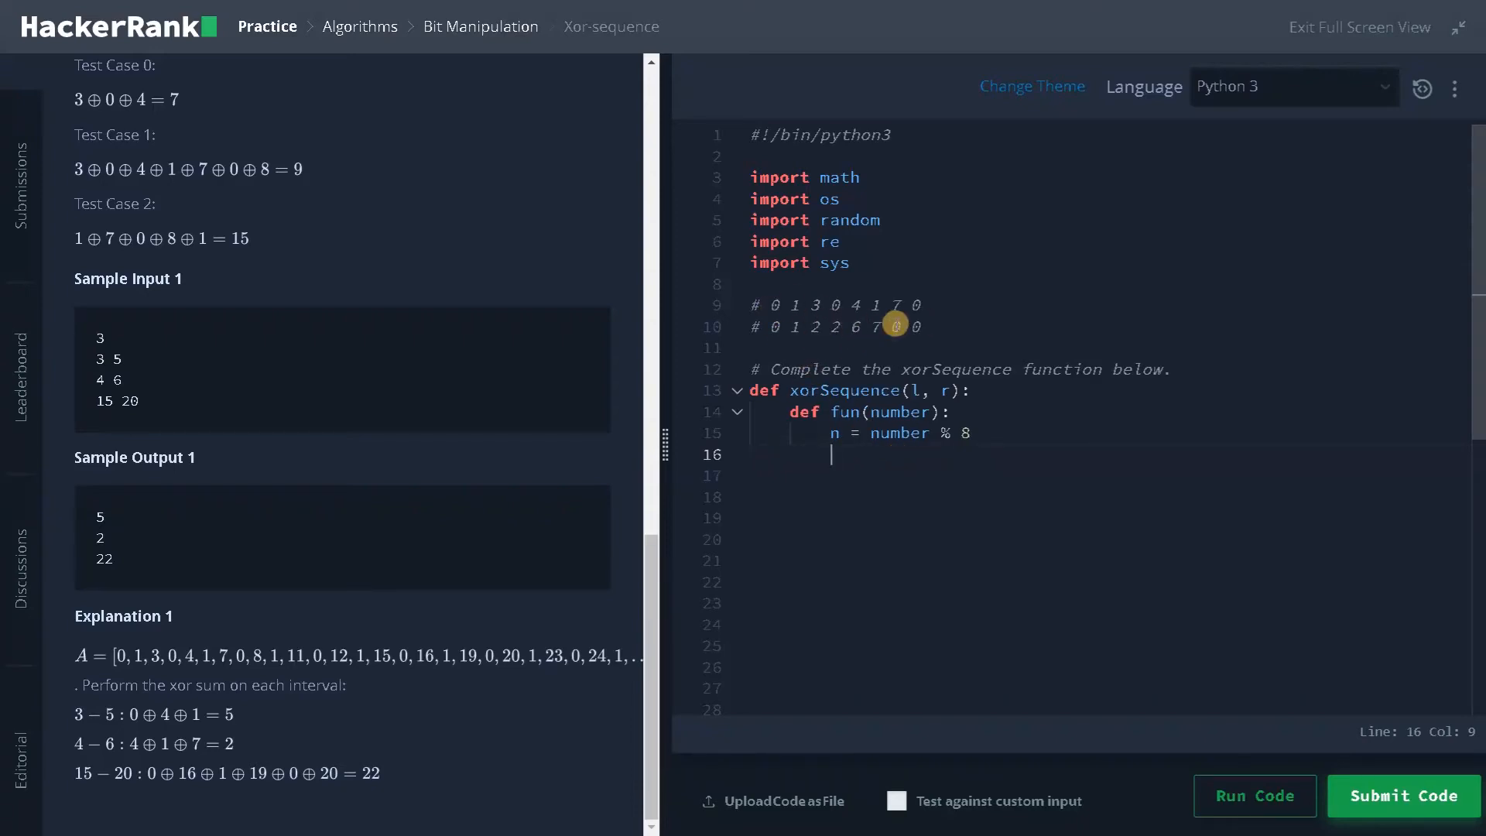
{"action": "left_click", "coordinate": [795, 326]}
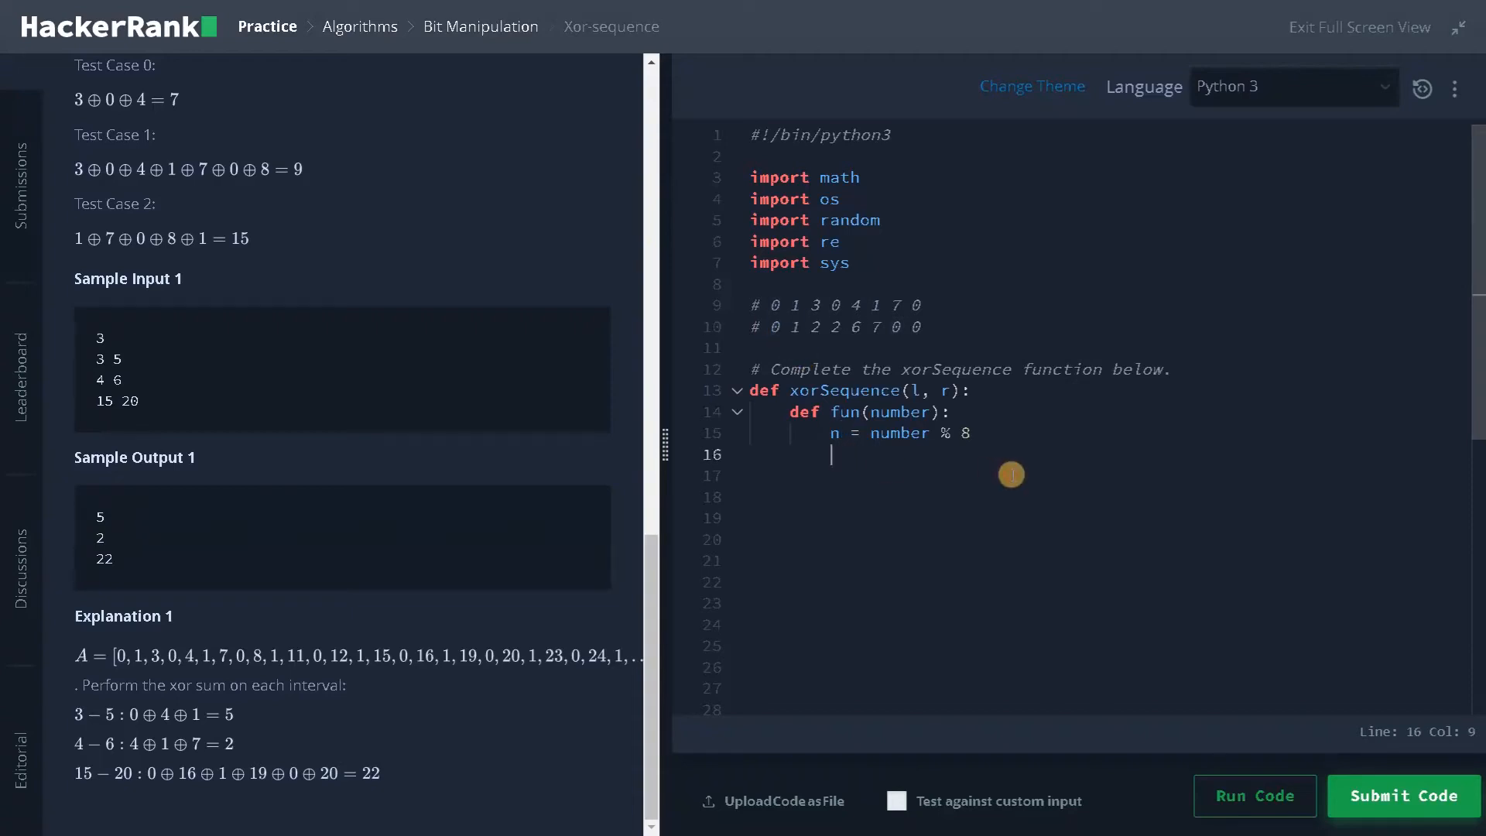
Step: Write the first branches: n == 0 or 1 returns number, elif n == 2 or n == 3 returns 2
{"action": "type", "text": "if"}
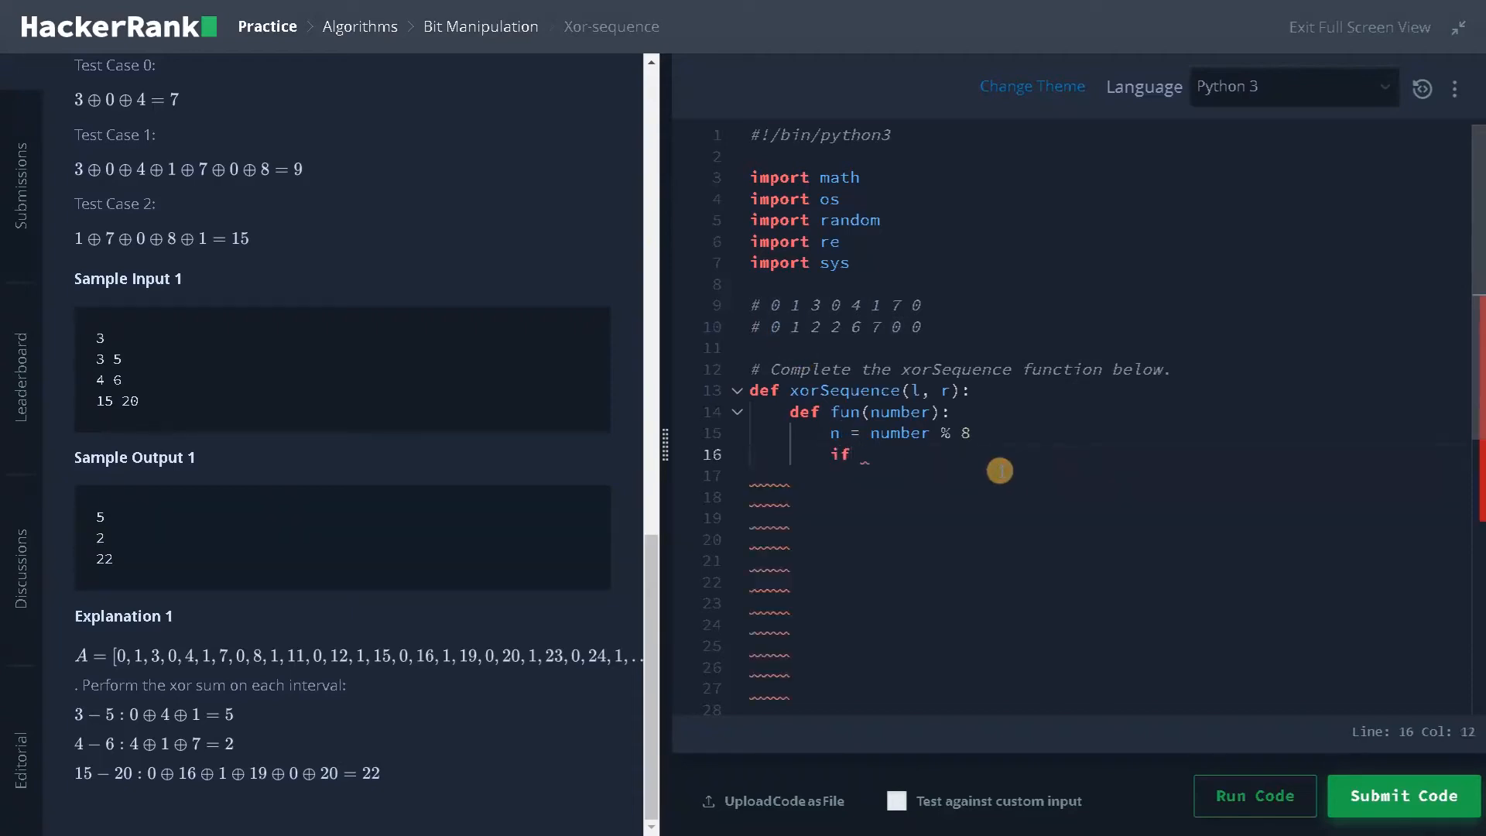
{"action": "type", "text": "n == 0 or n == 1:"}
{"action": "left_click", "coordinate": [1108, 476]}
{"action": "type", "text": "return number"}
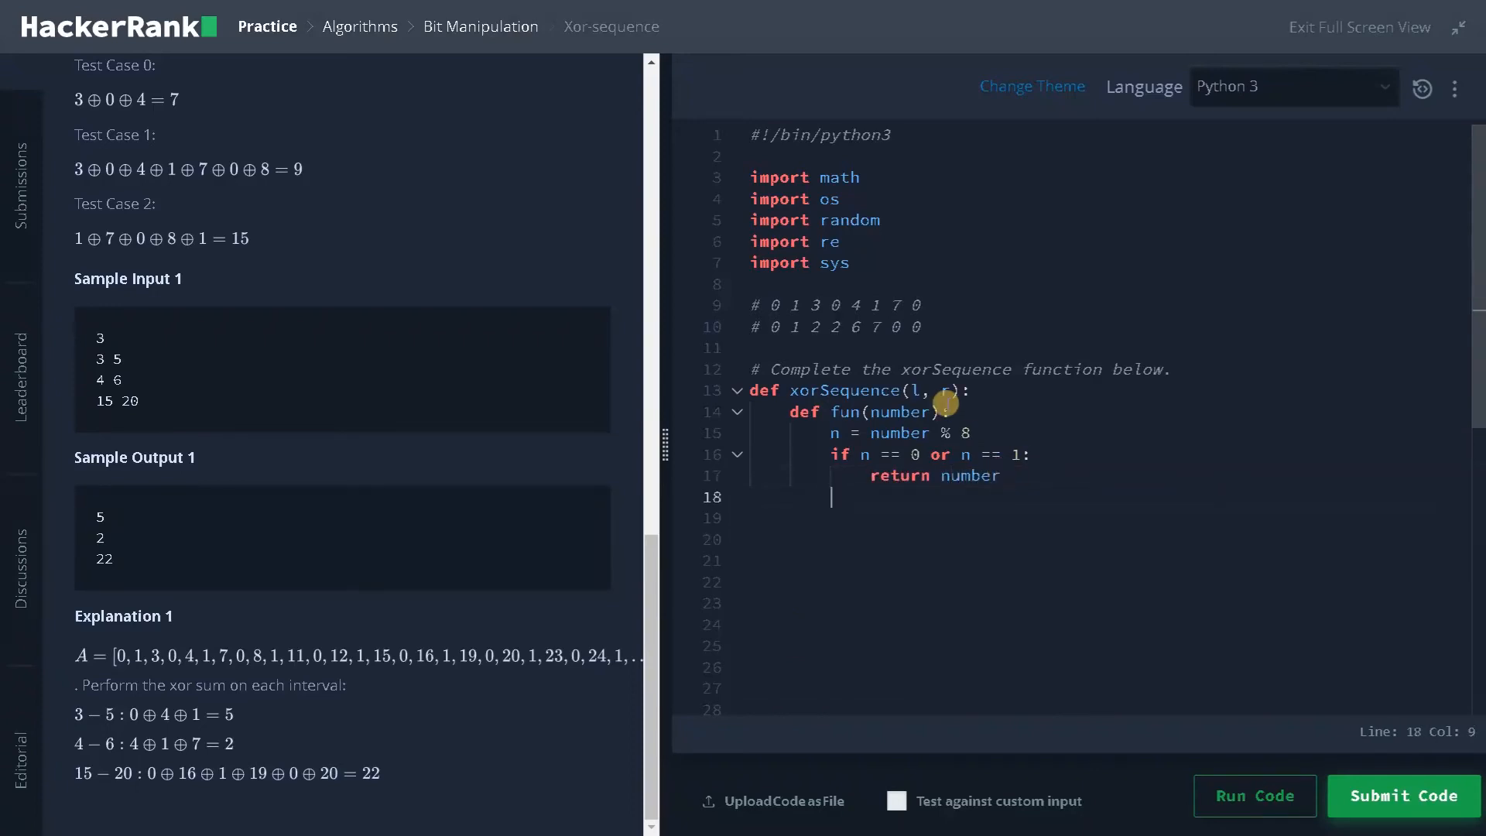
{"action": "mouse_move", "coordinate": [836, 339]}
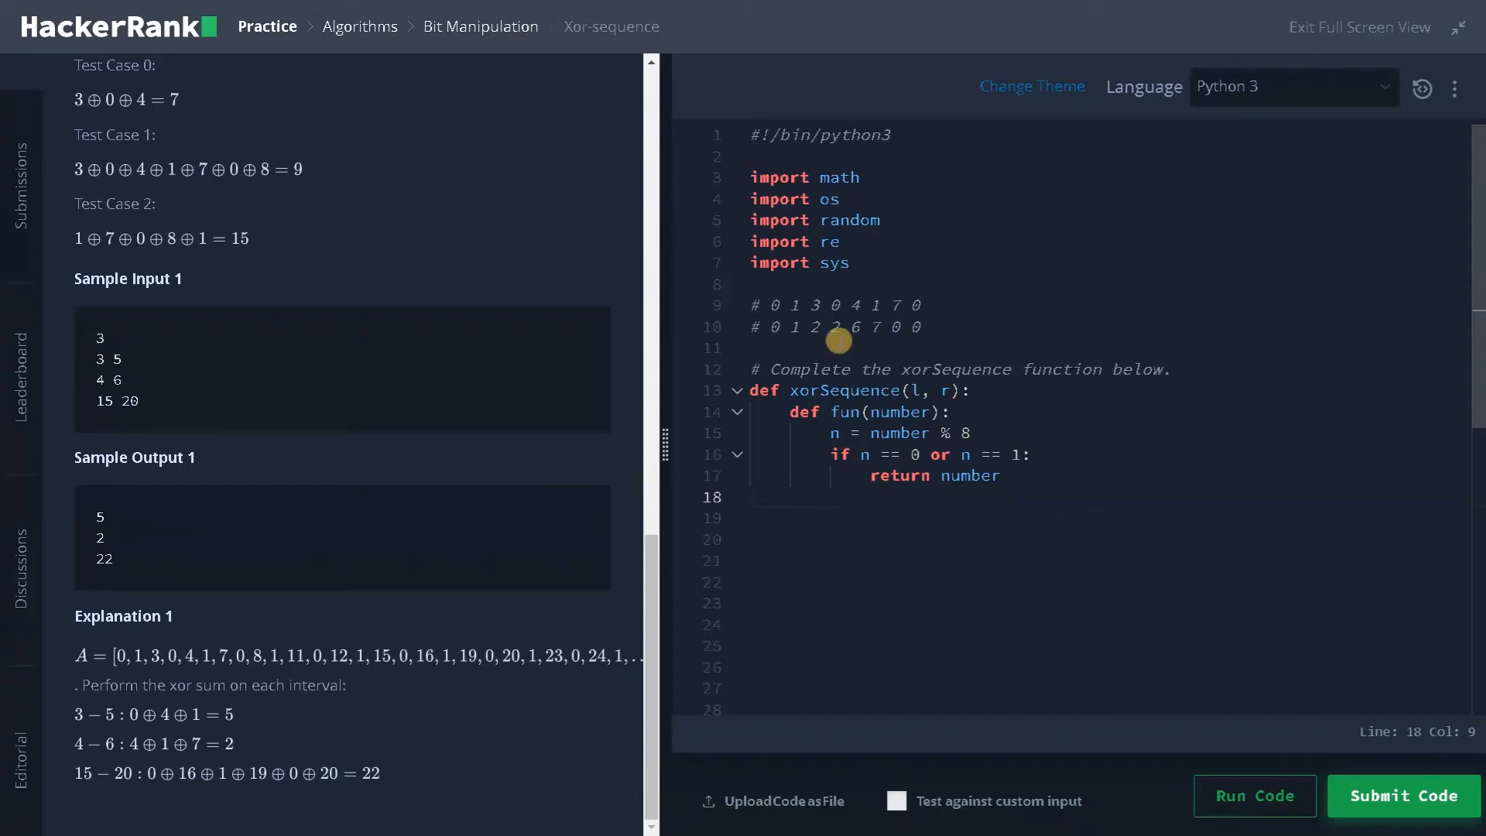
{"action": "left_click", "coordinate": [808, 326]}
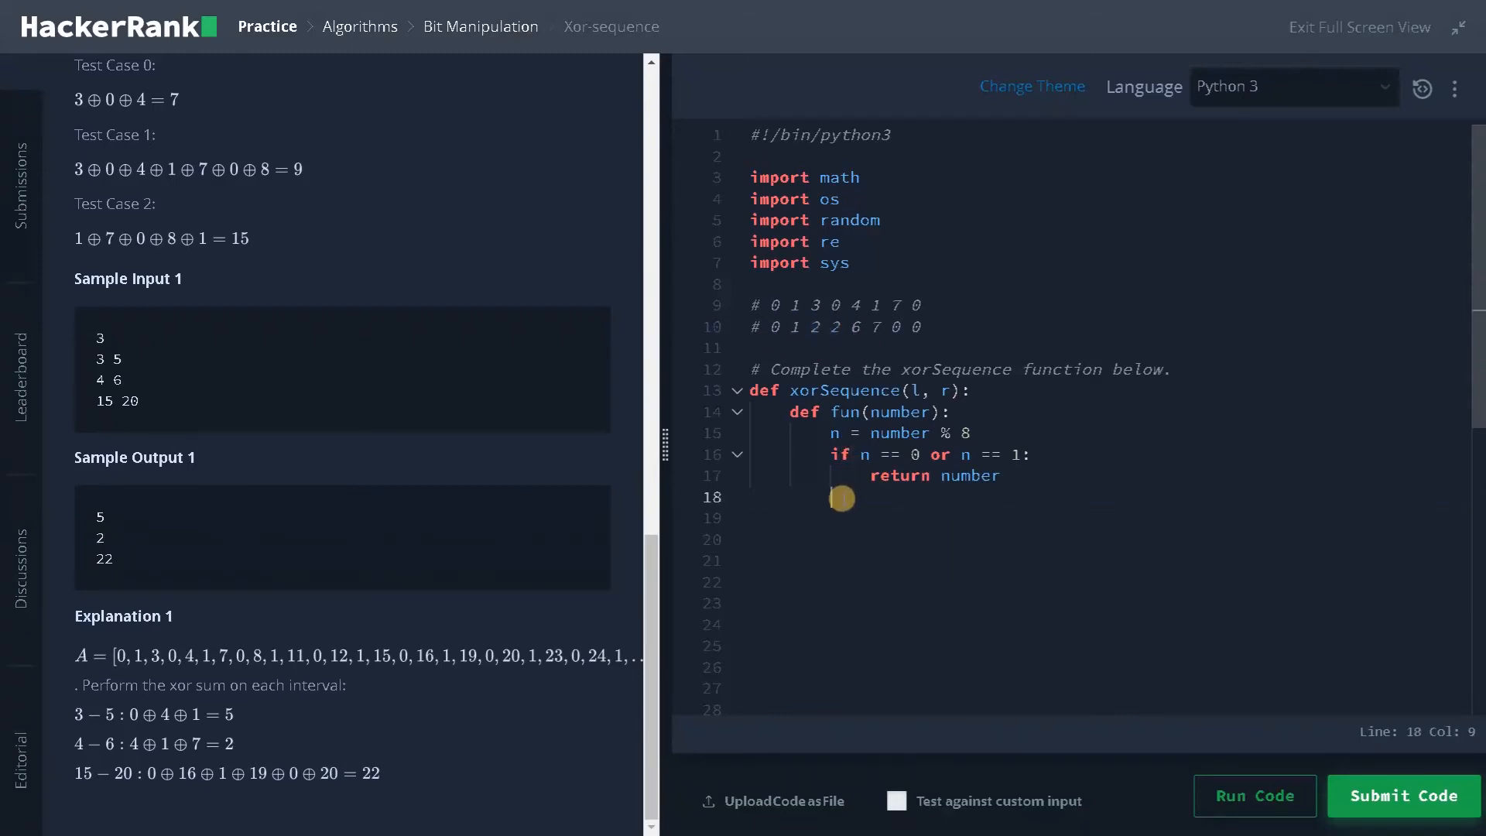
{"action": "type", "text": "elif"}
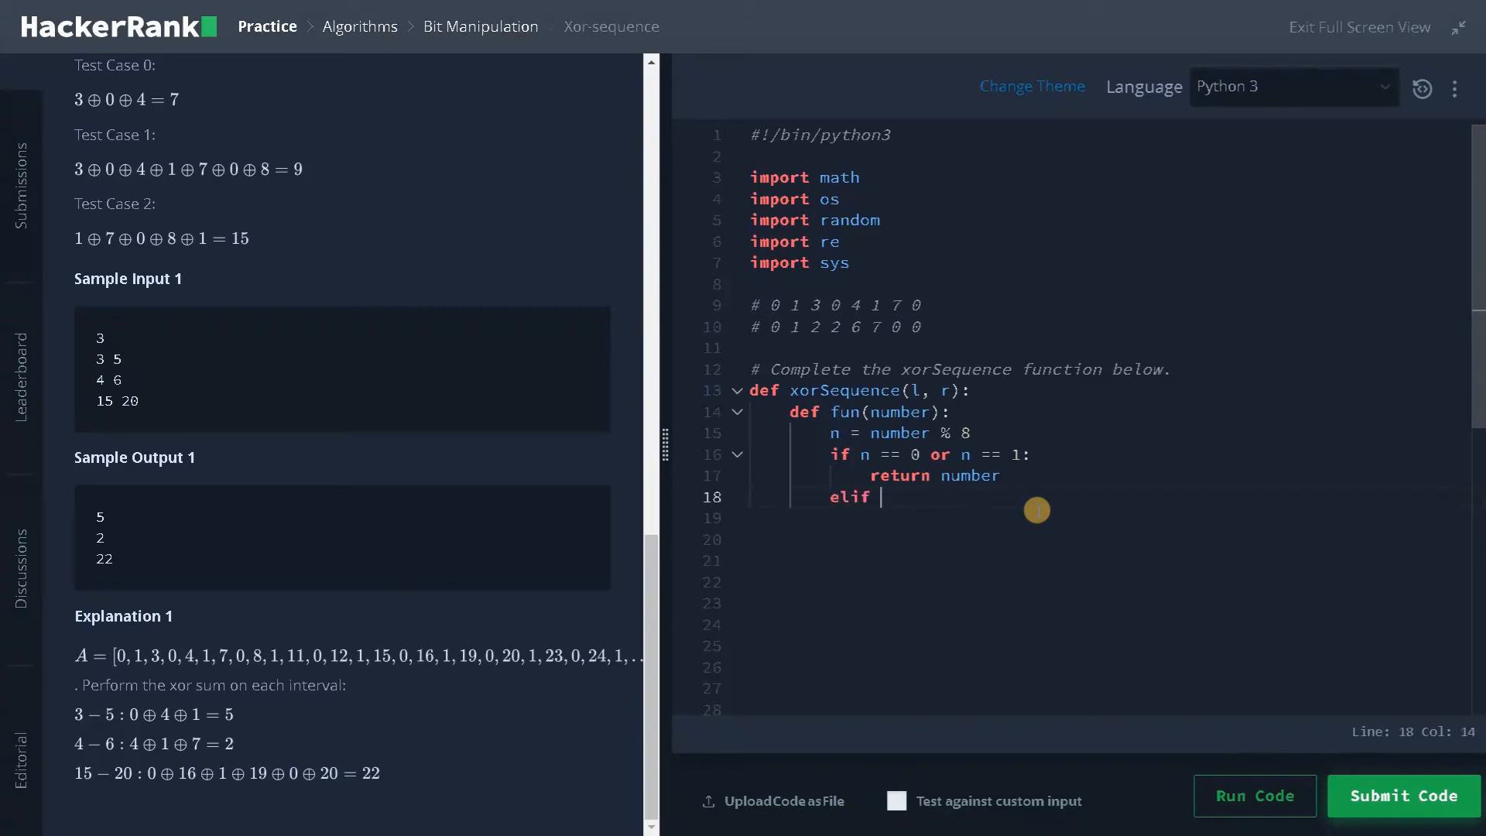
{"action": "type", "text": "n == 2 or n"}
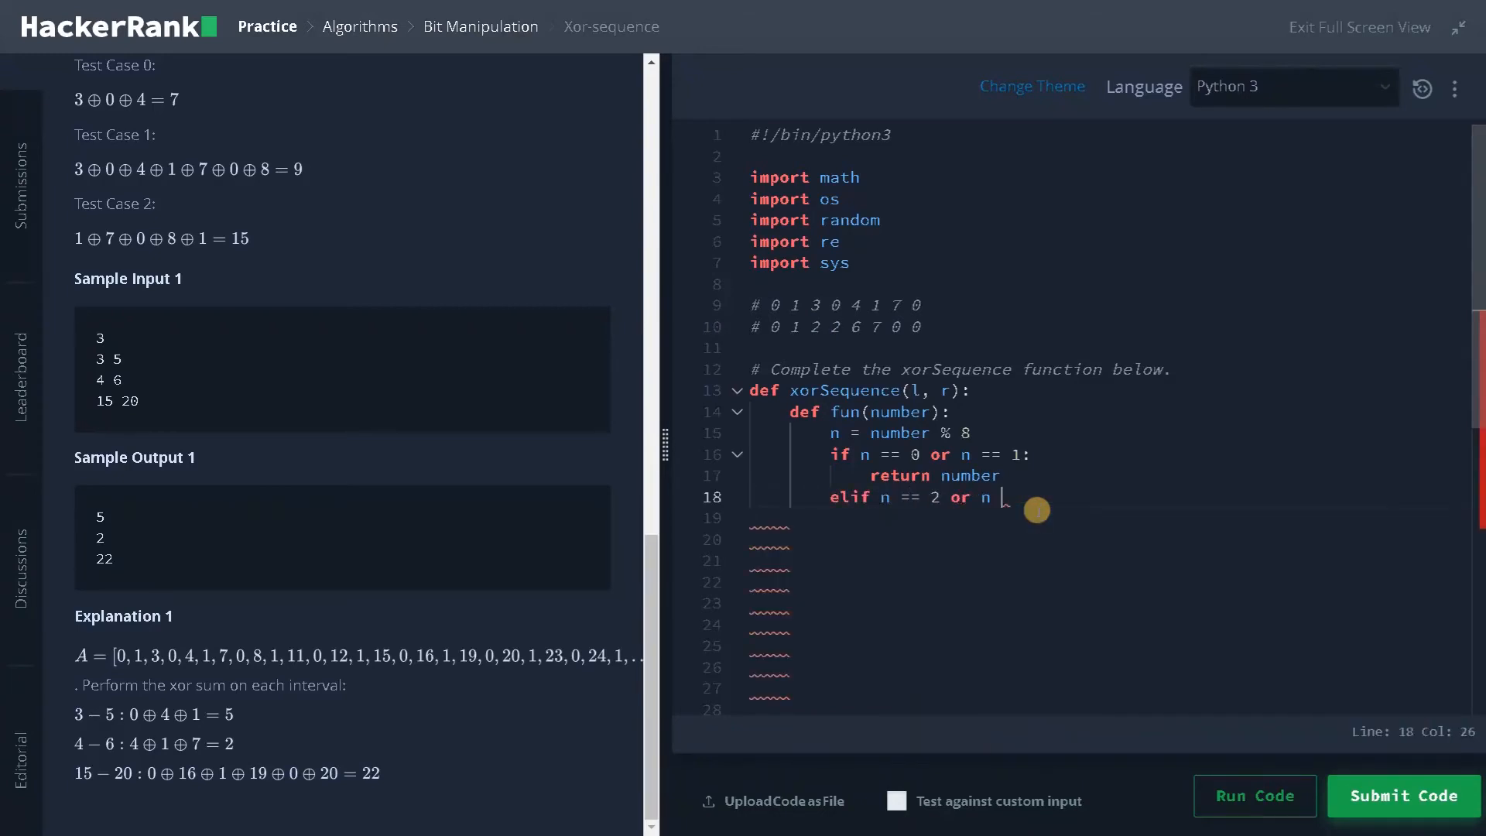
{"action": "type", "text": "== 3:"}
{"action": "left_click", "coordinate": [1108, 516]}
{"action": "type", "text": "return"}
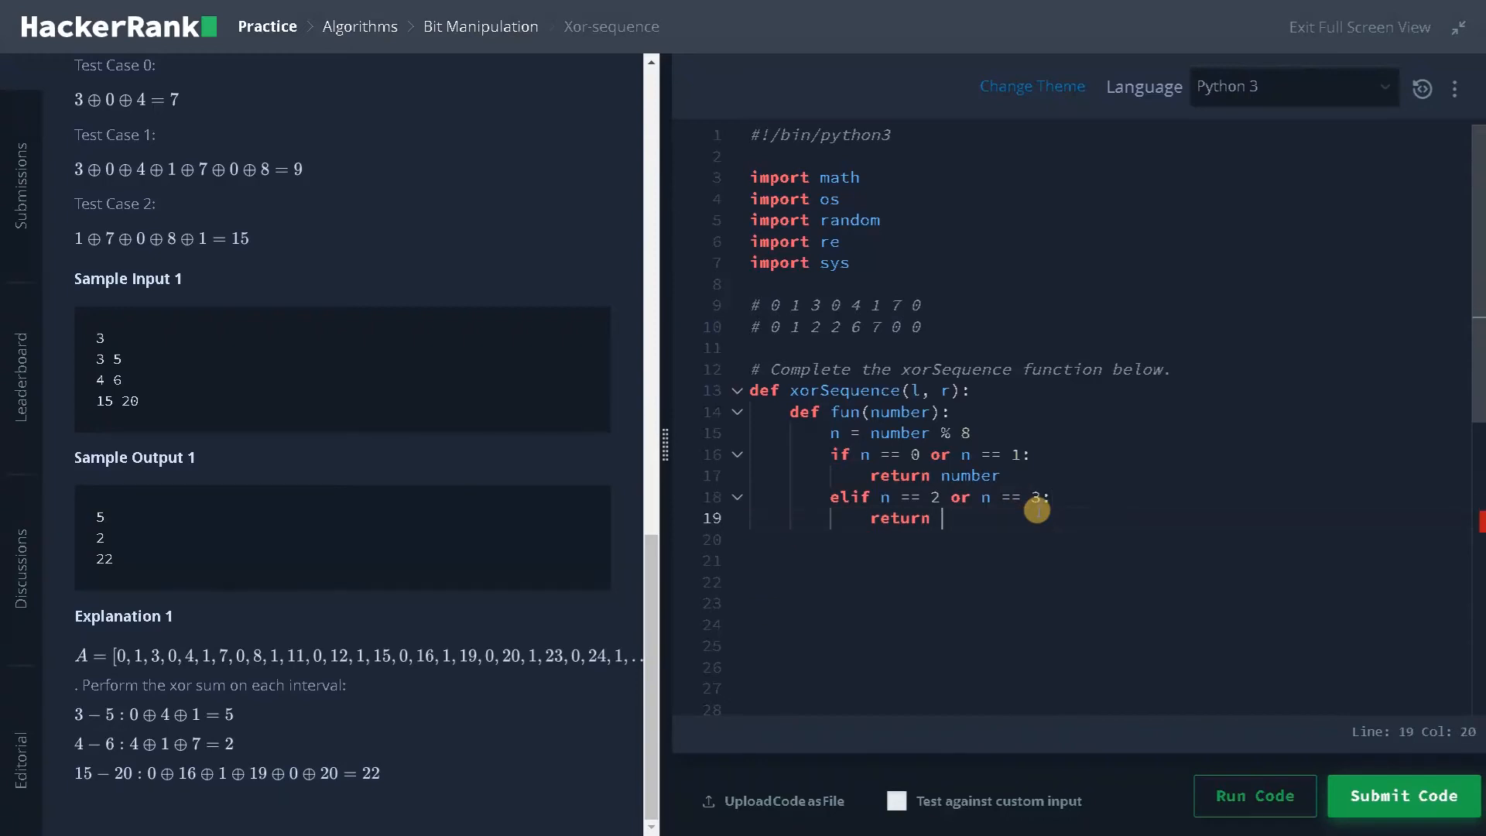
{"action": "type", "text": "2"}
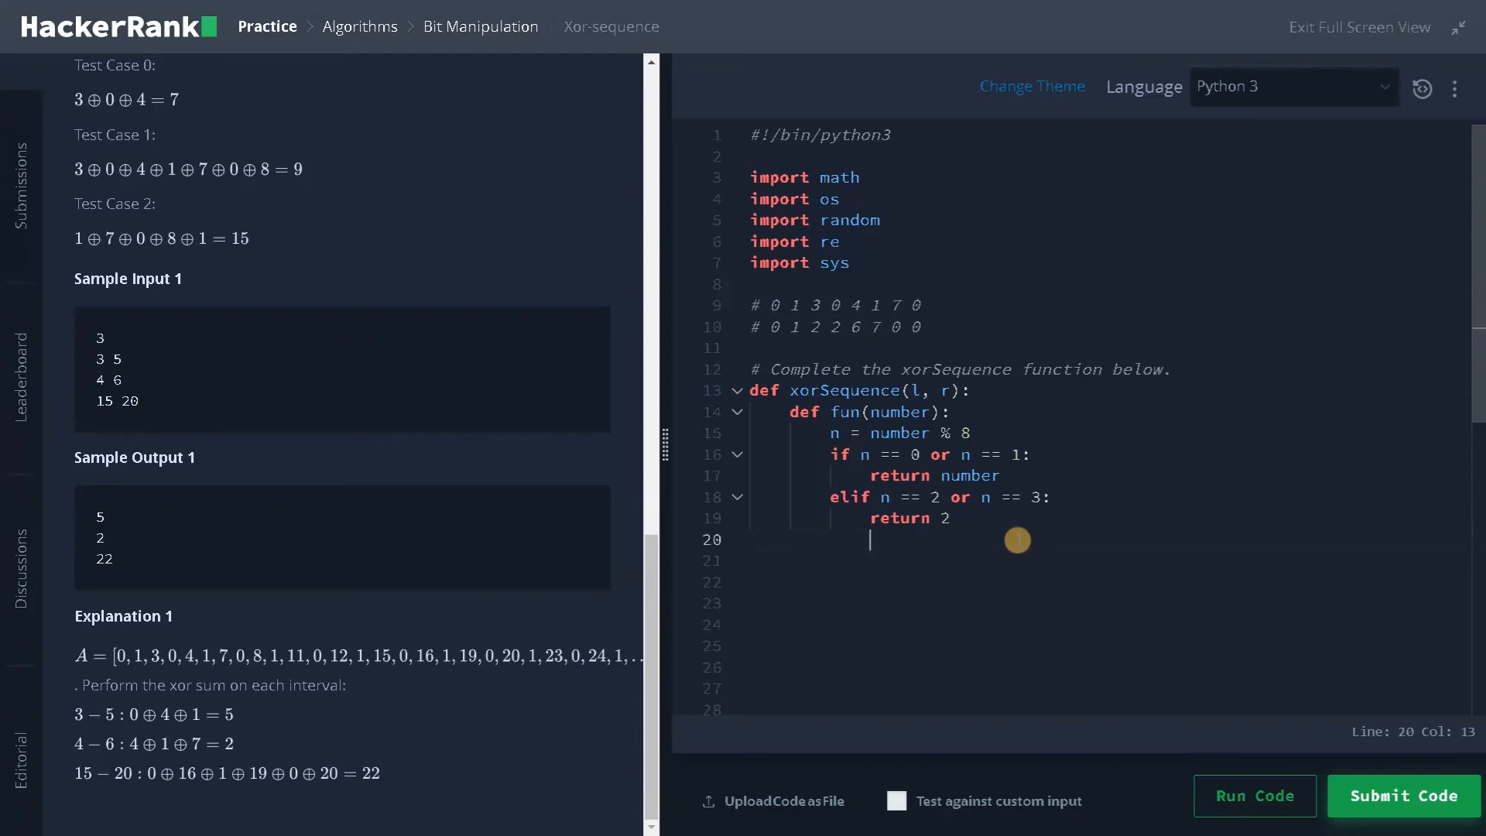
Step: Finish the chain: elif n == 4 or n == 5 returns number + 2, else returns 0
{"action": "type", "text": "elif n =="}
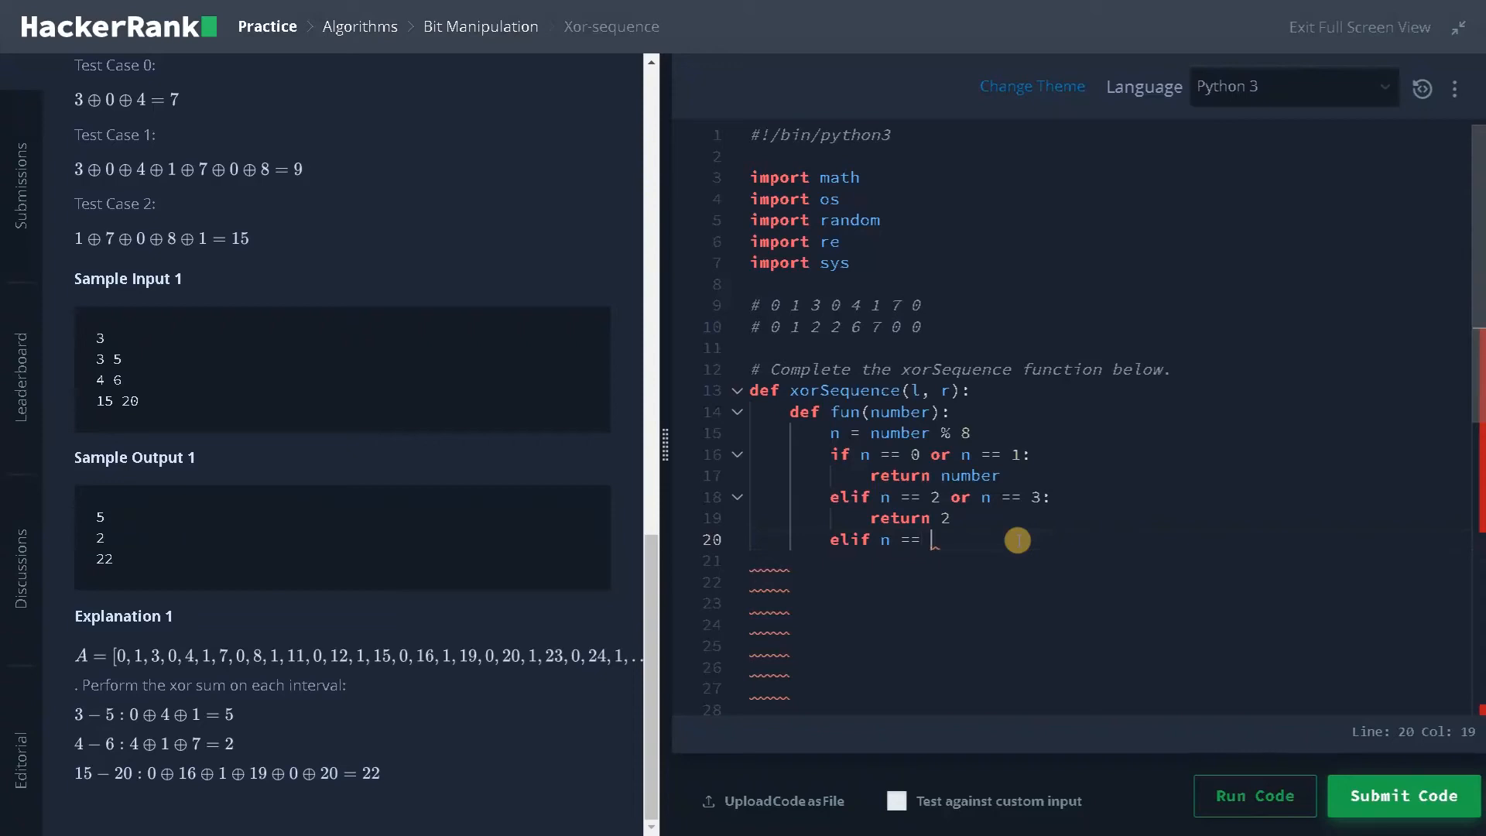
{"action": "type", "text": "4 or n"}
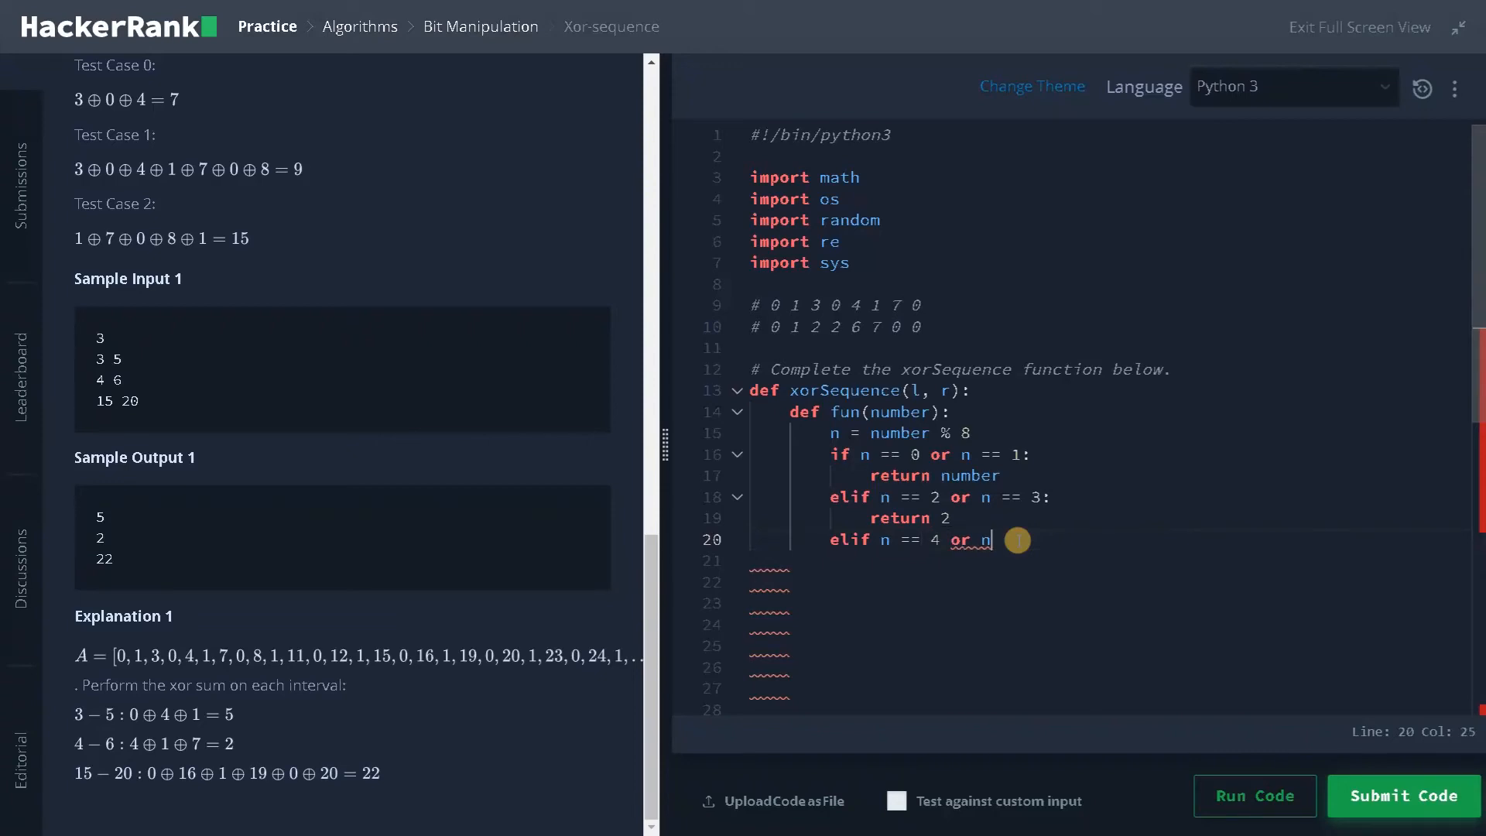
{"action": "type", "text": "== 5:"}
{"action": "left_click", "coordinate": [1108, 560]}
{"action": "type", "text": "retur"}
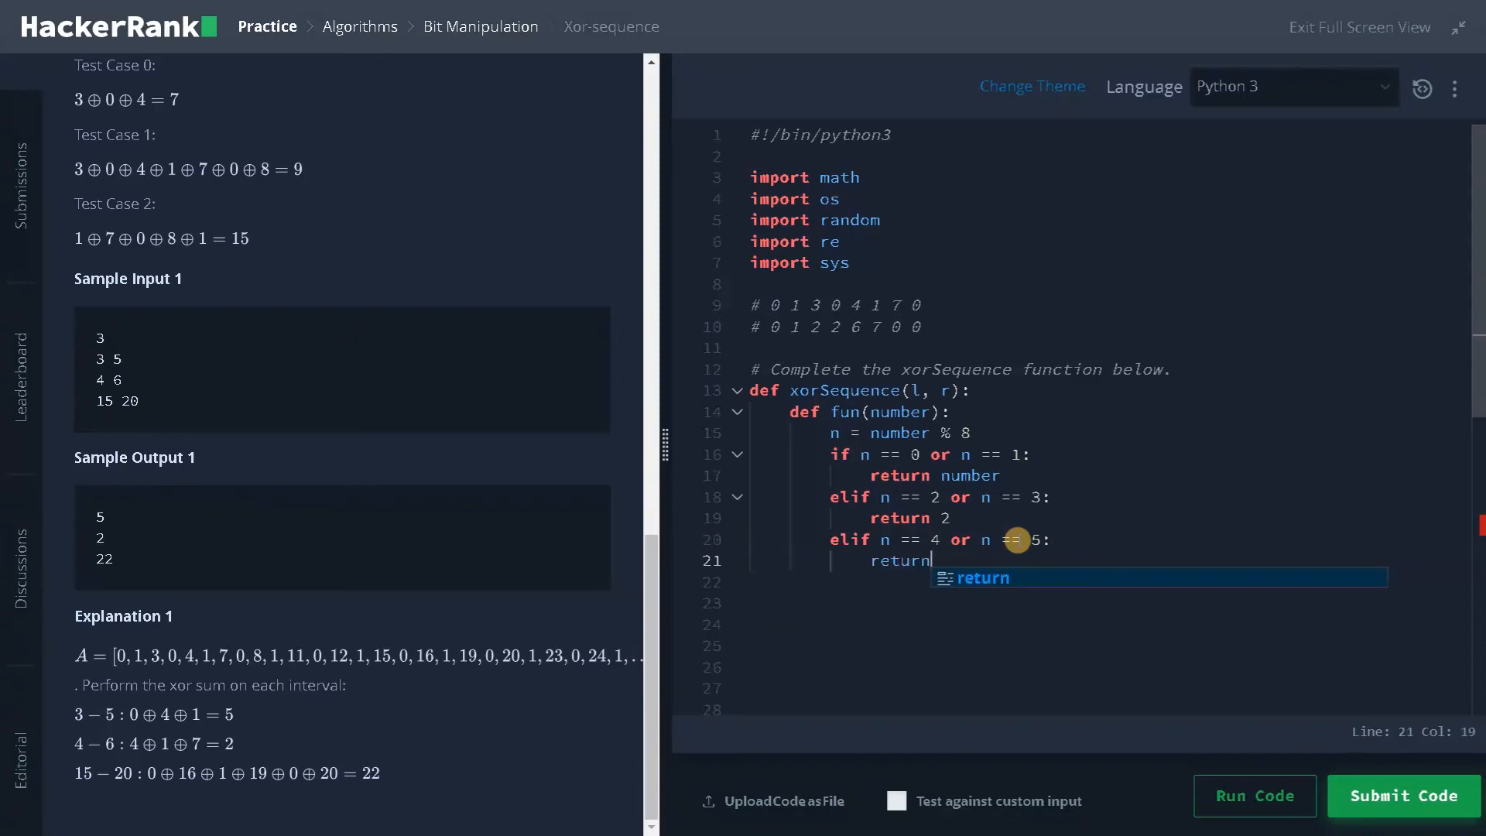
{"action": "type", "text": "number + 2"}
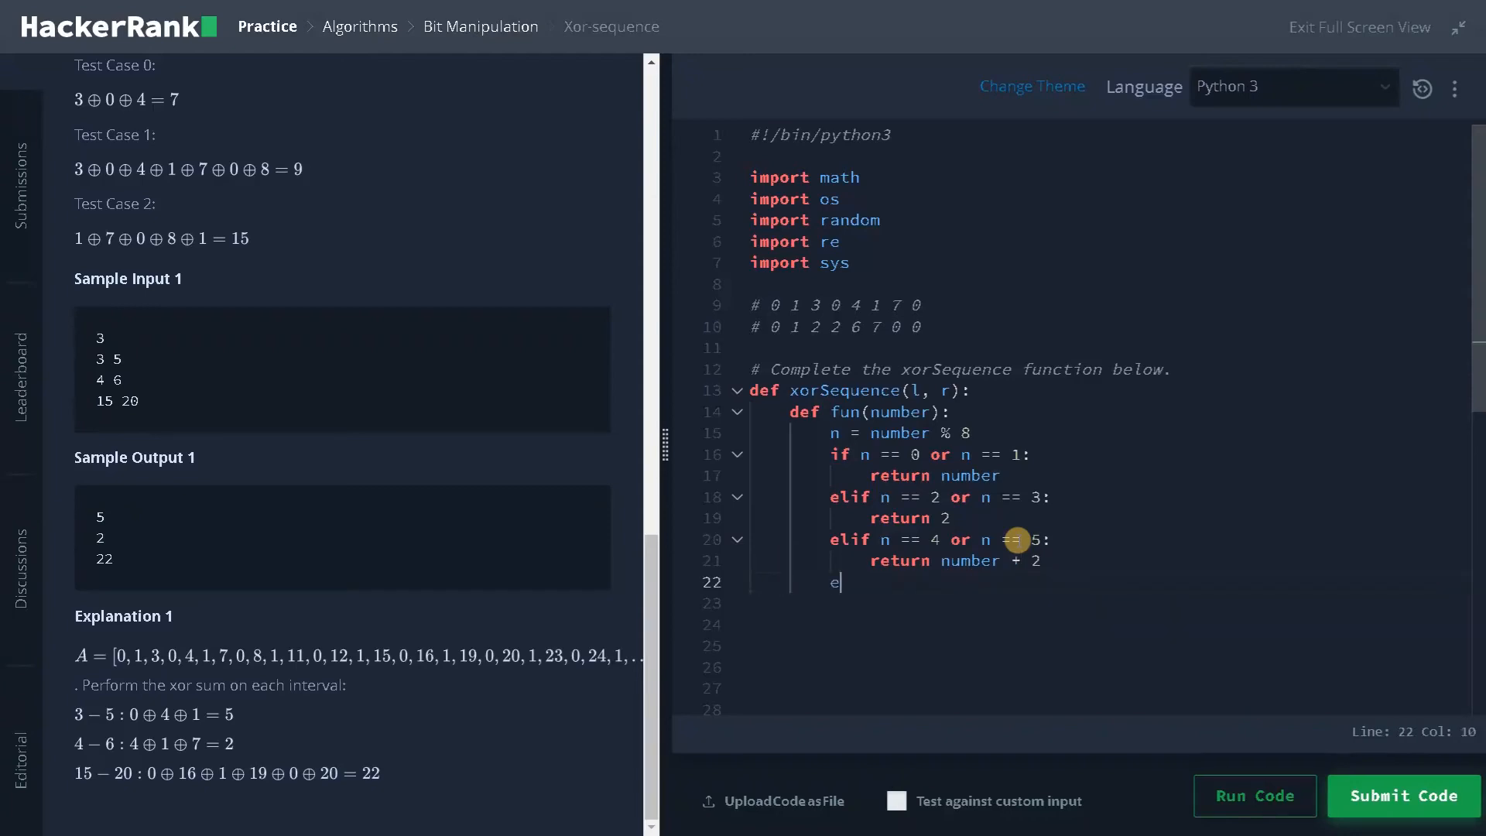
{"action": "type", "text": "lse:"}
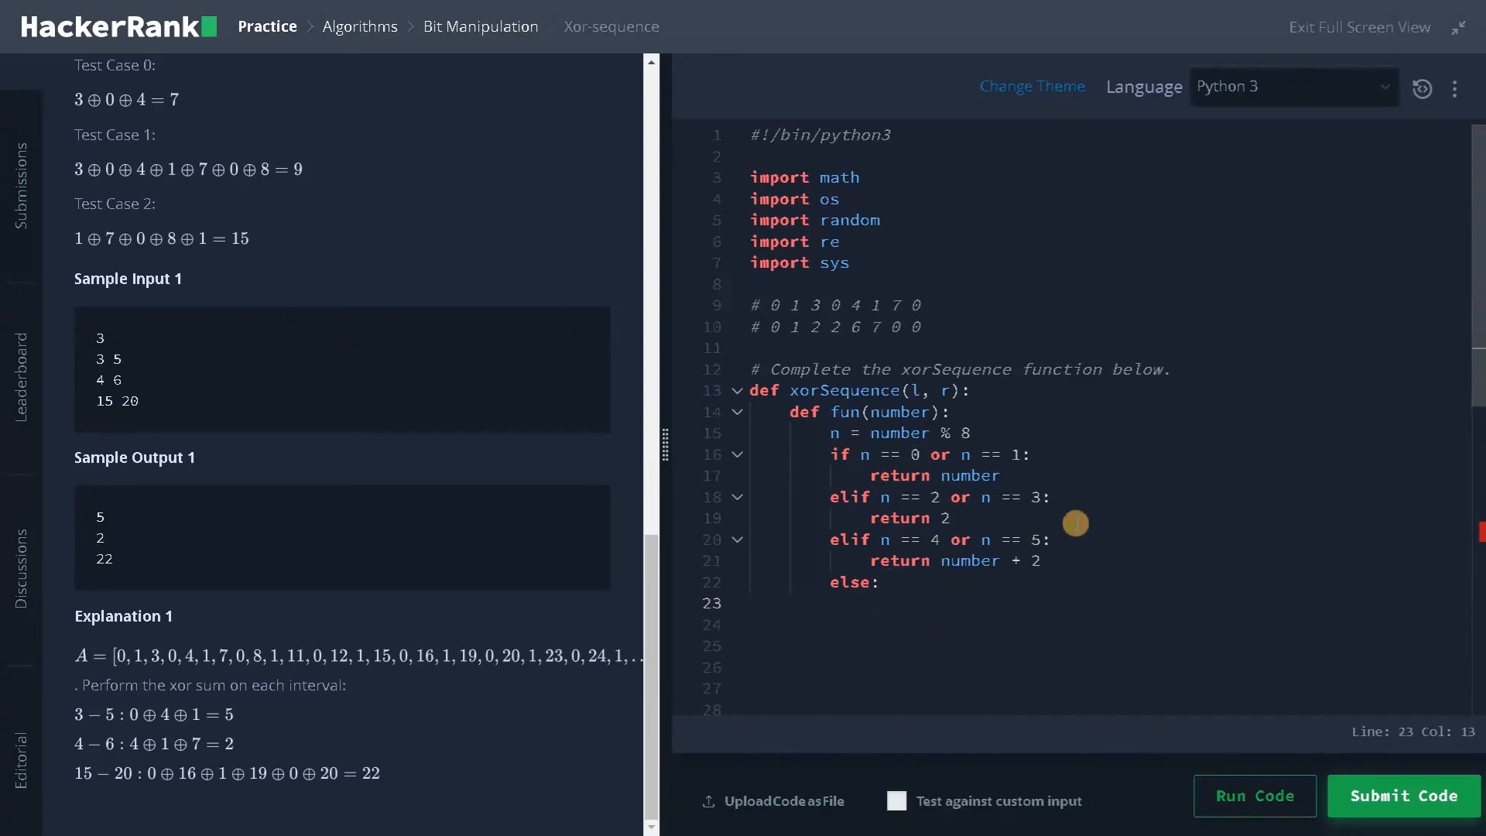
{"action": "type", "text": "return"}
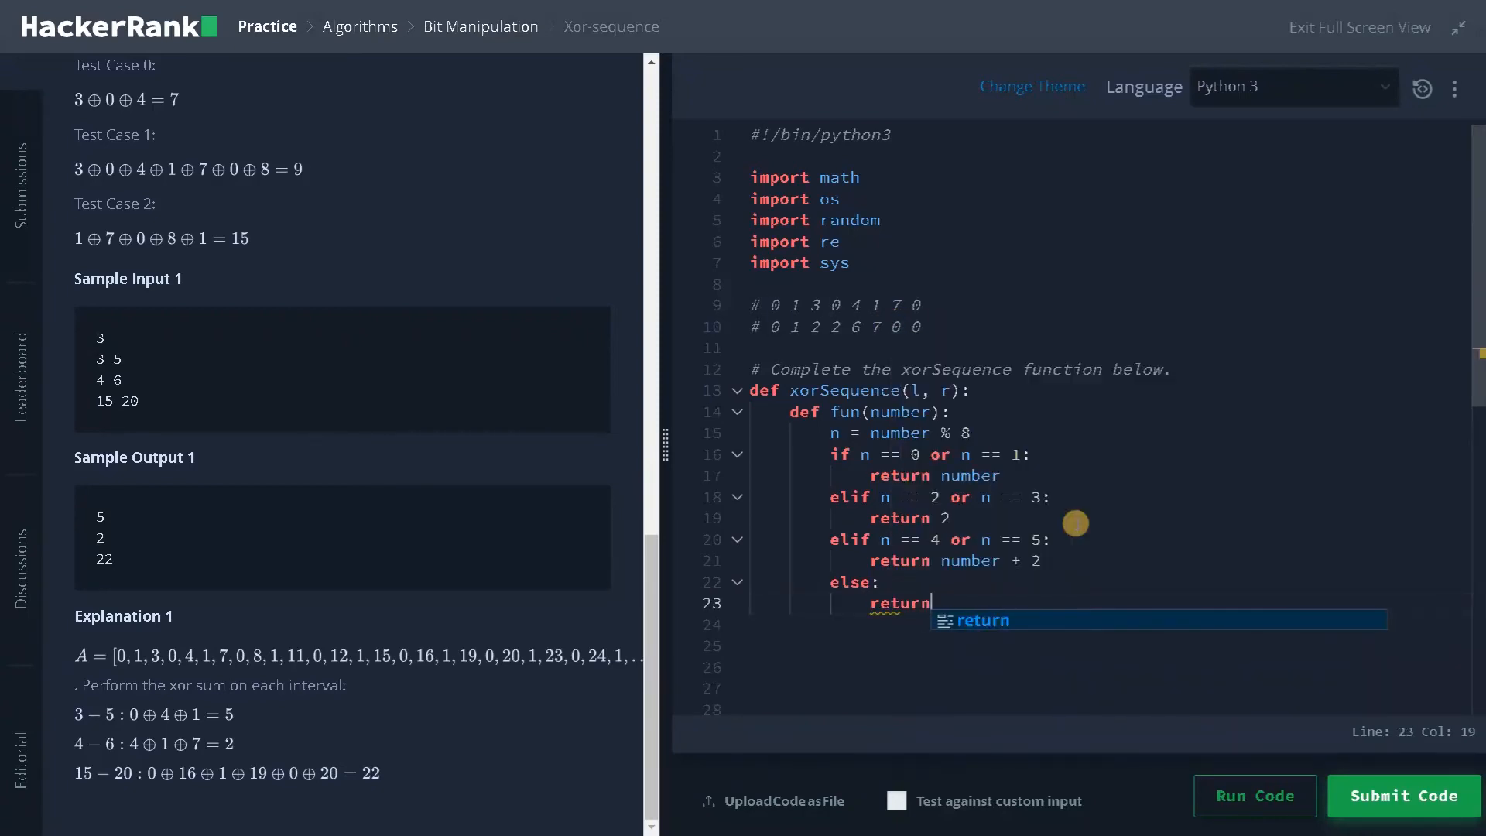
{"action": "type", "text": "0"}
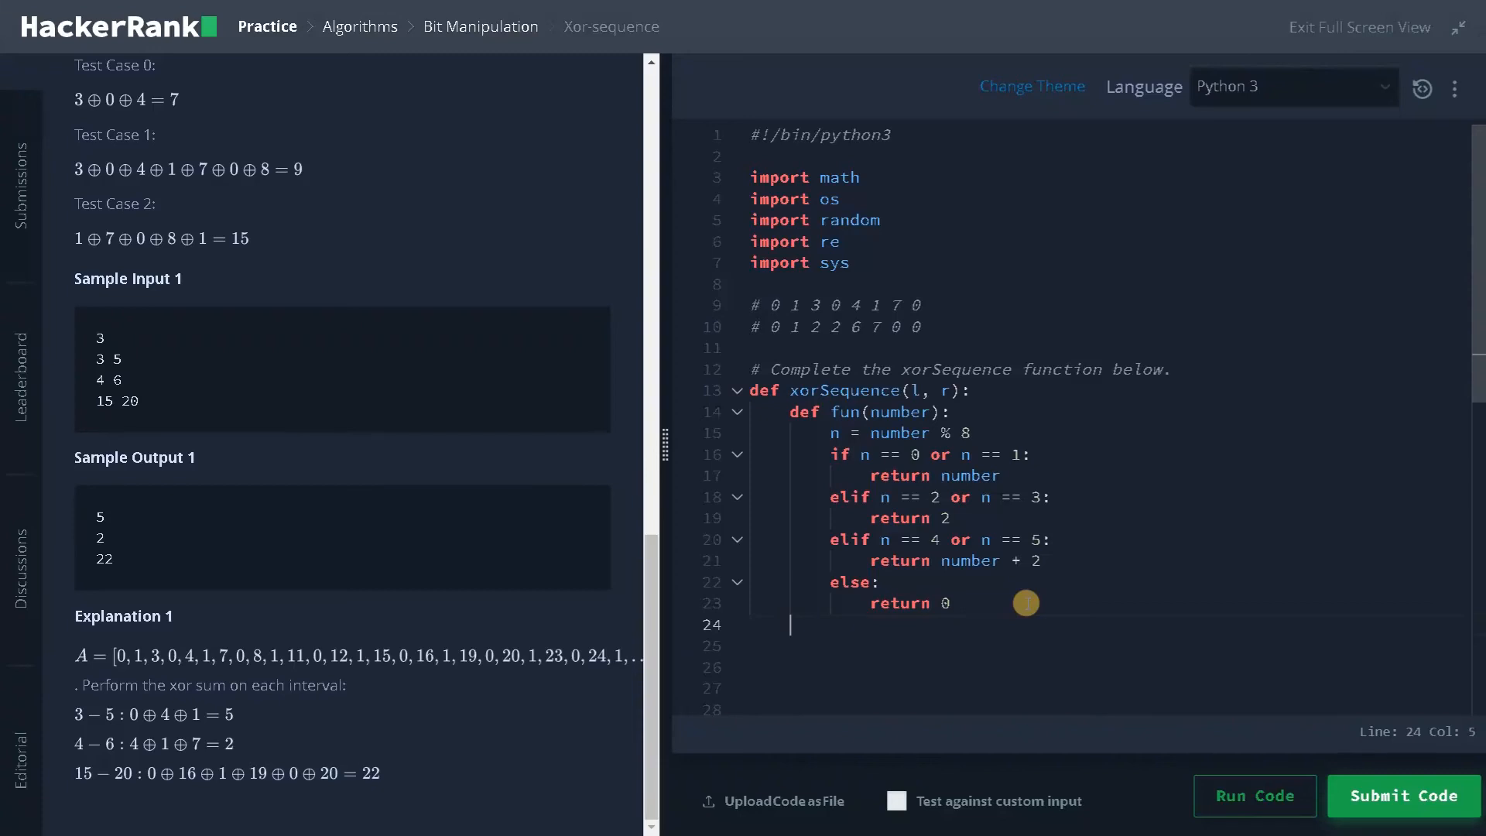
{"action": "mouse_move", "coordinate": [972, 580]}
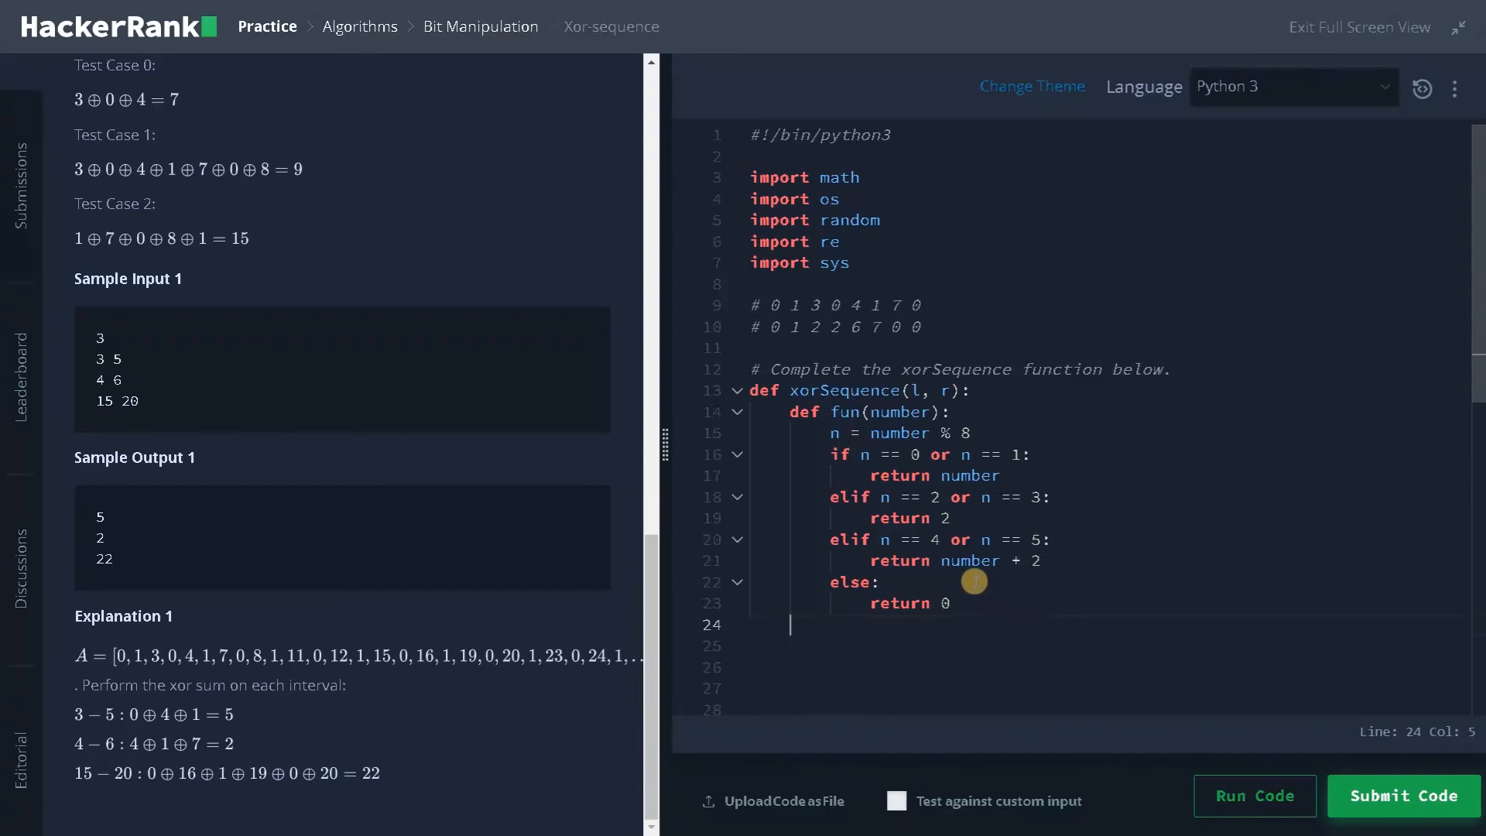
{"action": "mouse_move", "coordinate": [155, 636]}
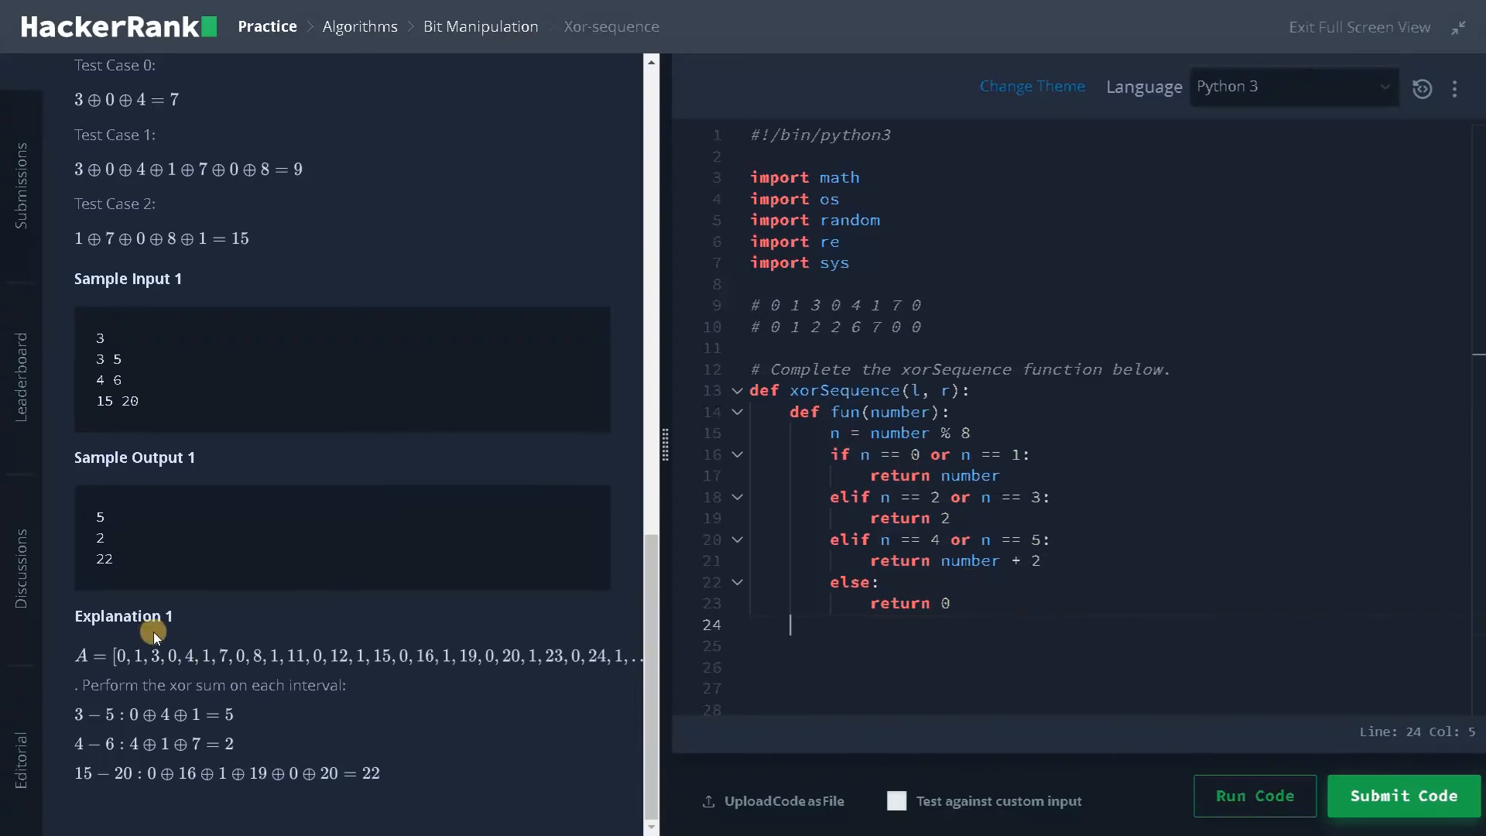
{"action": "mouse_move", "coordinate": [227, 642]}
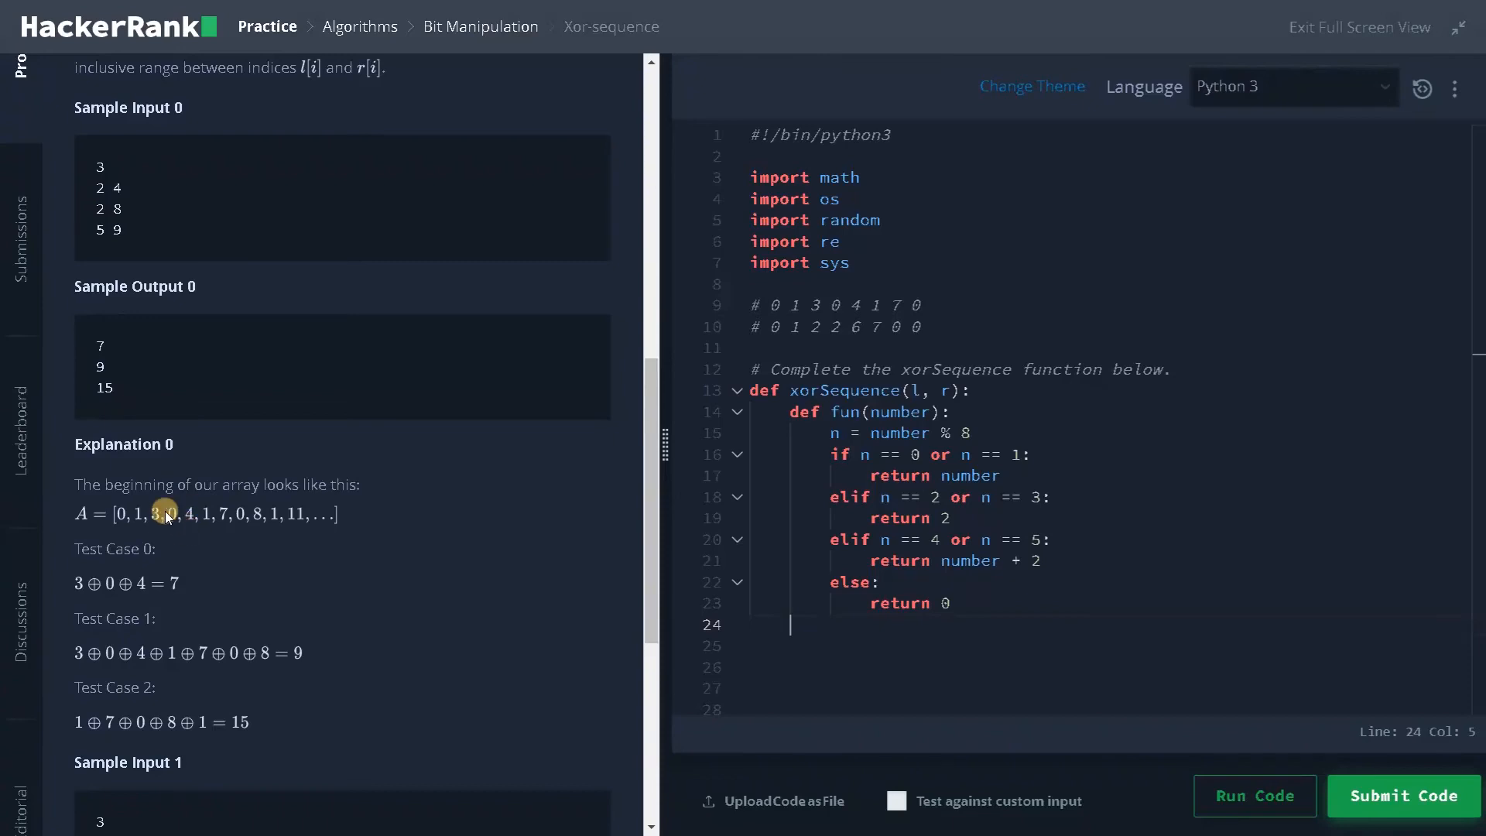
{"action": "mouse_move", "coordinate": [1082, 678]}
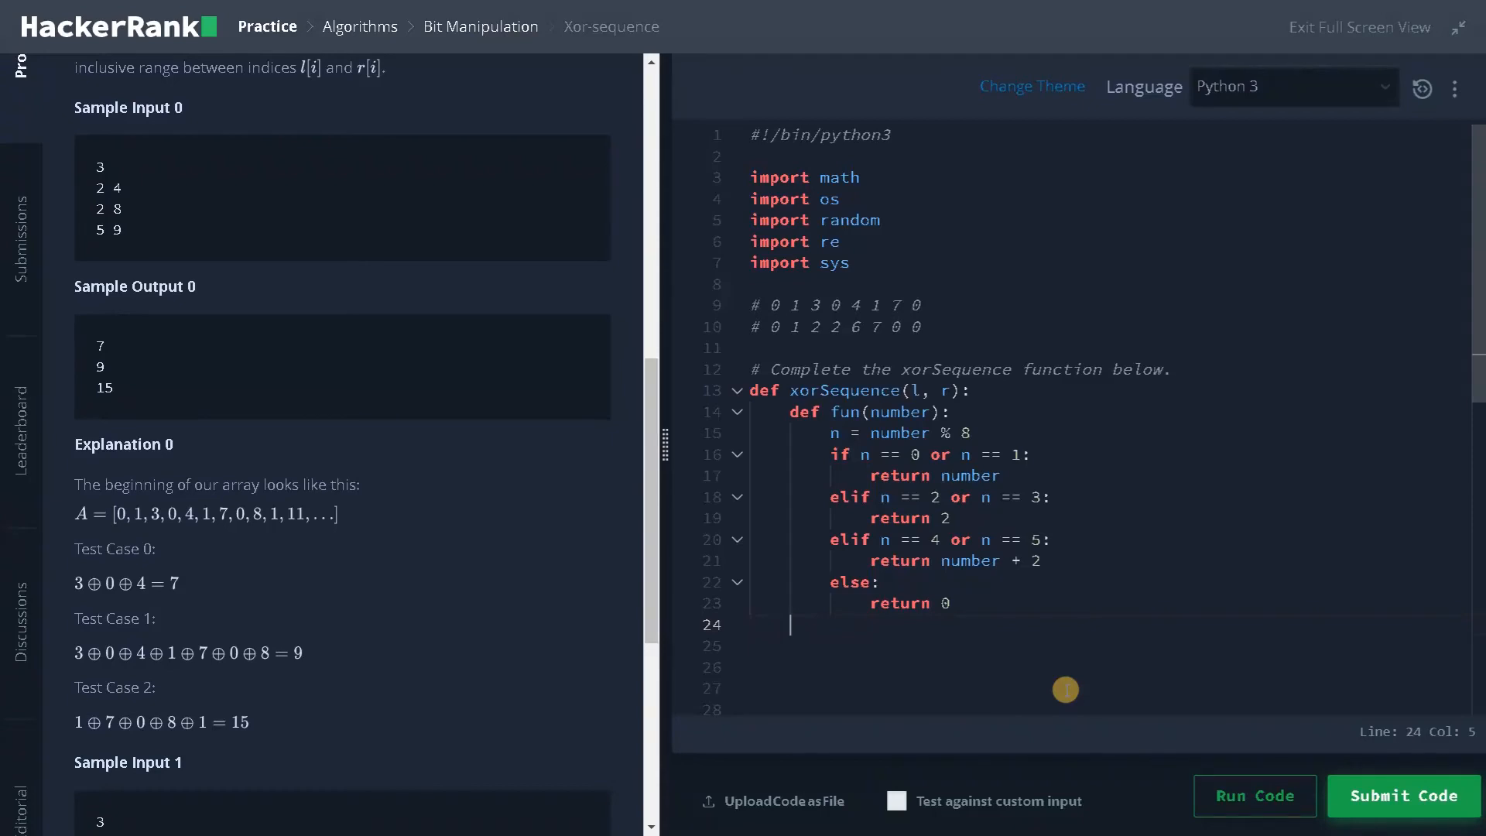
Step: End xorSequence with 'return fun(r) ^ fun(l-1)' at the function's indentation level
{"action": "type", "text": "return fu"}
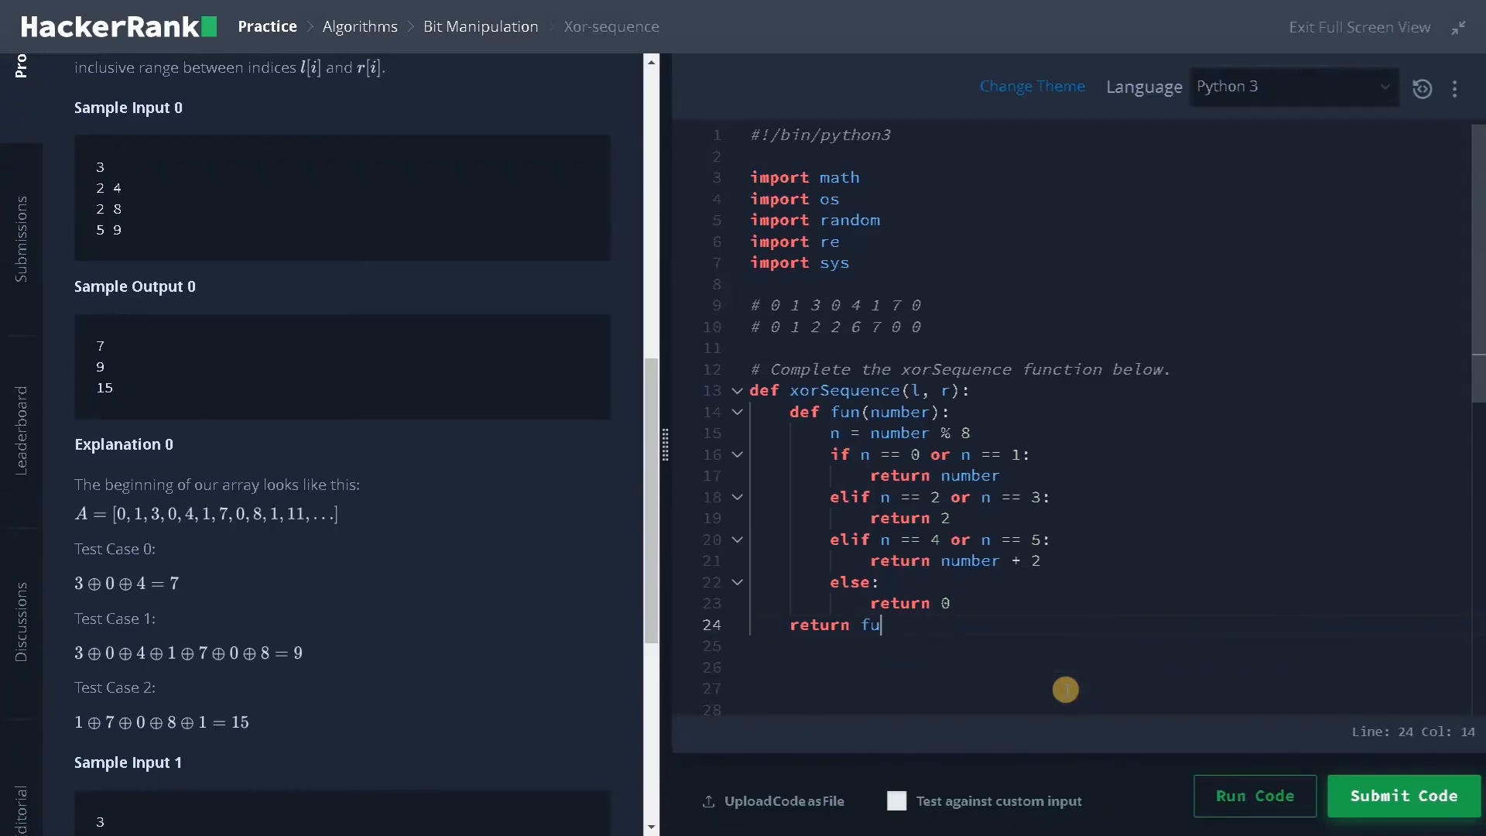
{"action": "type", "text": "n(r)"}
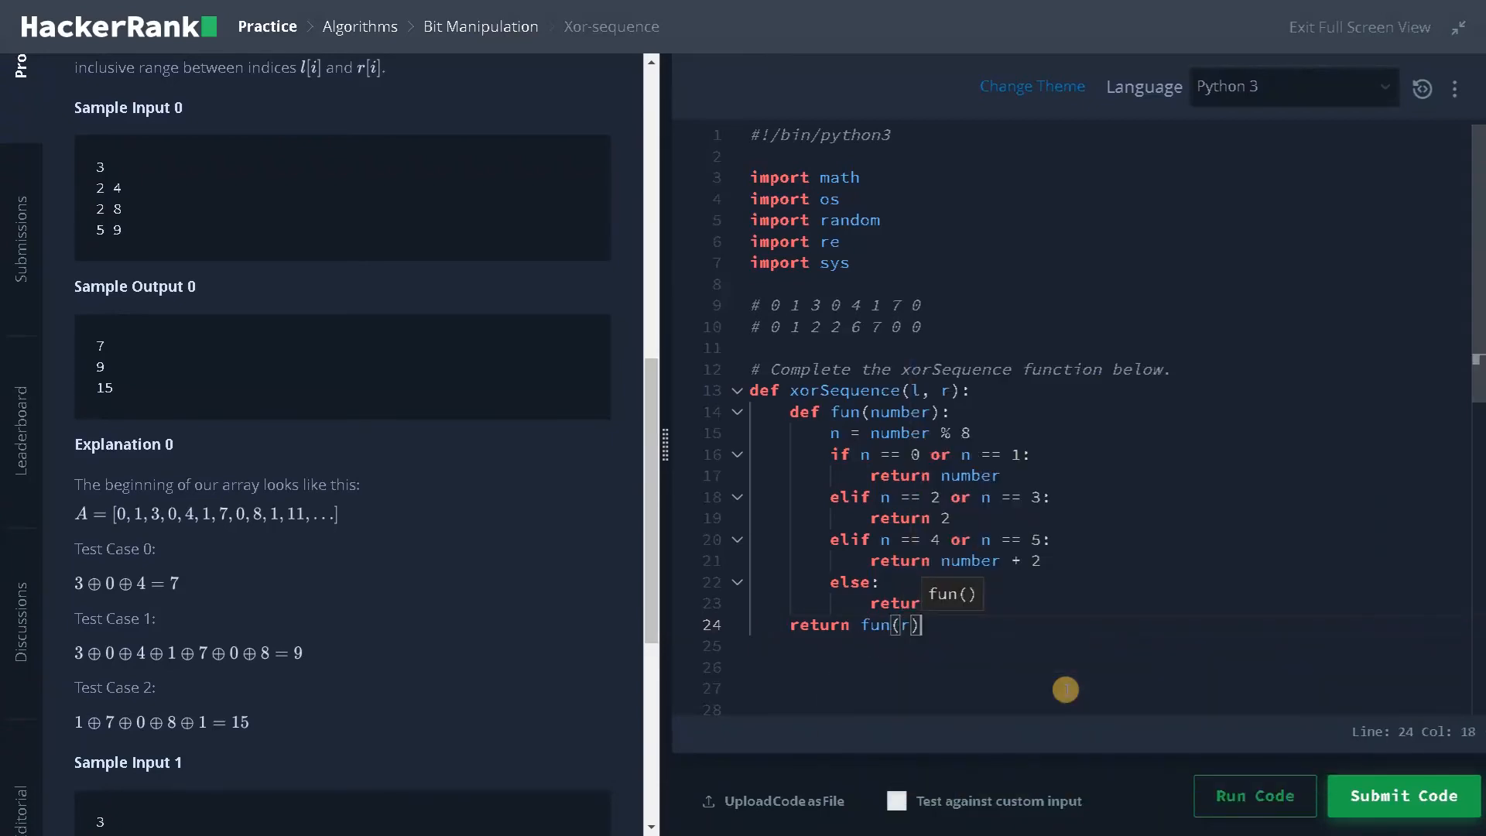
{"action": "type", "text": "^ fun("}
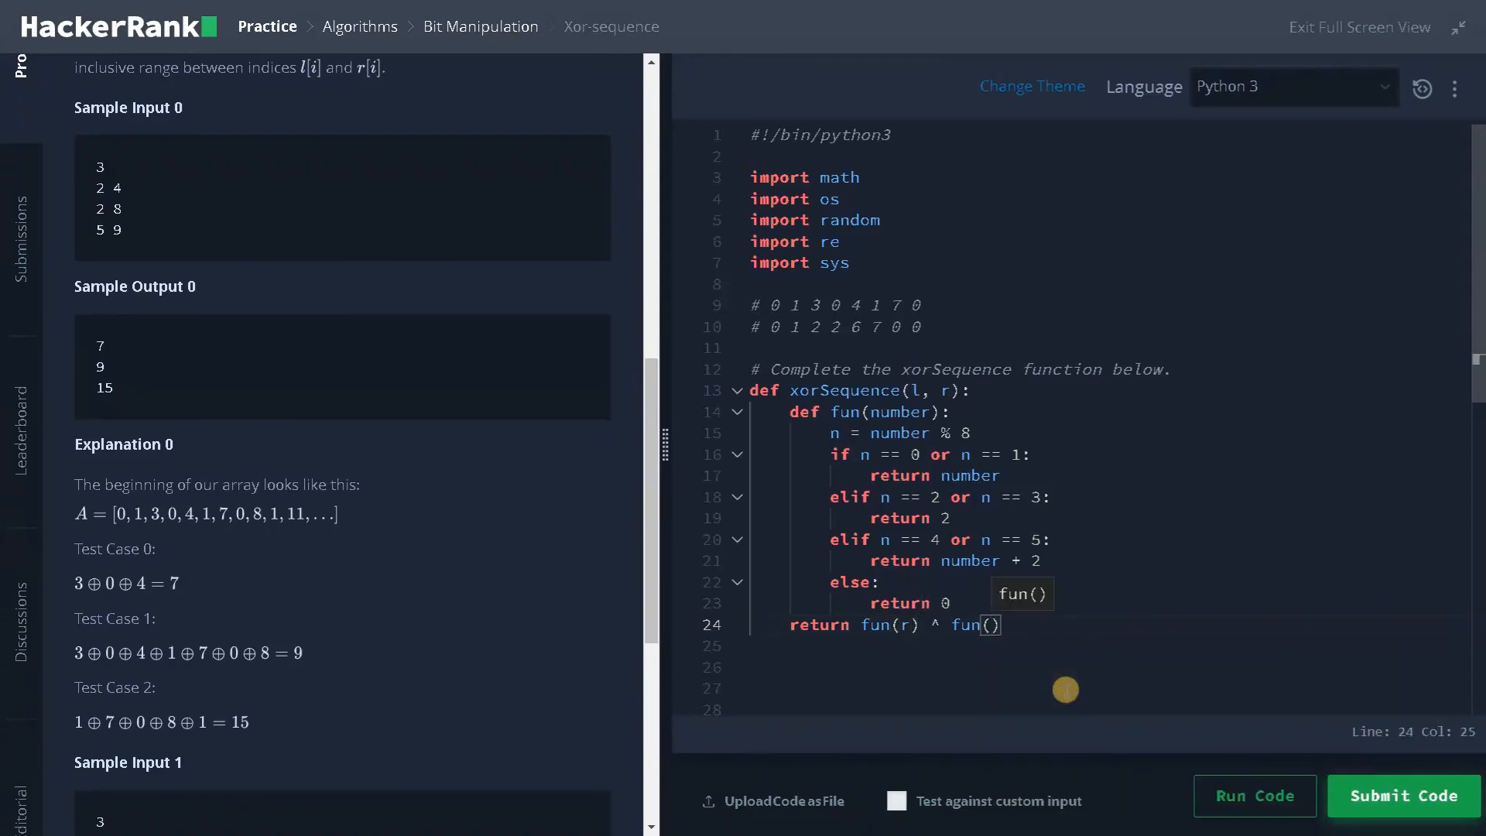
{"action": "type", "text": "l-1"}
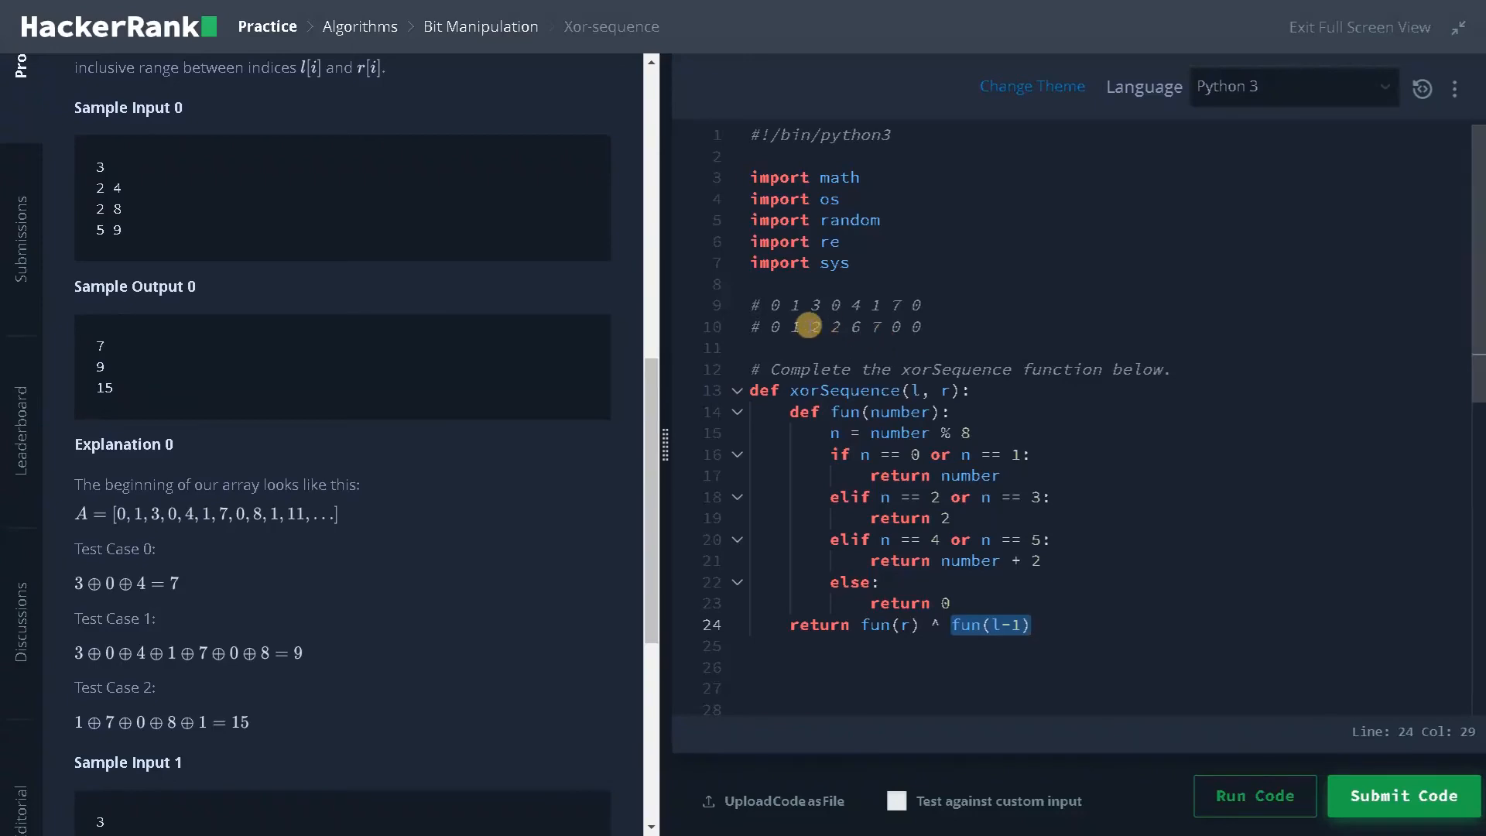
{"action": "mouse_move", "coordinate": [117, 516]}
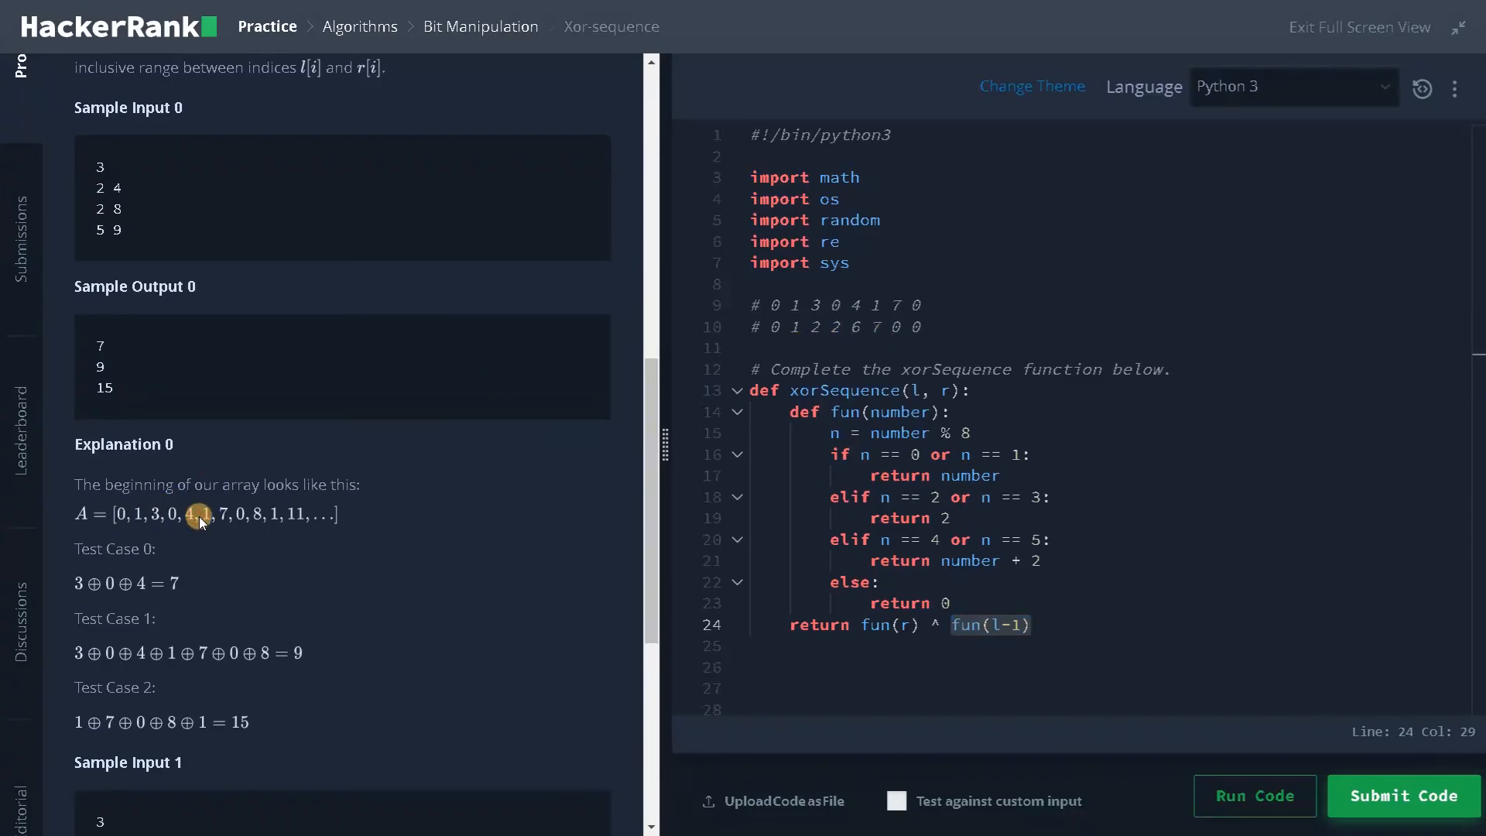
{"action": "mouse_move", "coordinate": [157, 527]}
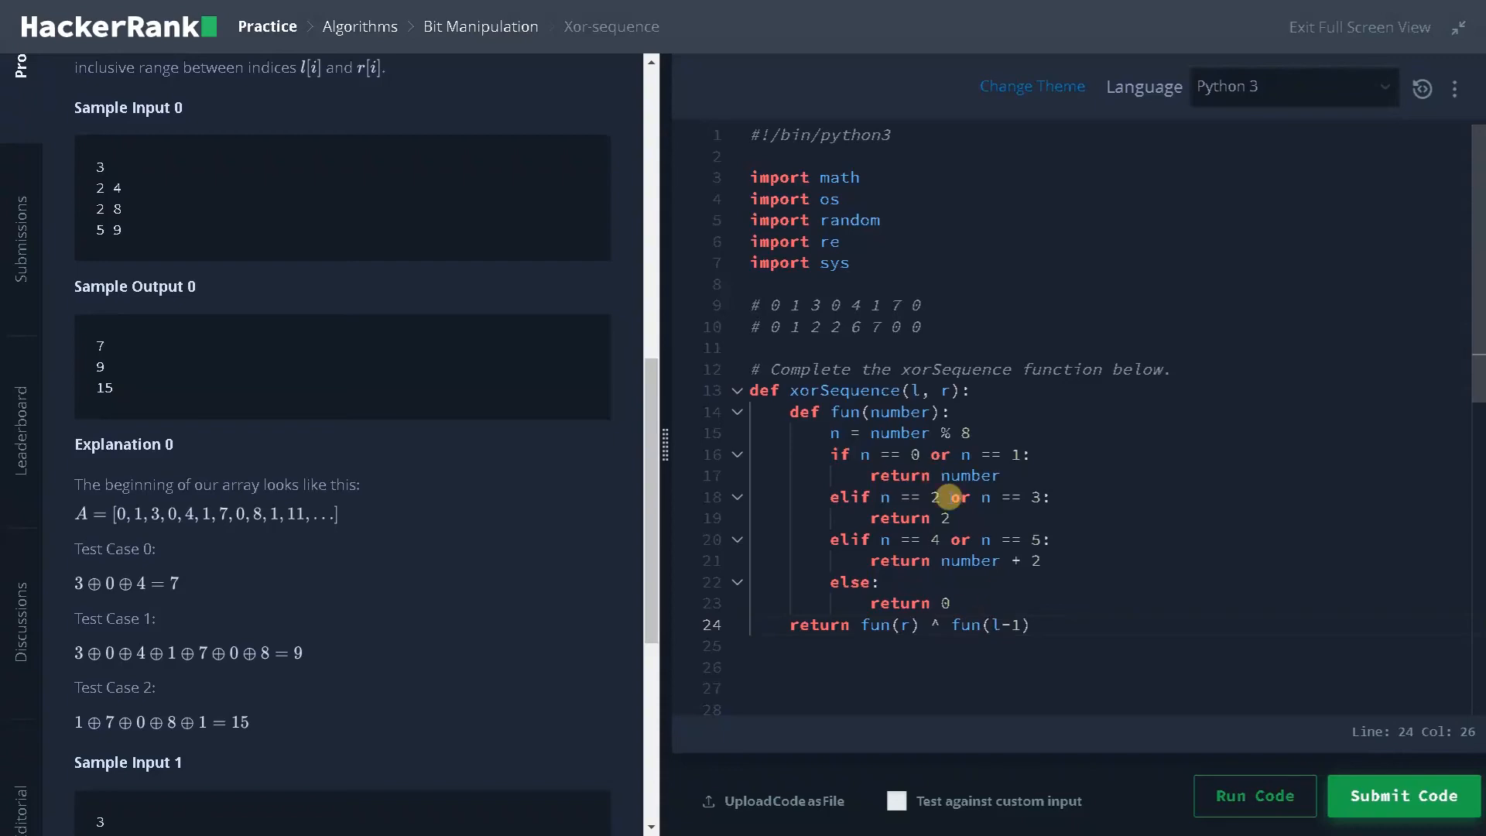
{"action": "left_click_drag", "start_coordinate": [938, 497], "coordinate": [1009, 624]}
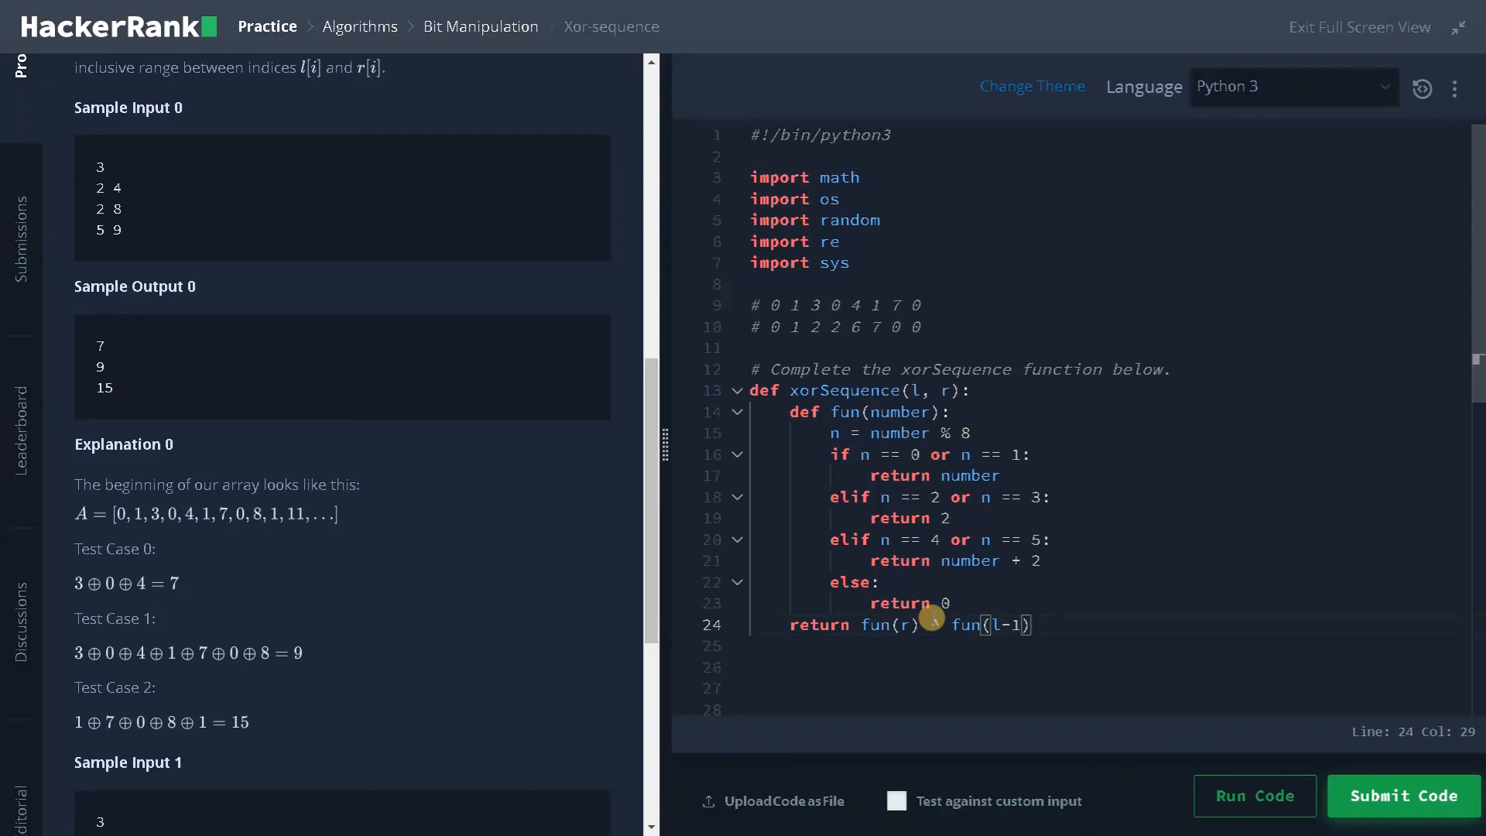
Step: Run the code and confirm both sample test cases pass with outputs 7, 9, 15
{"action": "left_click", "coordinate": [1402, 796]}
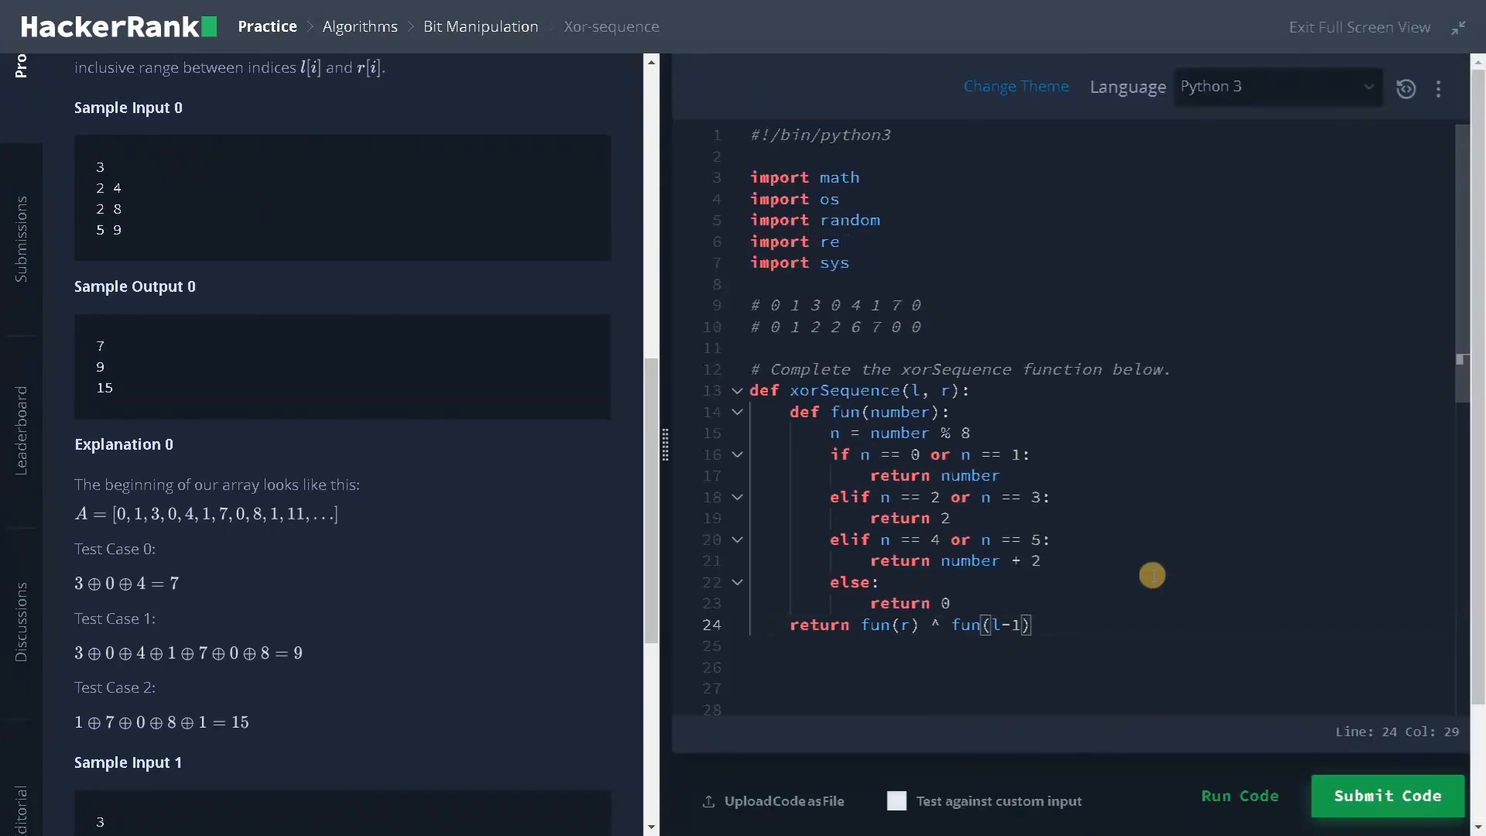
{"action": "left_click", "coordinate": [1238, 794]}
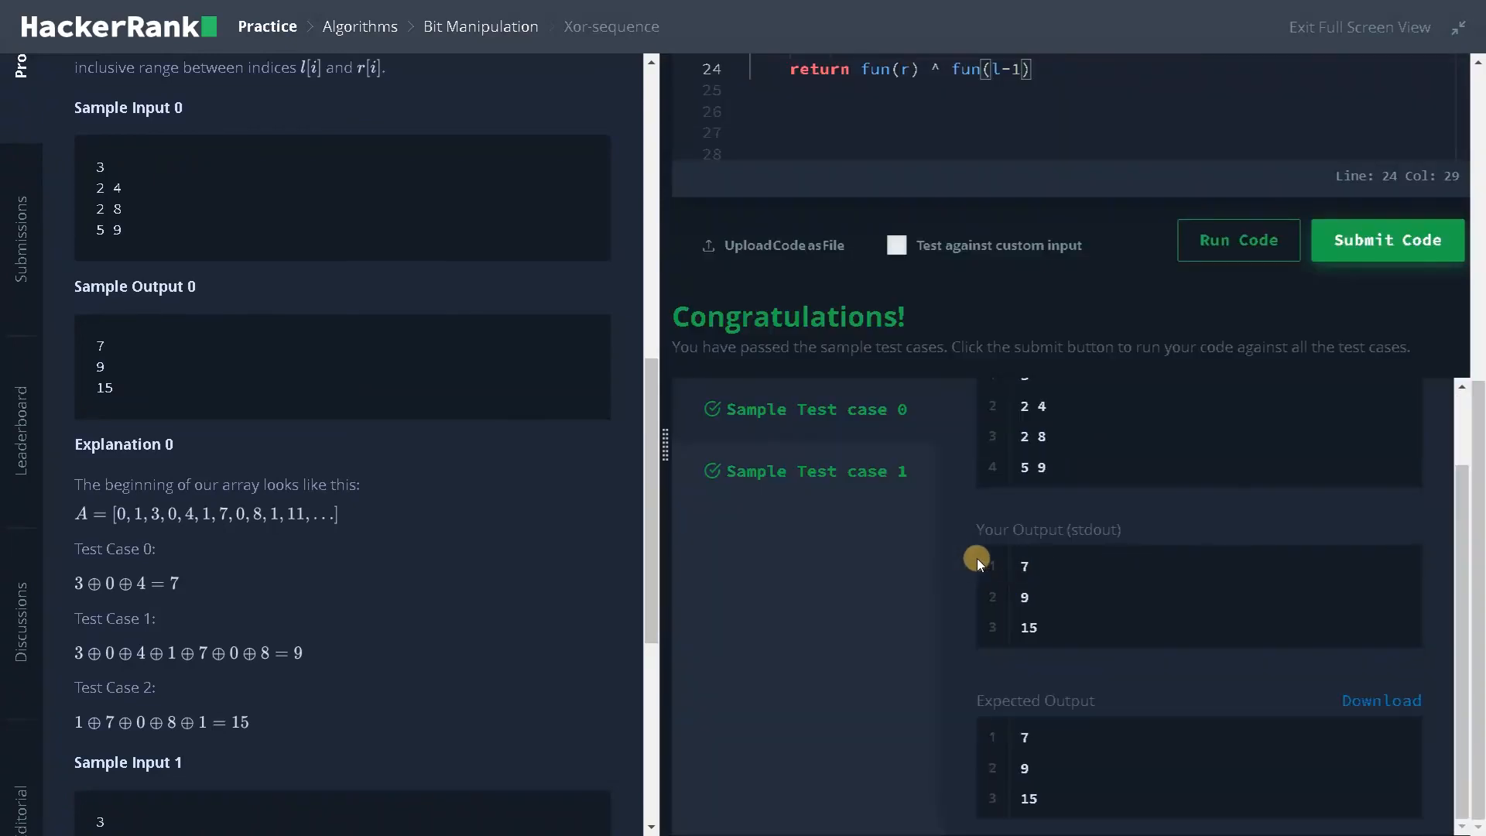
{"action": "mouse_move", "coordinate": [913, 551]}
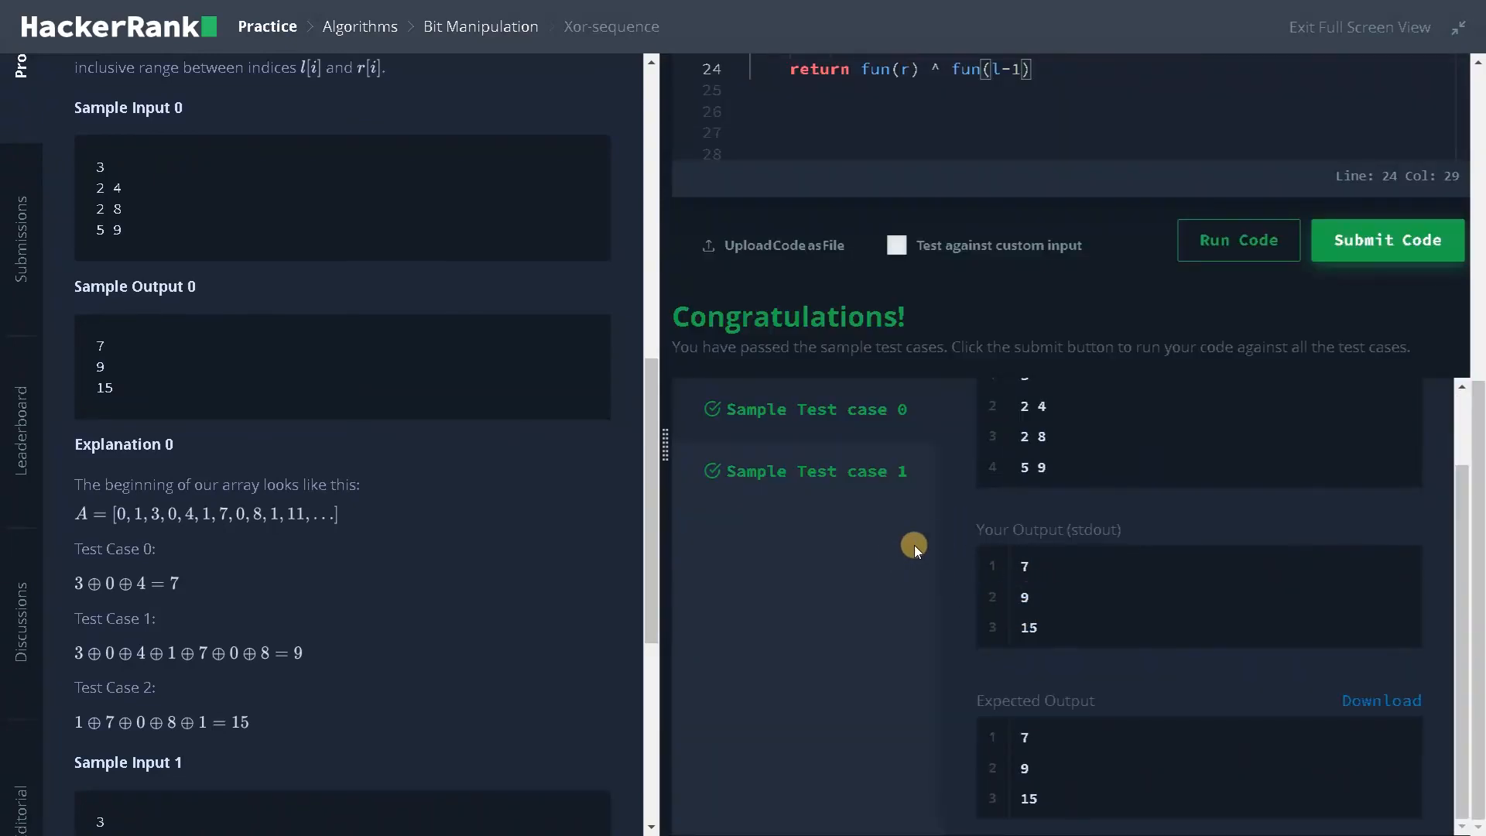
{"action": "left_click", "coordinate": [1387, 240]}
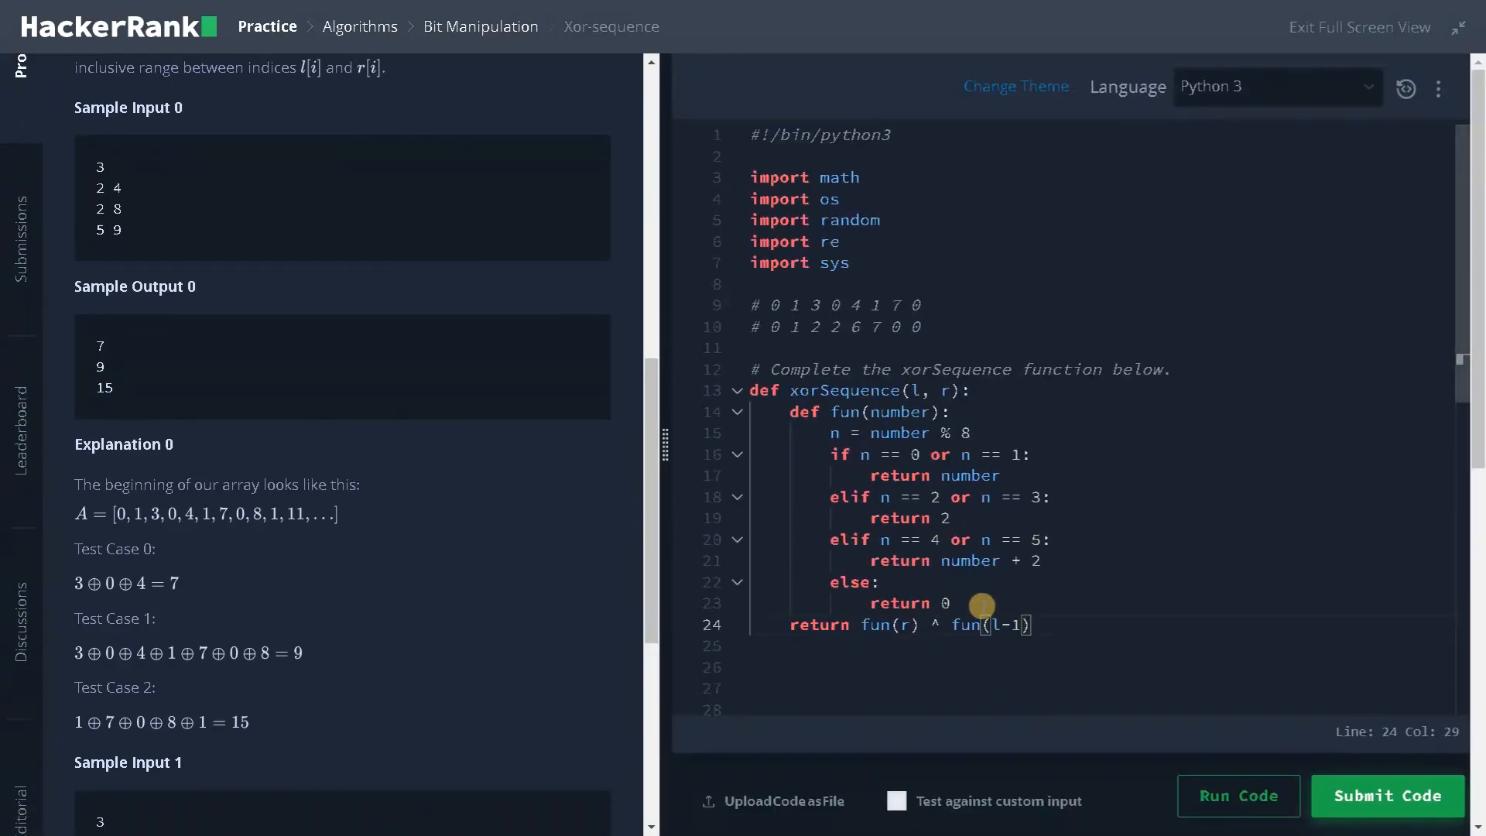
{"action": "mouse_move", "coordinate": [505, 529]}
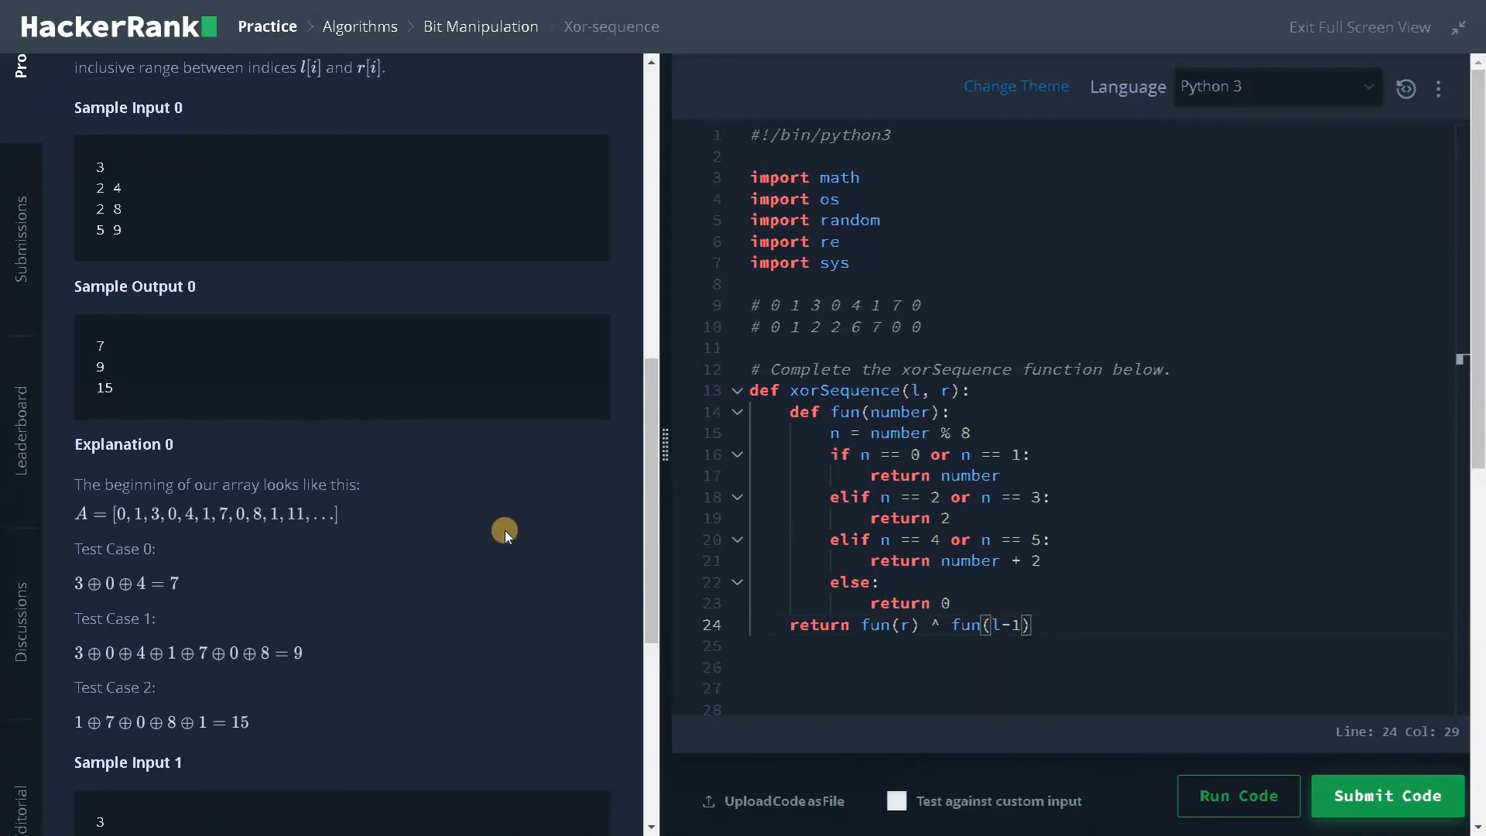
{"action": "mouse_move", "coordinate": [488, 531]}
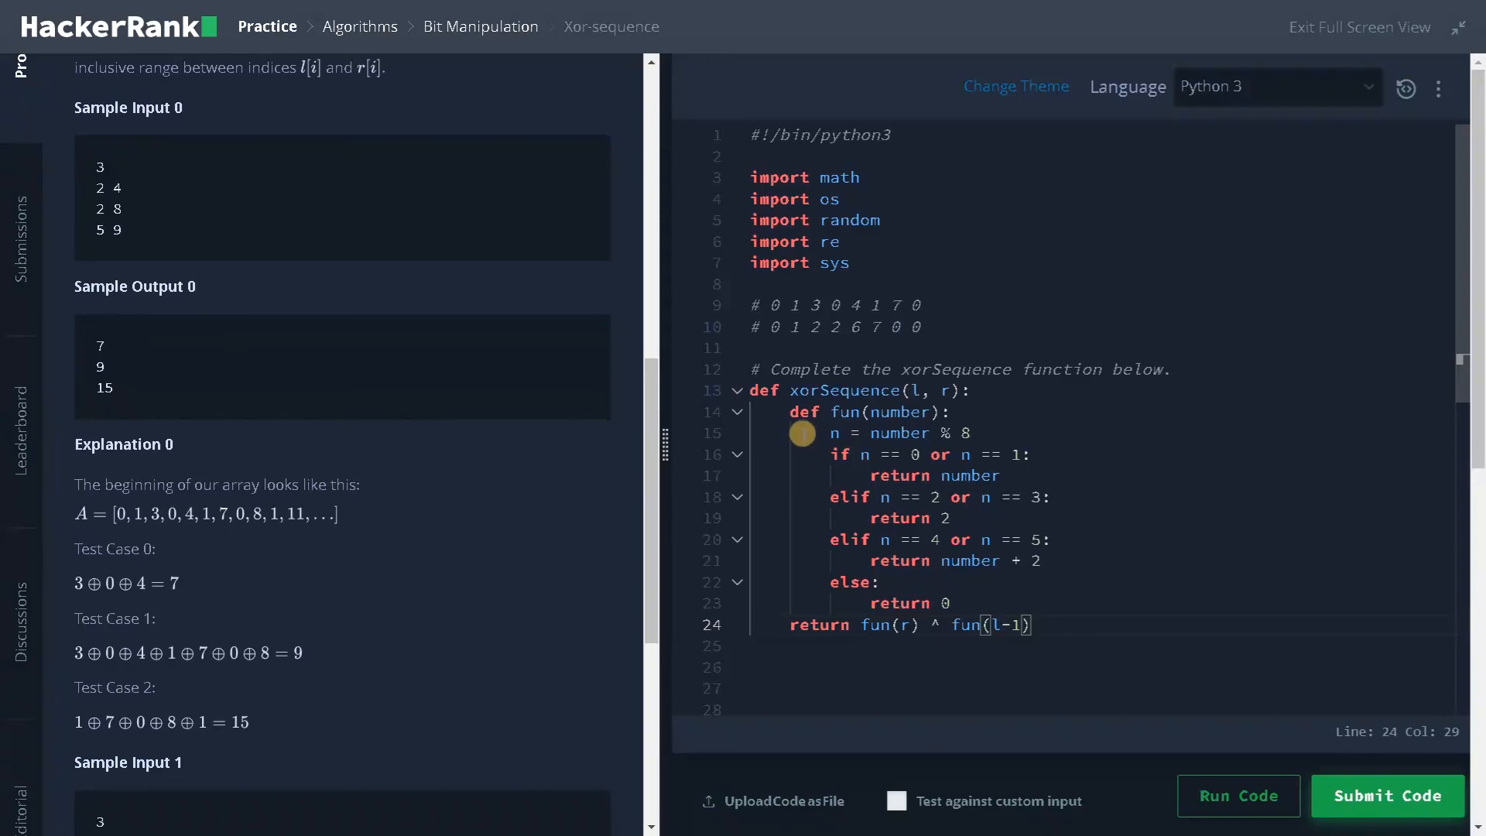
{"action": "left_click_drag", "start_coordinate": [800, 432], "coordinate": [924, 559]}
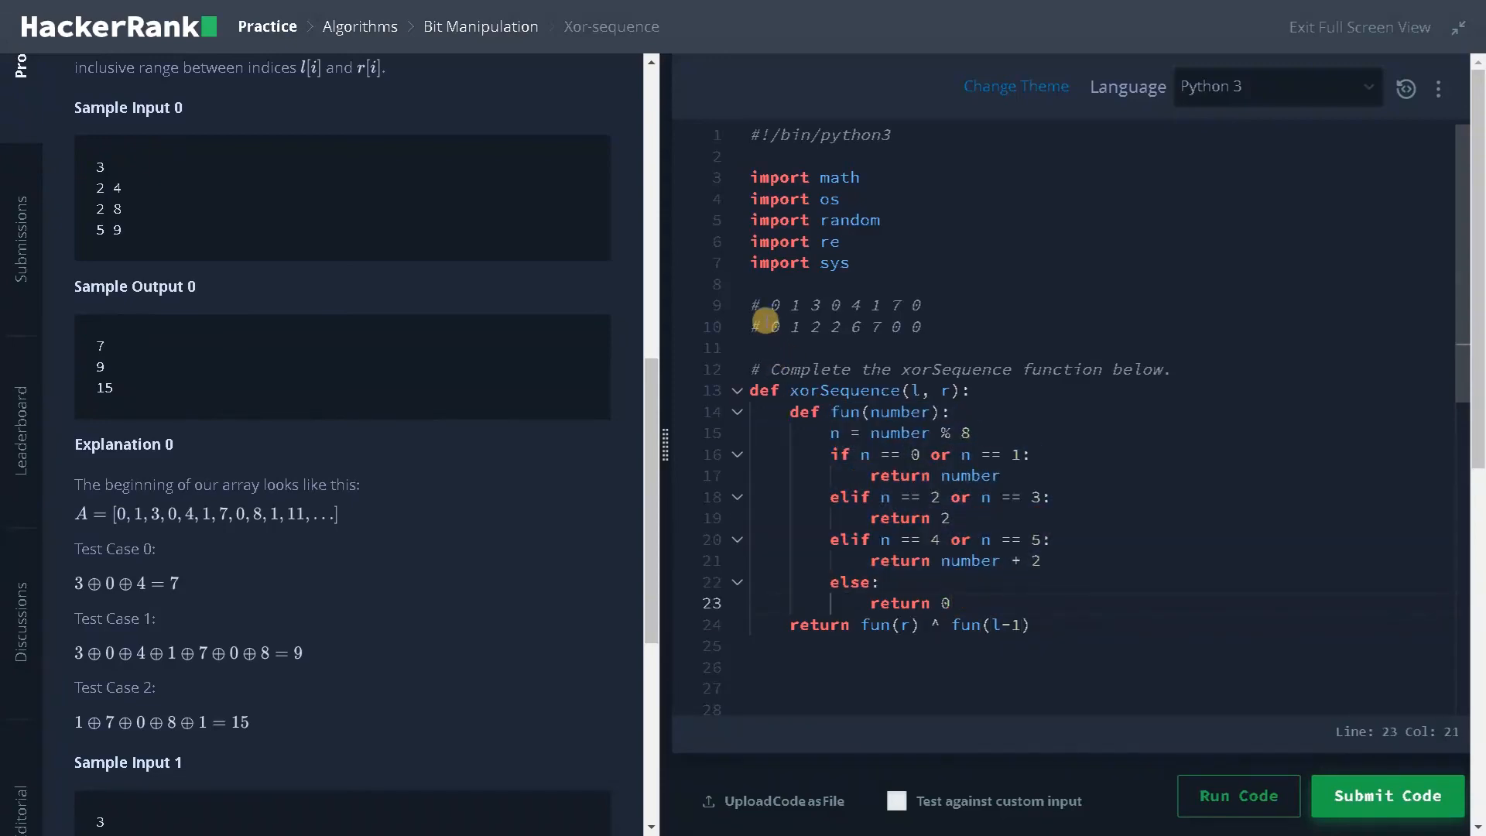
{"action": "left_click", "coordinate": [913, 326]}
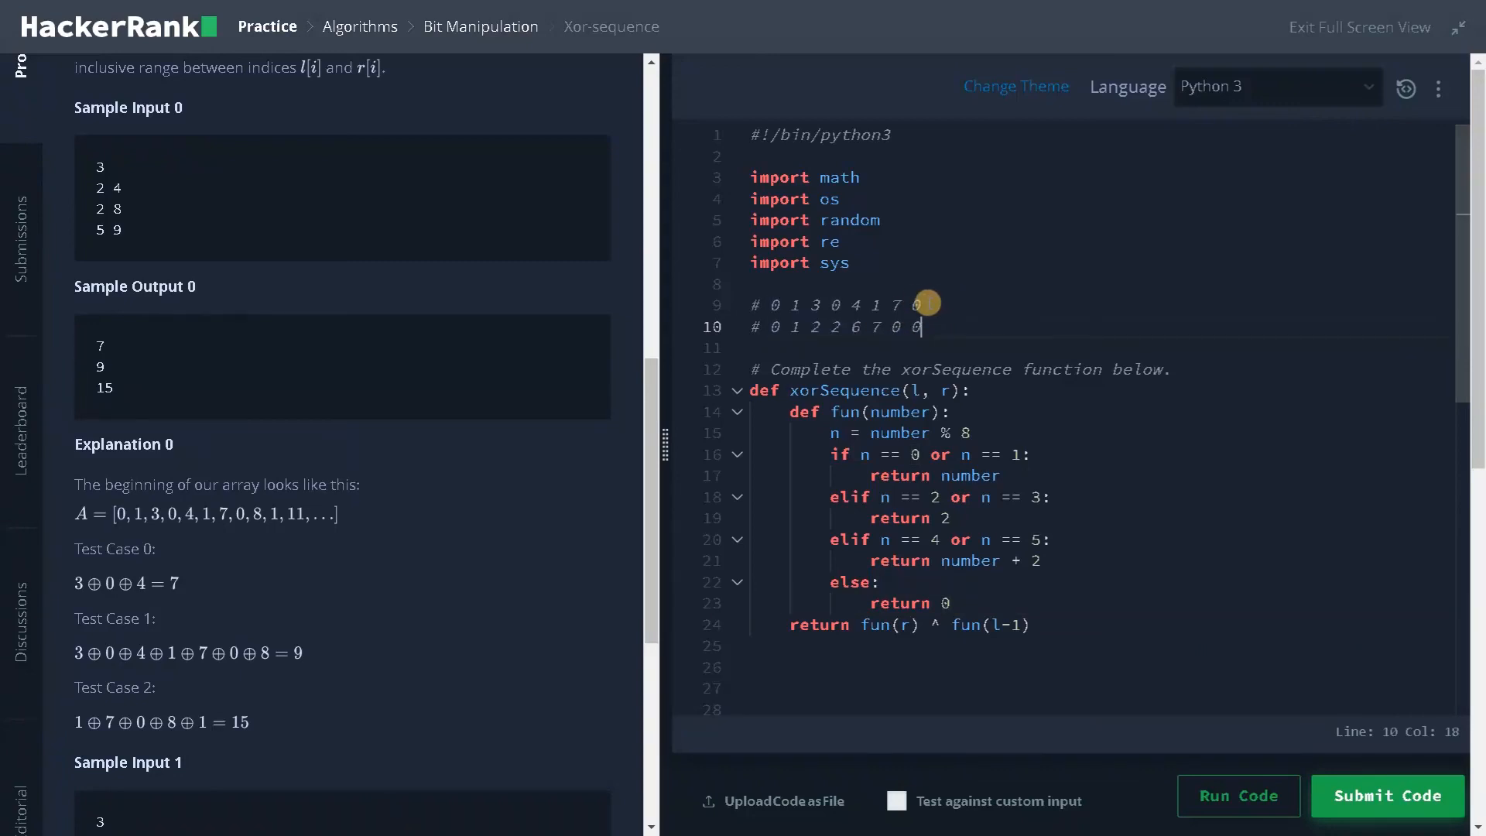
{"action": "mouse_move", "coordinate": [988, 325]}
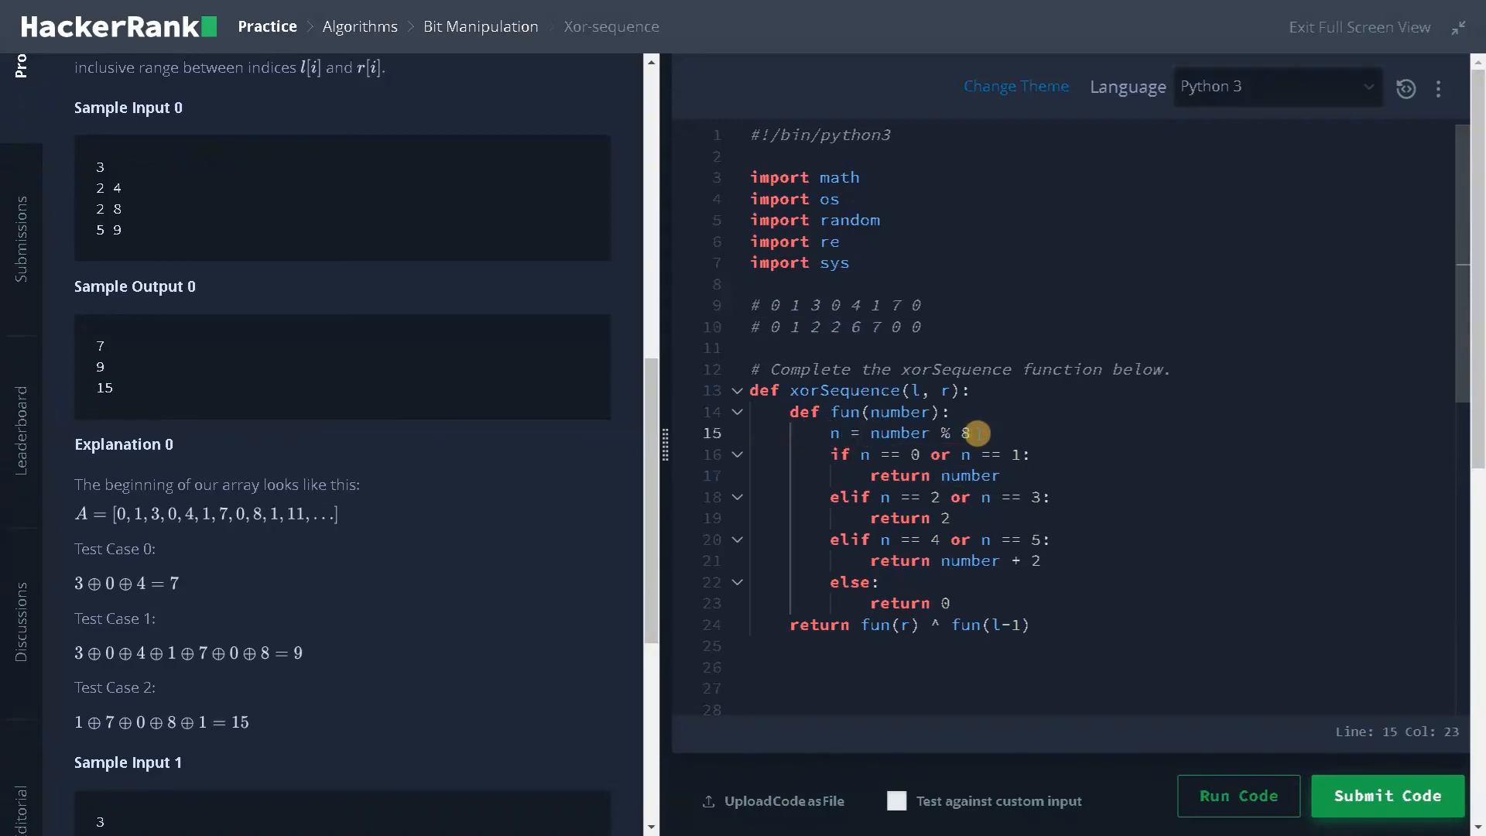
{"action": "mouse_move", "coordinate": [444, 515]}
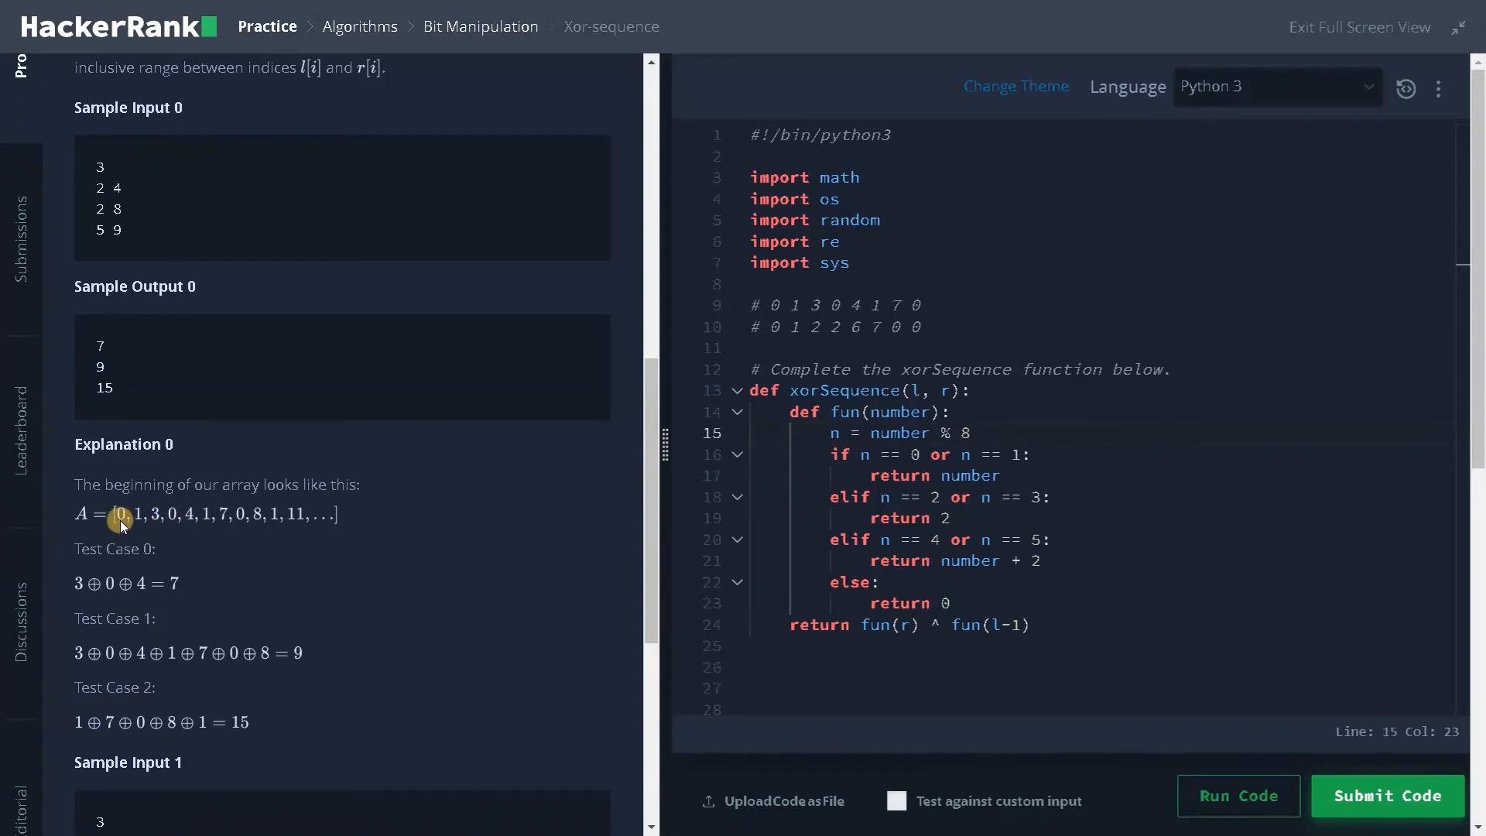
{"action": "mouse_move", "coordinate": [268, 531]}
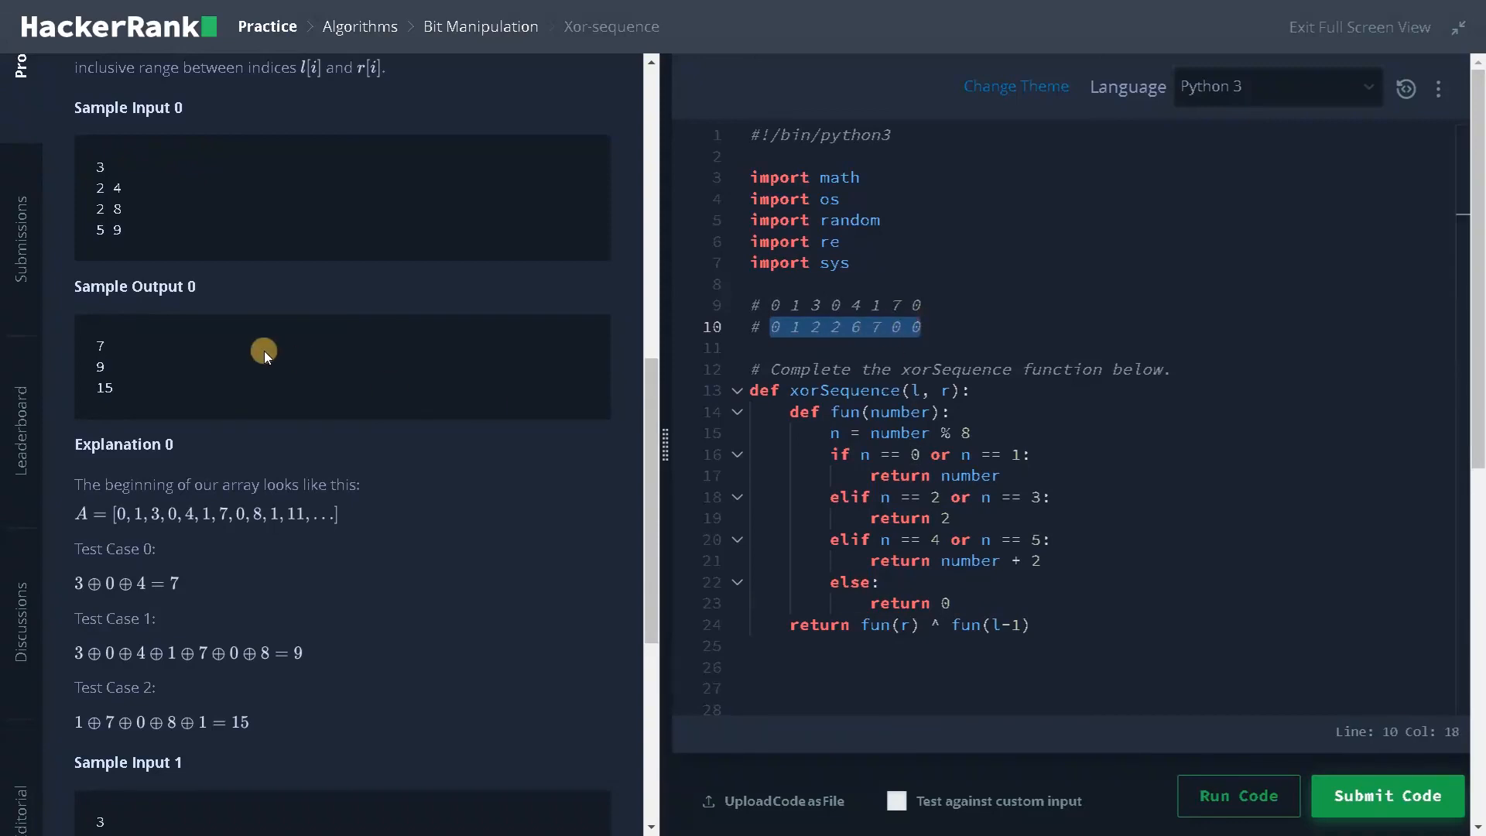
{"action": "mouse_move", "coordinate": [876, 446]}
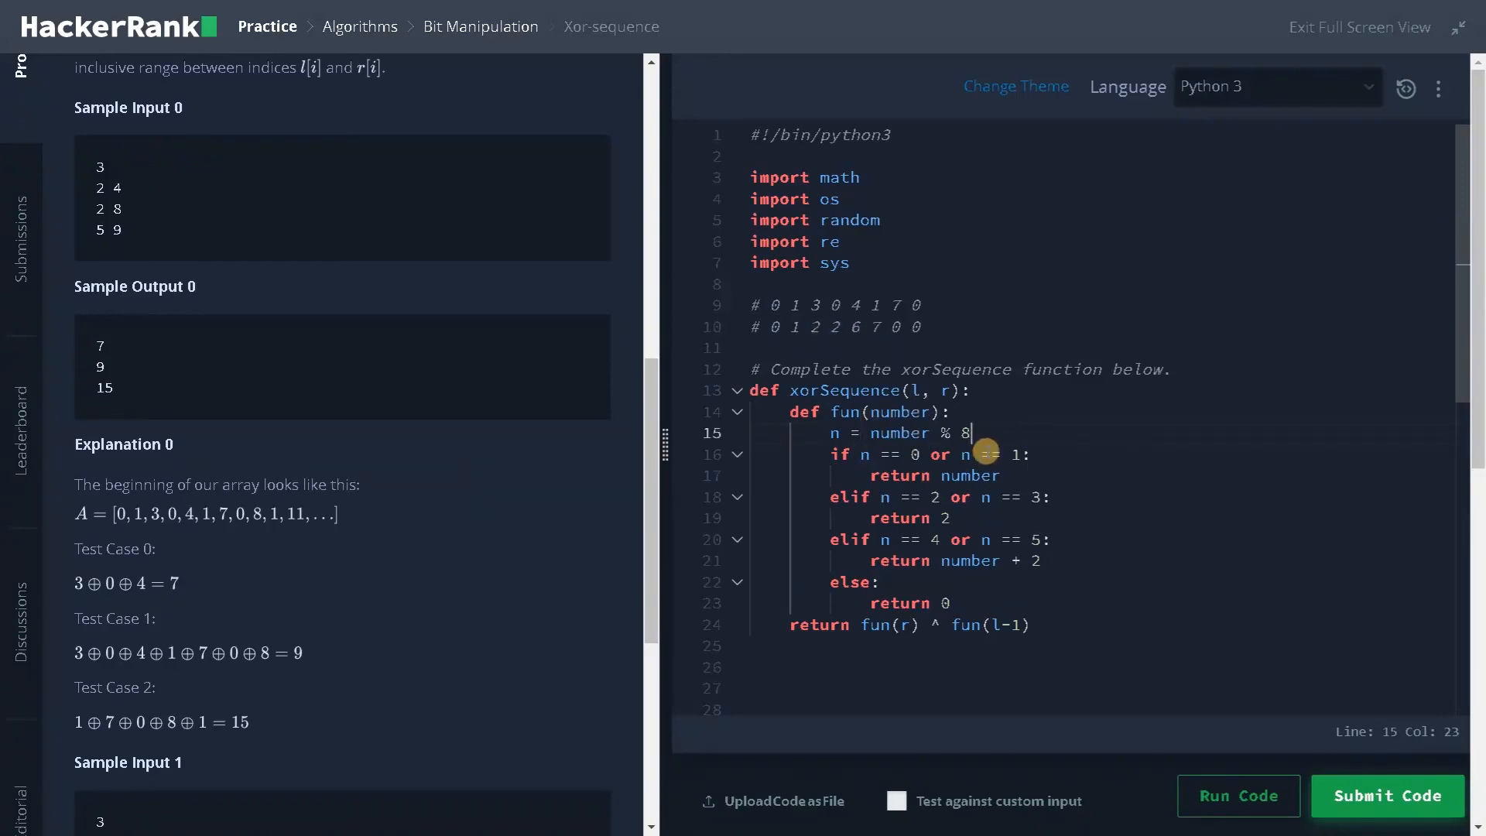
{"action": "mouse_move", "coordinate": [893, 602]}
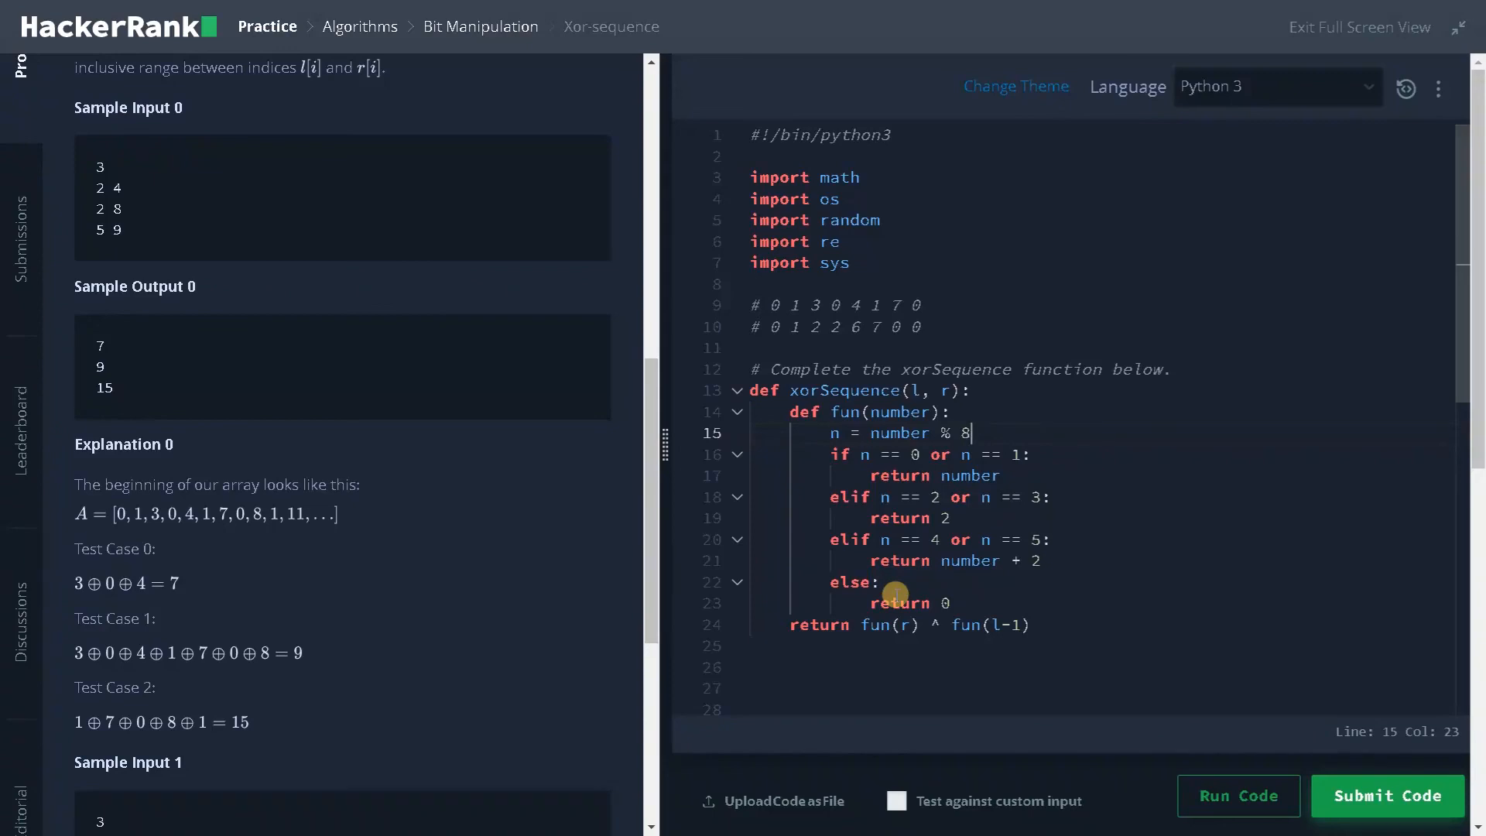